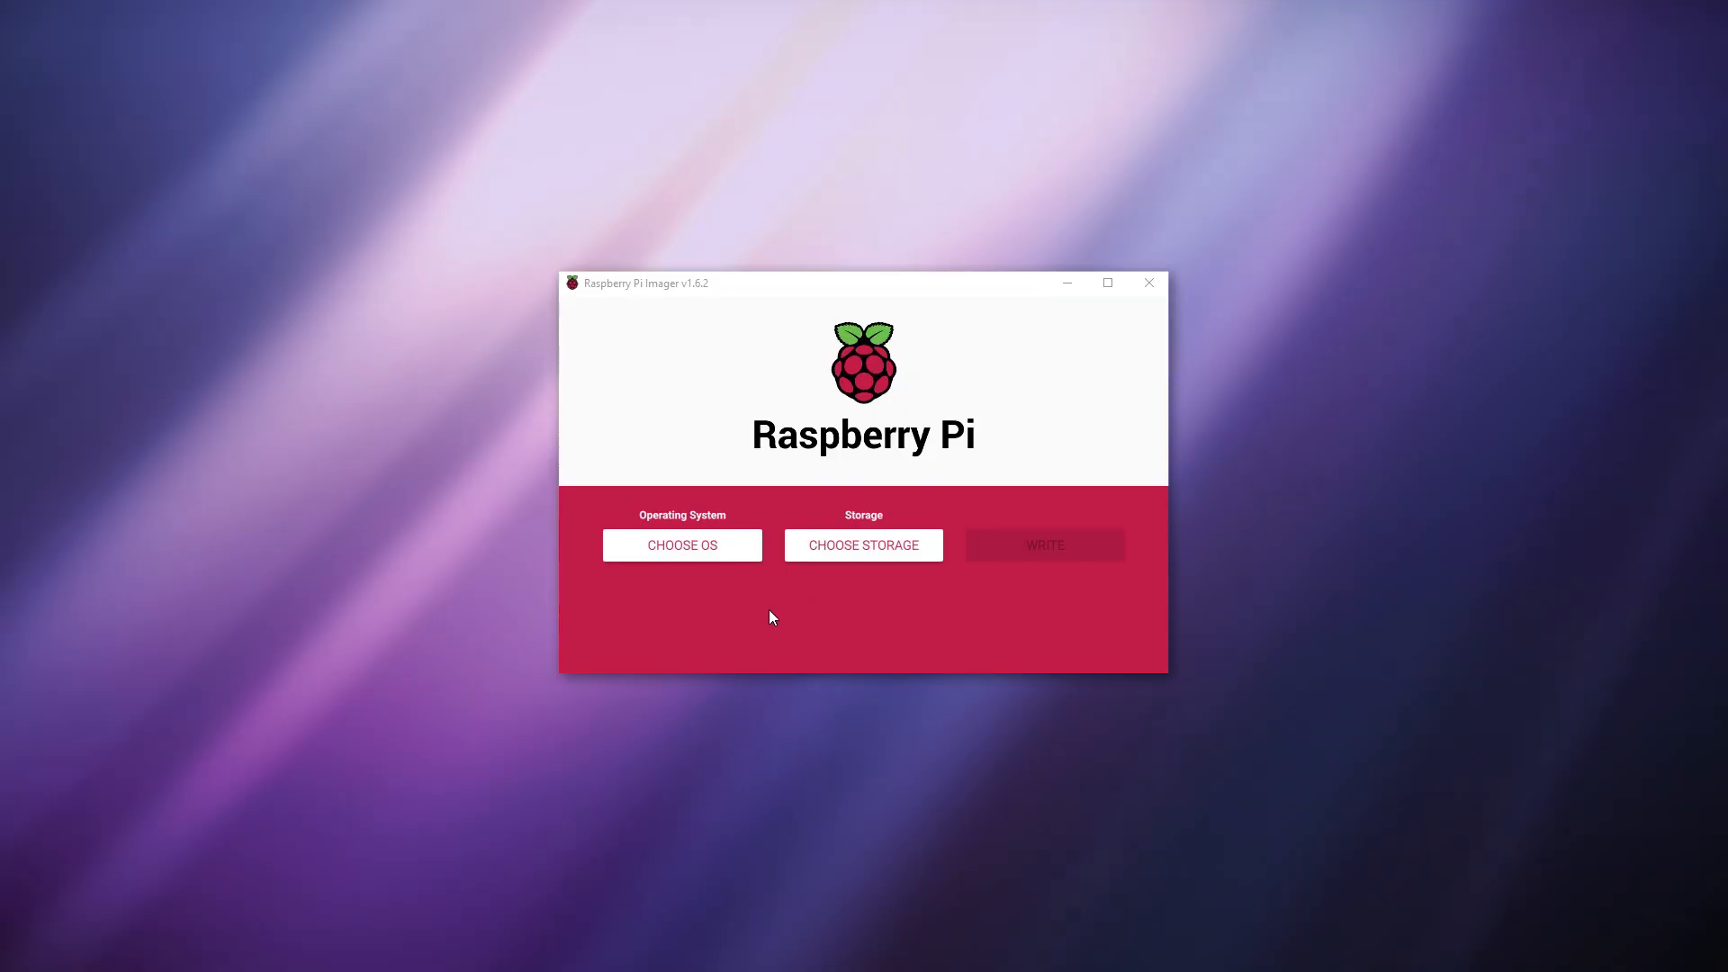
- Choose OctoPi as the operating system and the 7.9 GB mass storage device as target
left_click(680, 543)
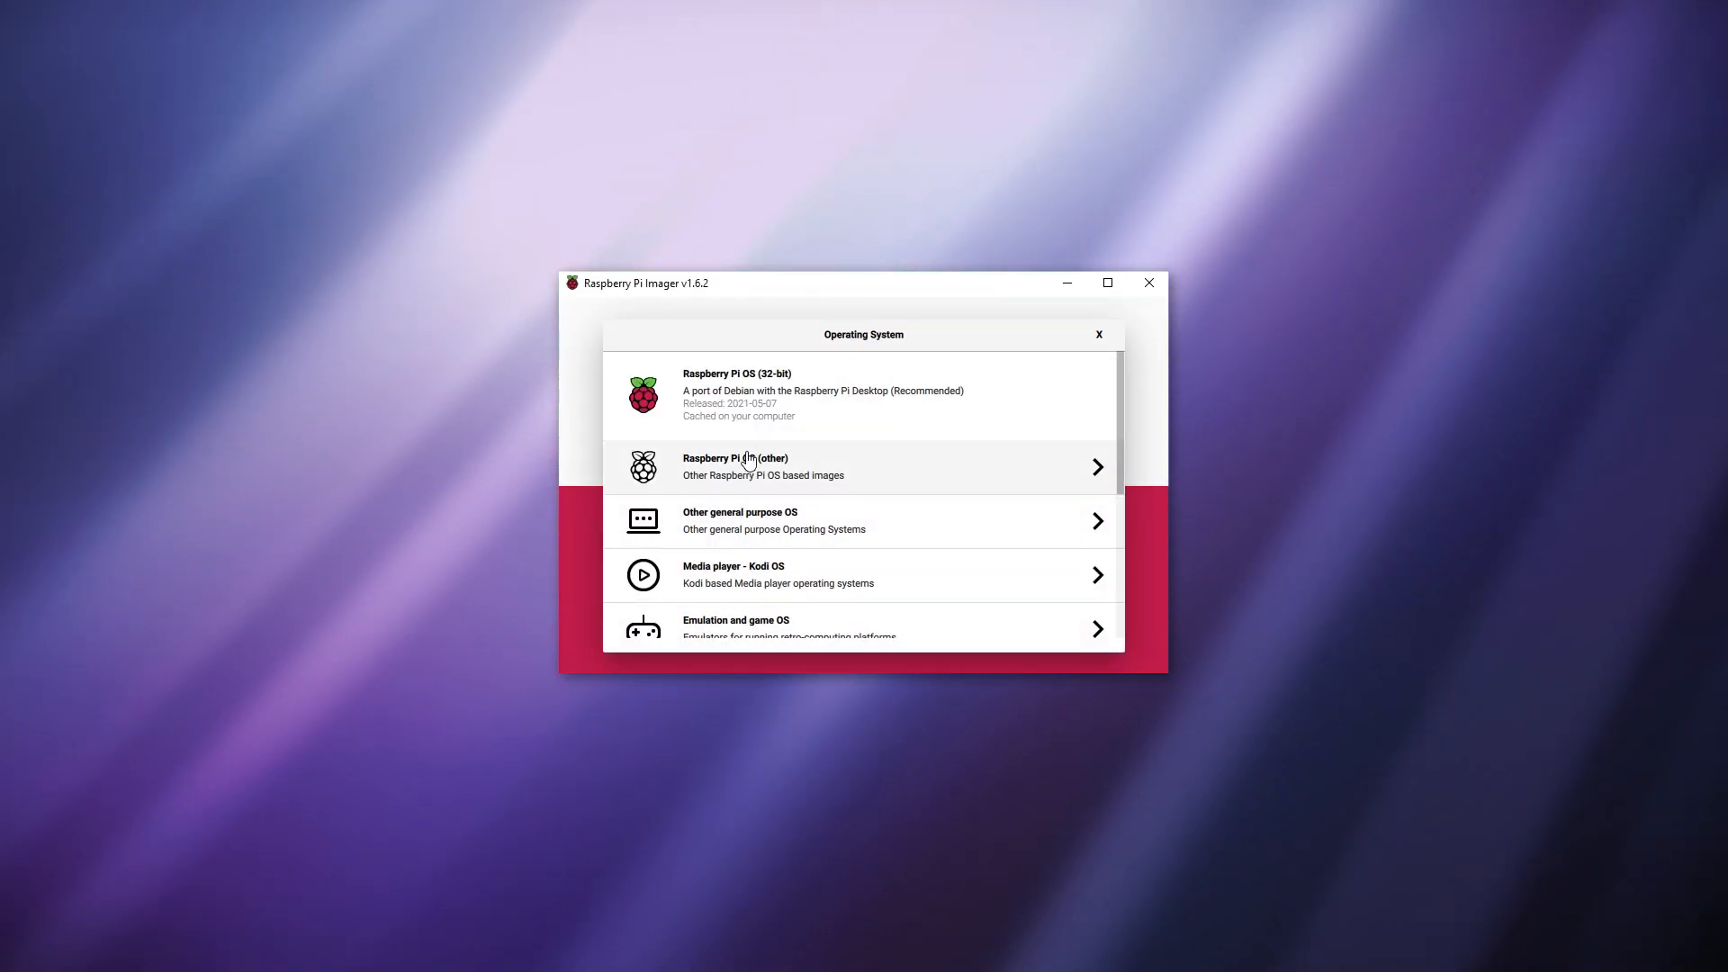
scroll("down", 3)
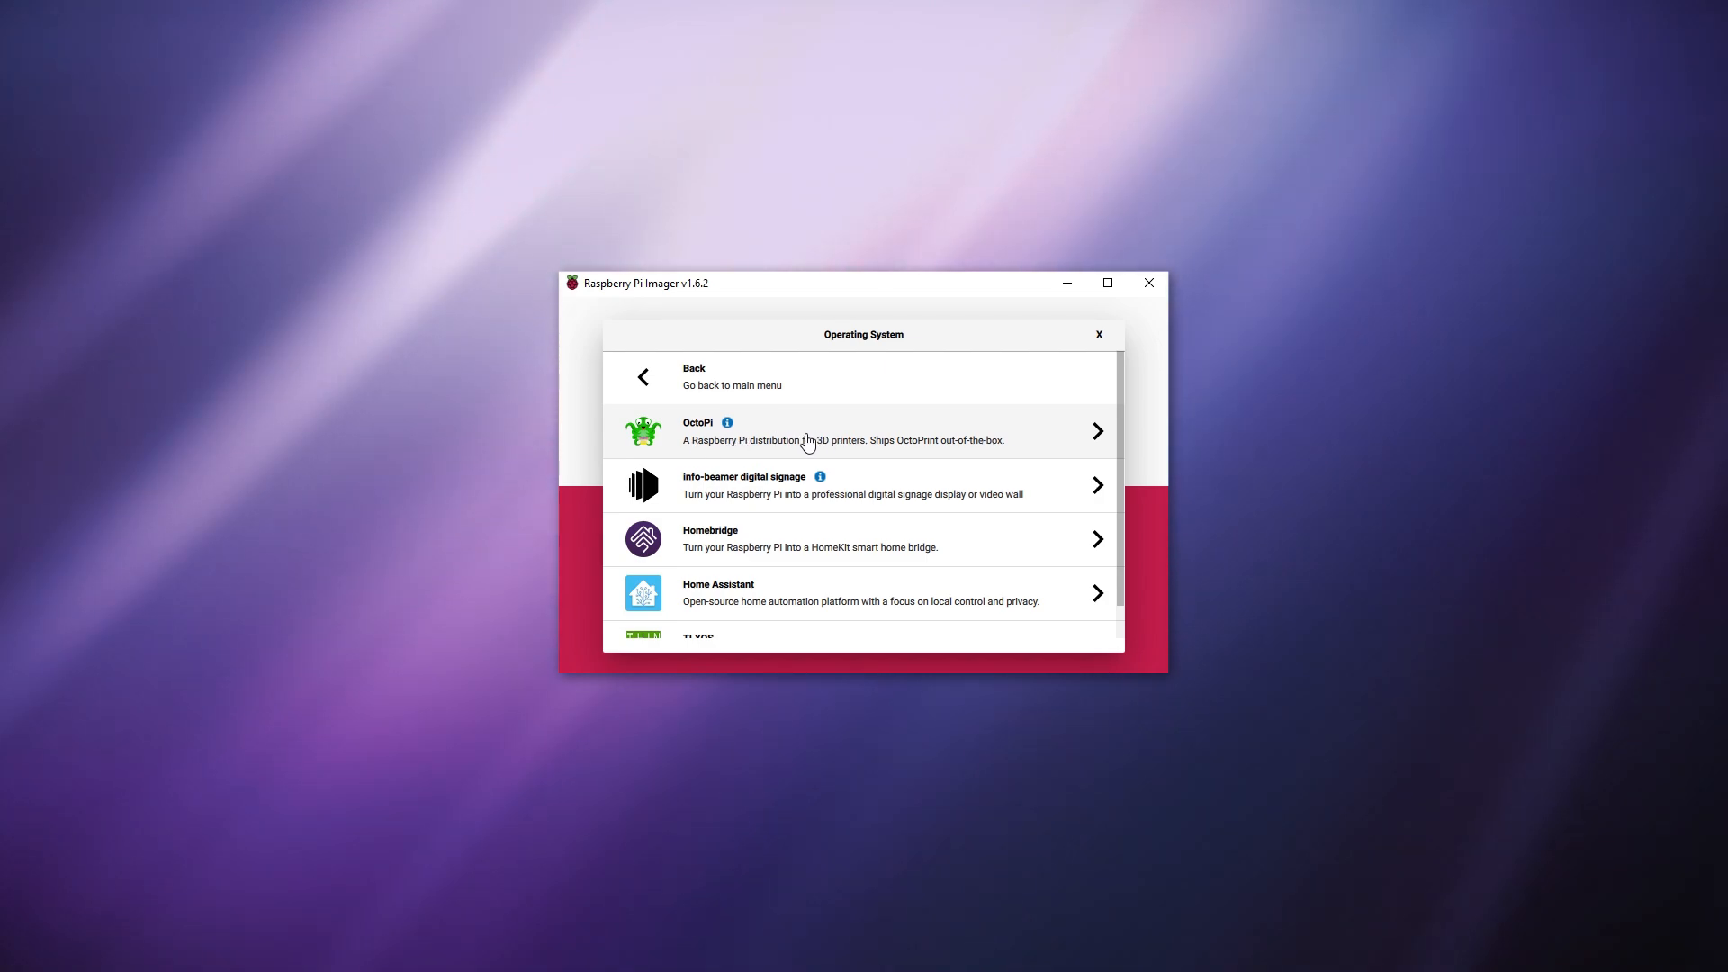
left_click(862, 430)
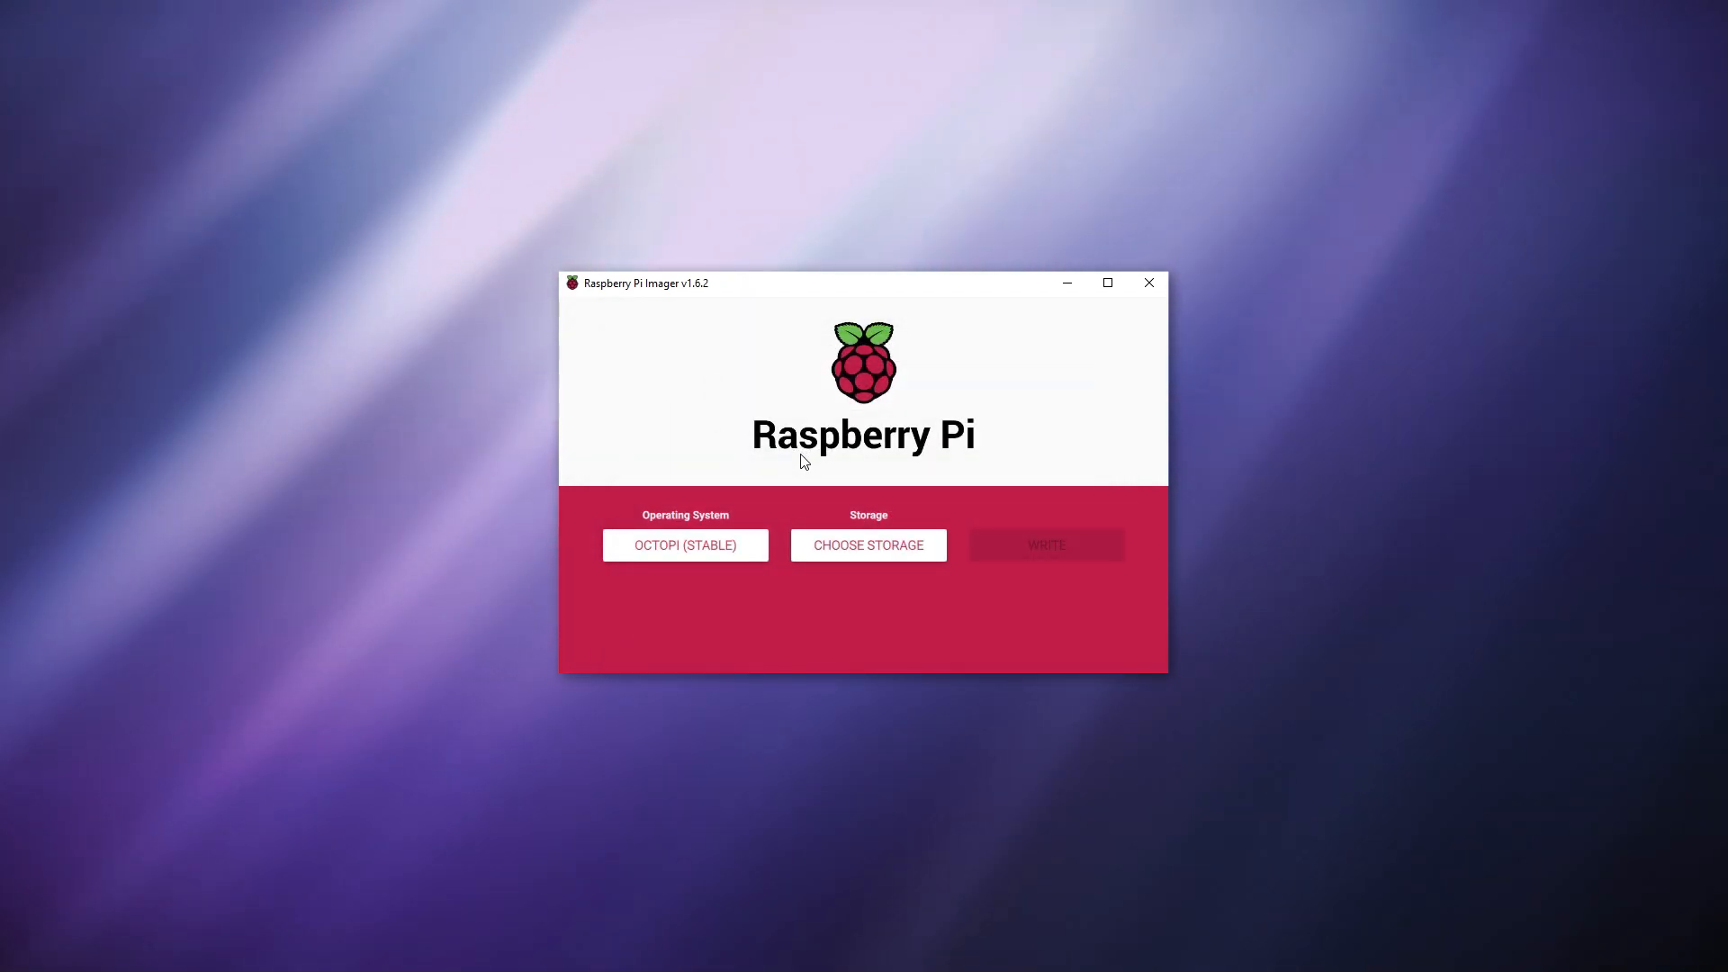
left_click(867, 543)
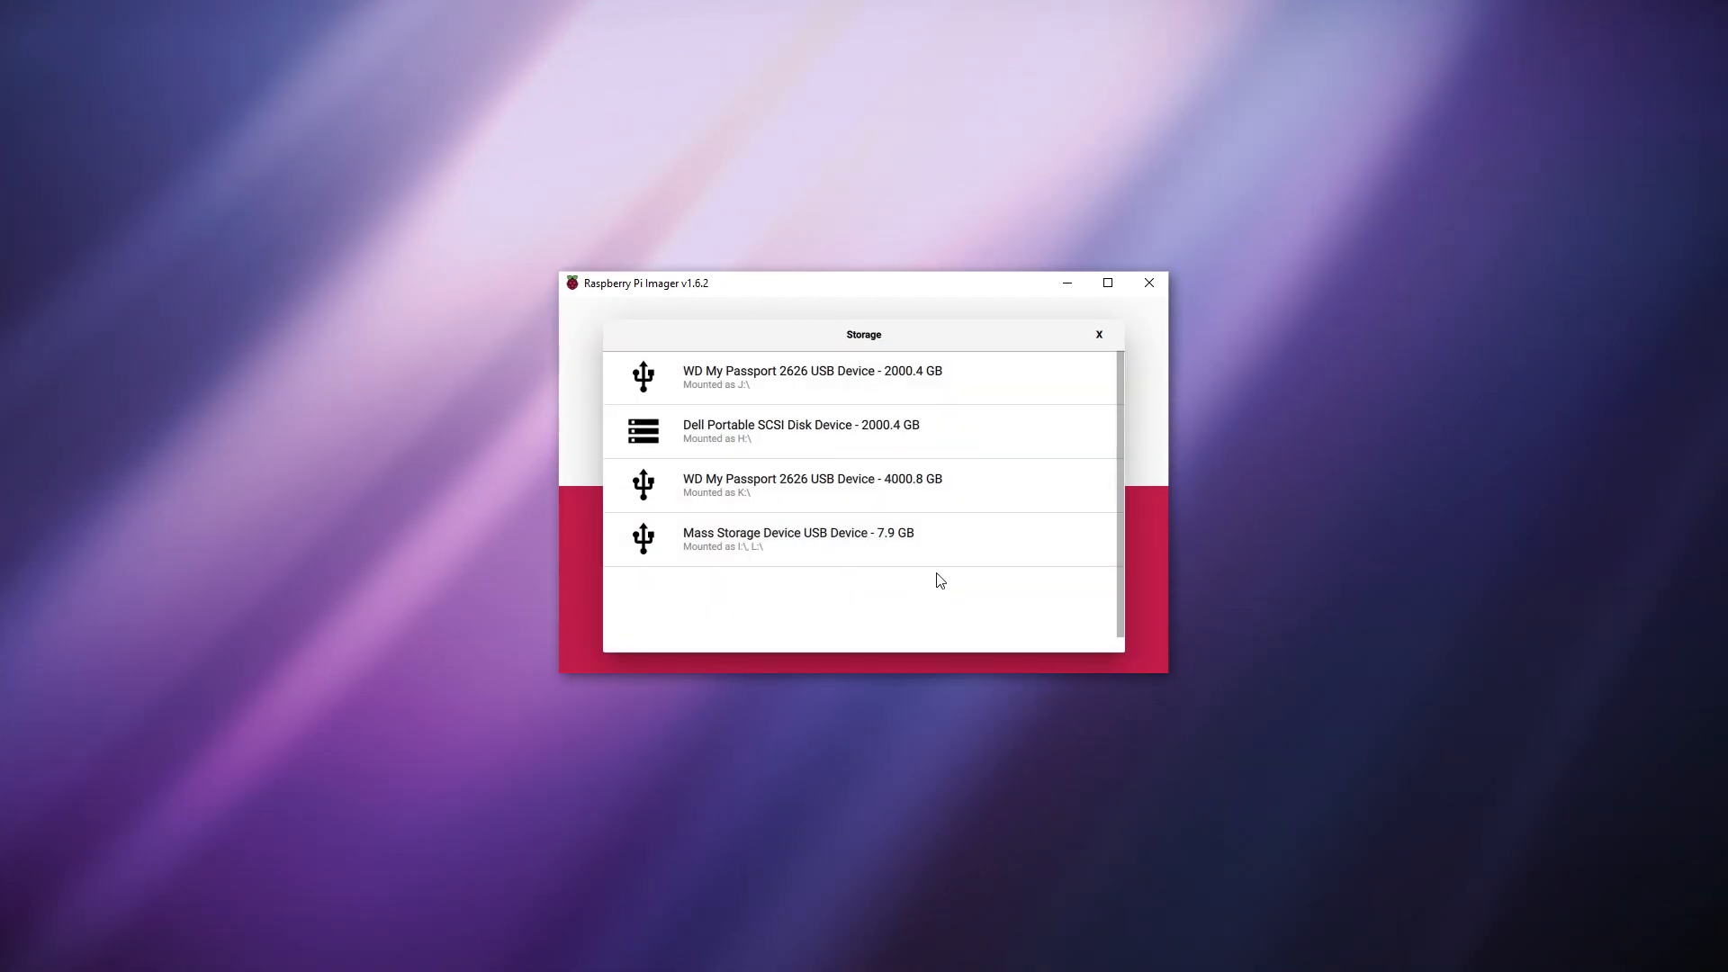
left_click(797, 539)
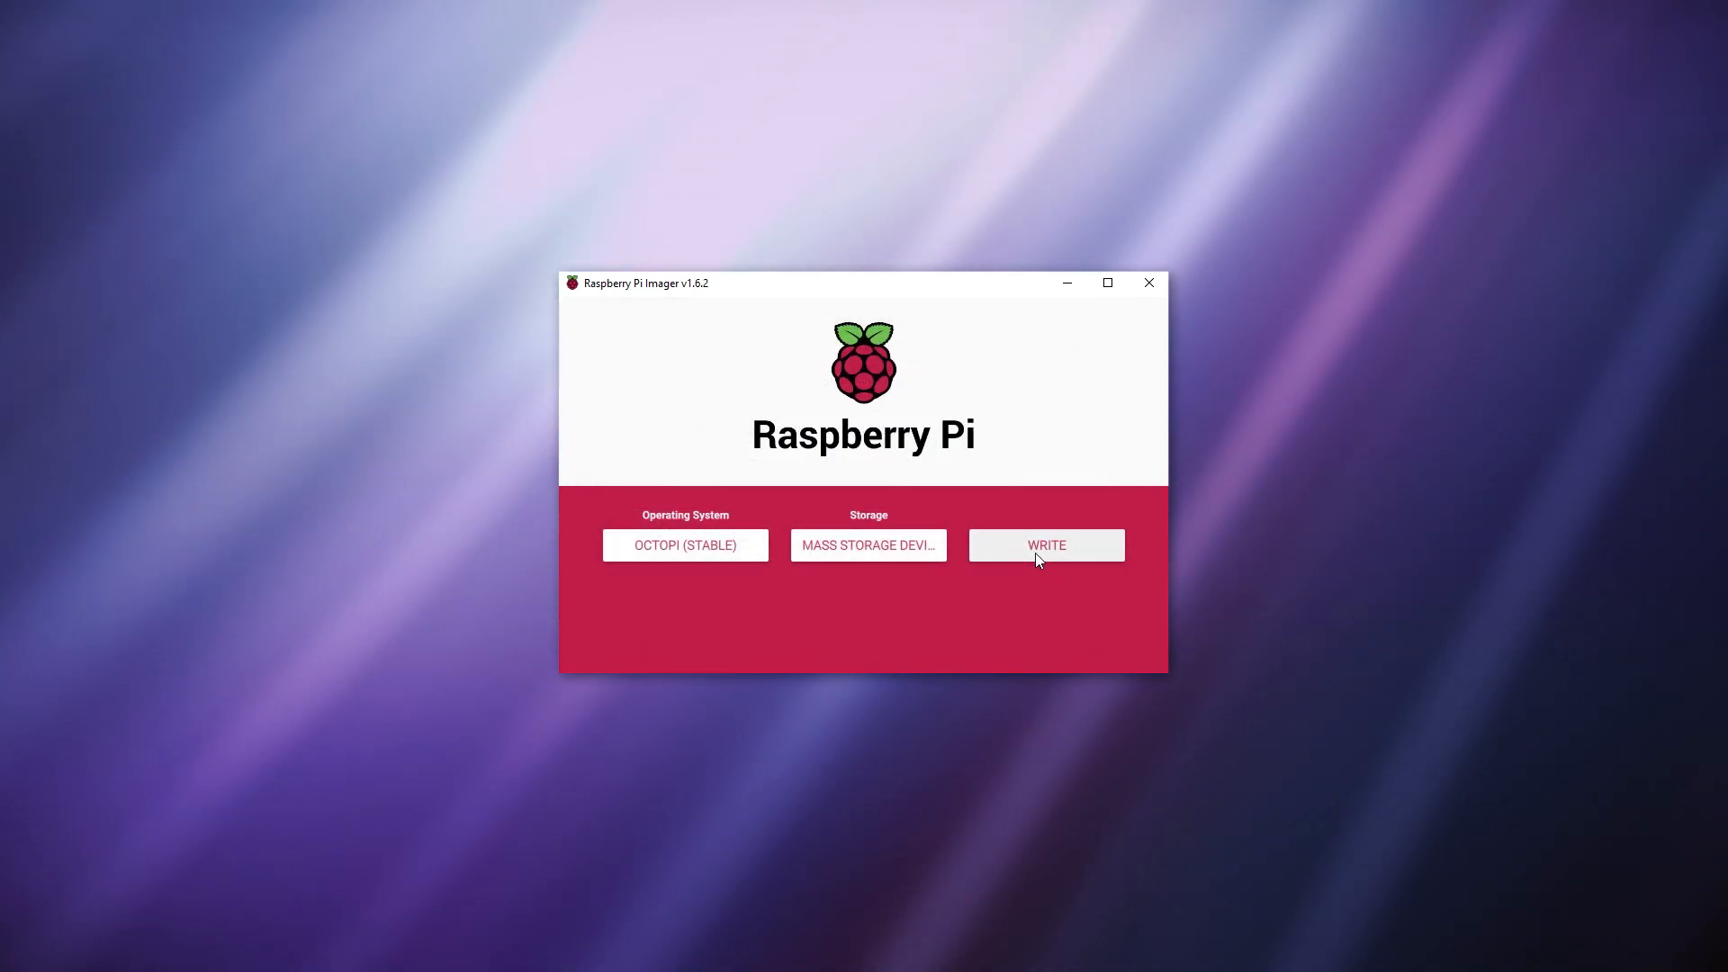
- In advanced options enable SSH with a password and configure Wi-Fi SSID 'FakeSSID' with its password, then save
key("ctrl+shift+x")
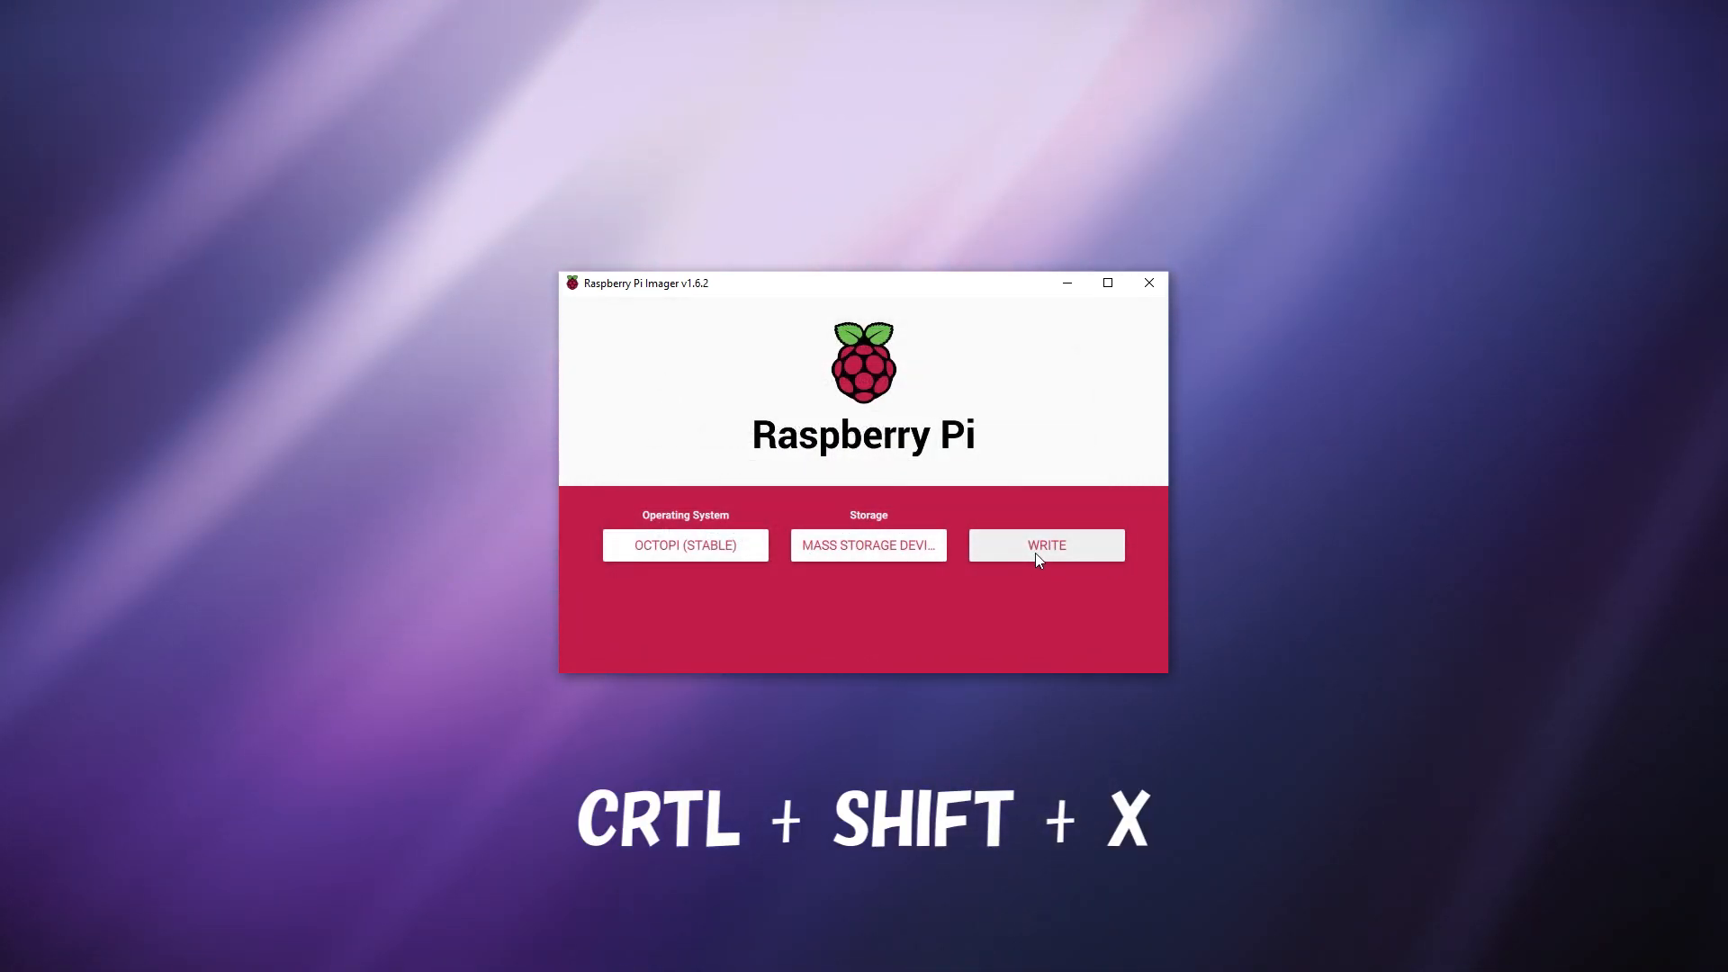
key("ctrl+shift+x")
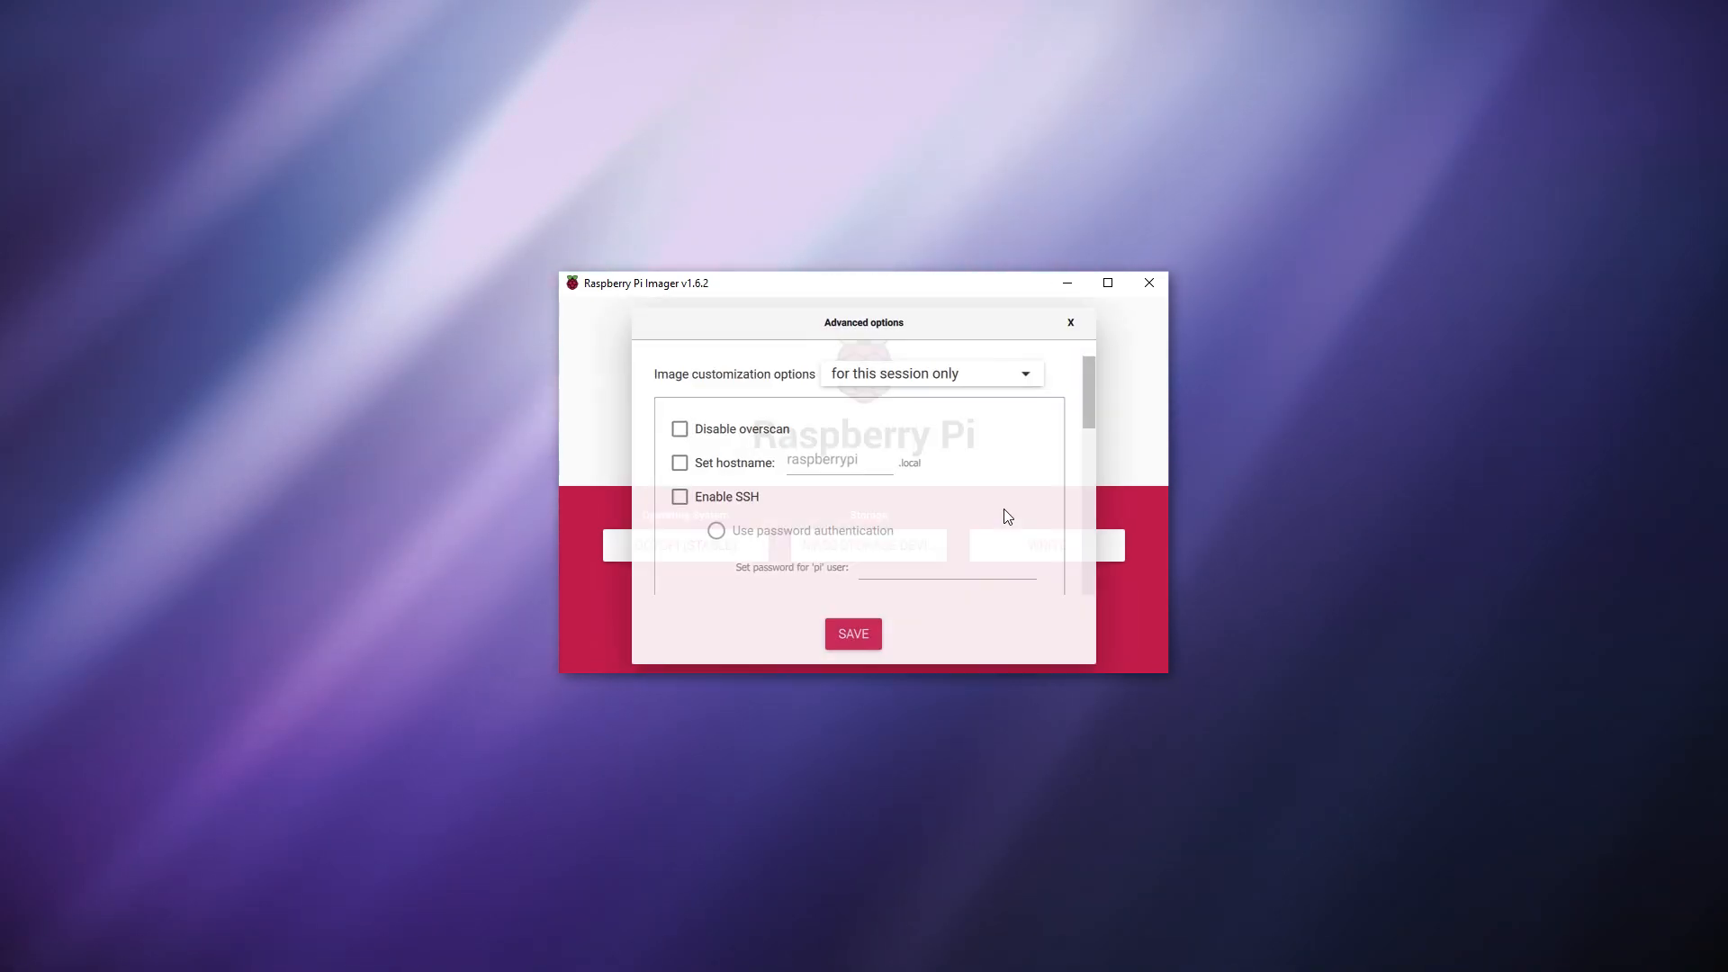
left_click(678, 497)
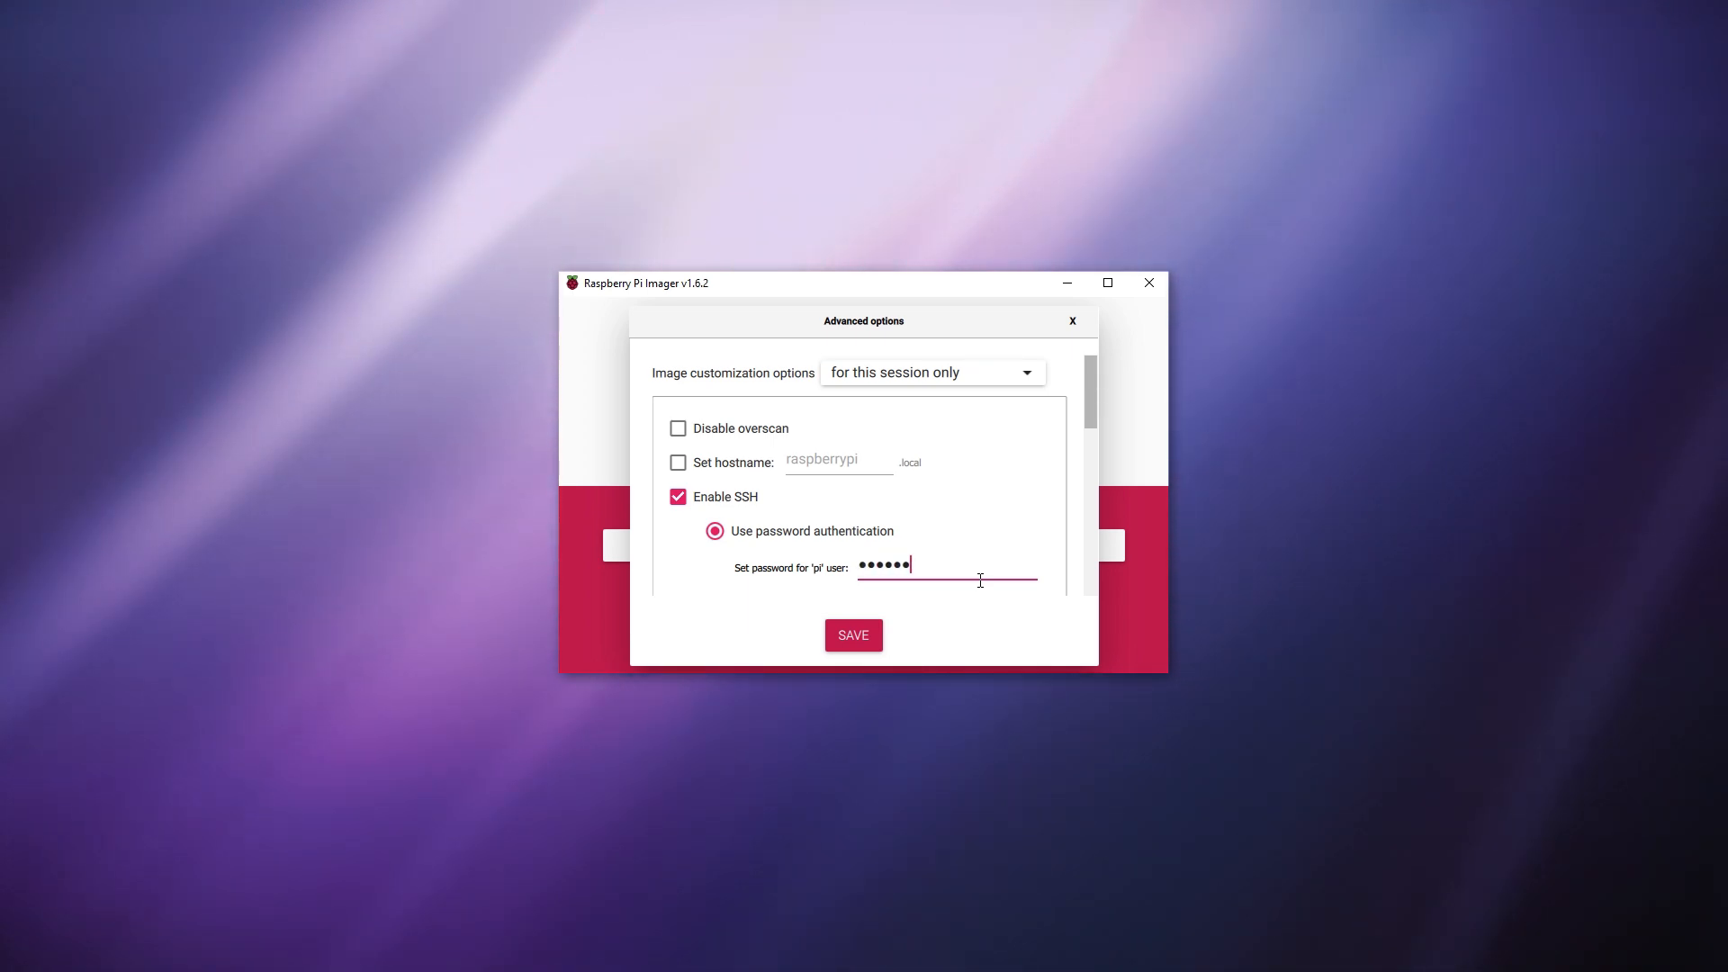
scroll("down", 3)
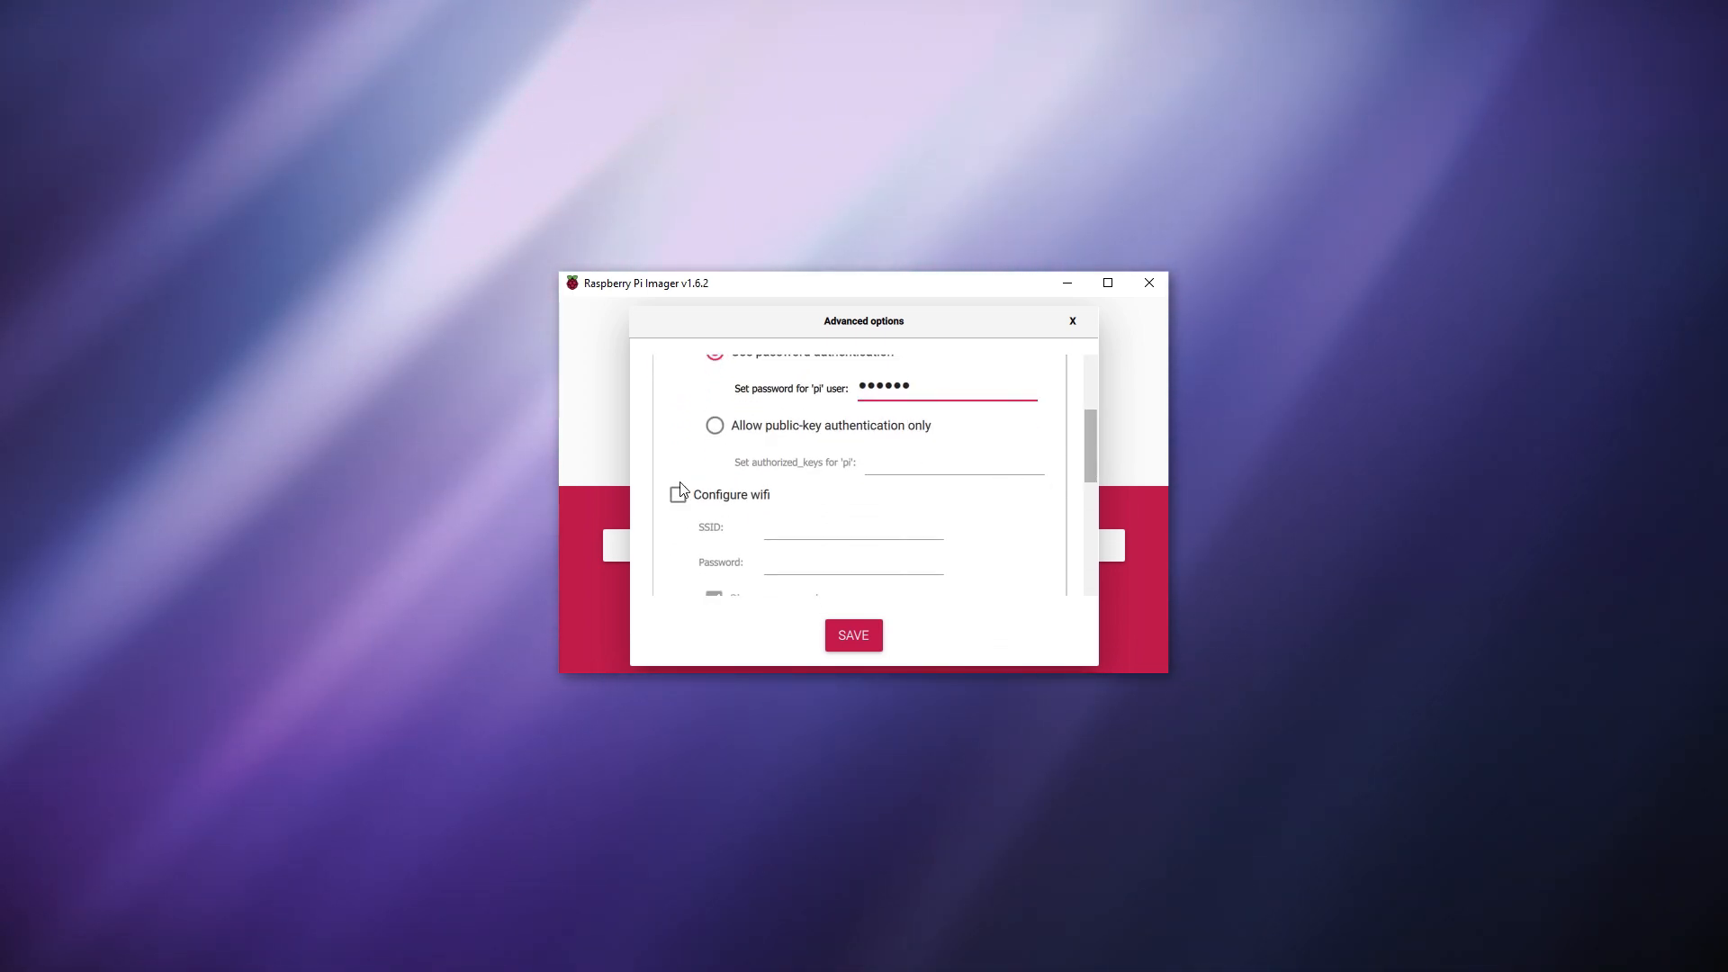
left_click(677, 493)
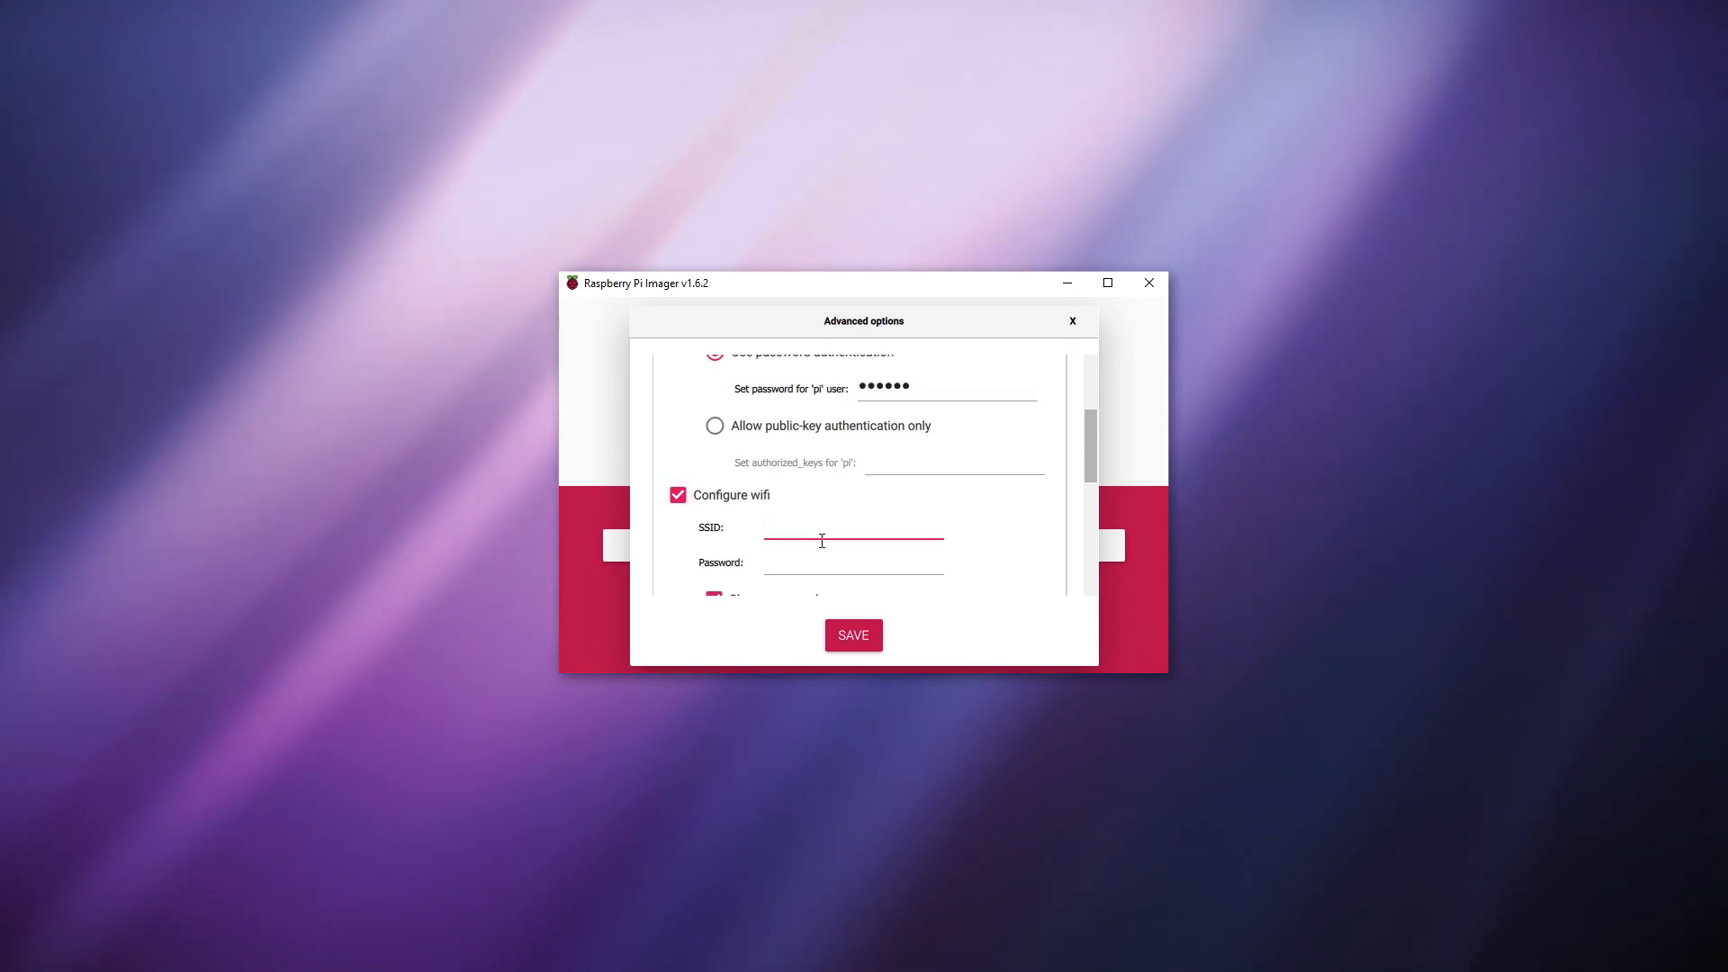
type("FakeSSID")
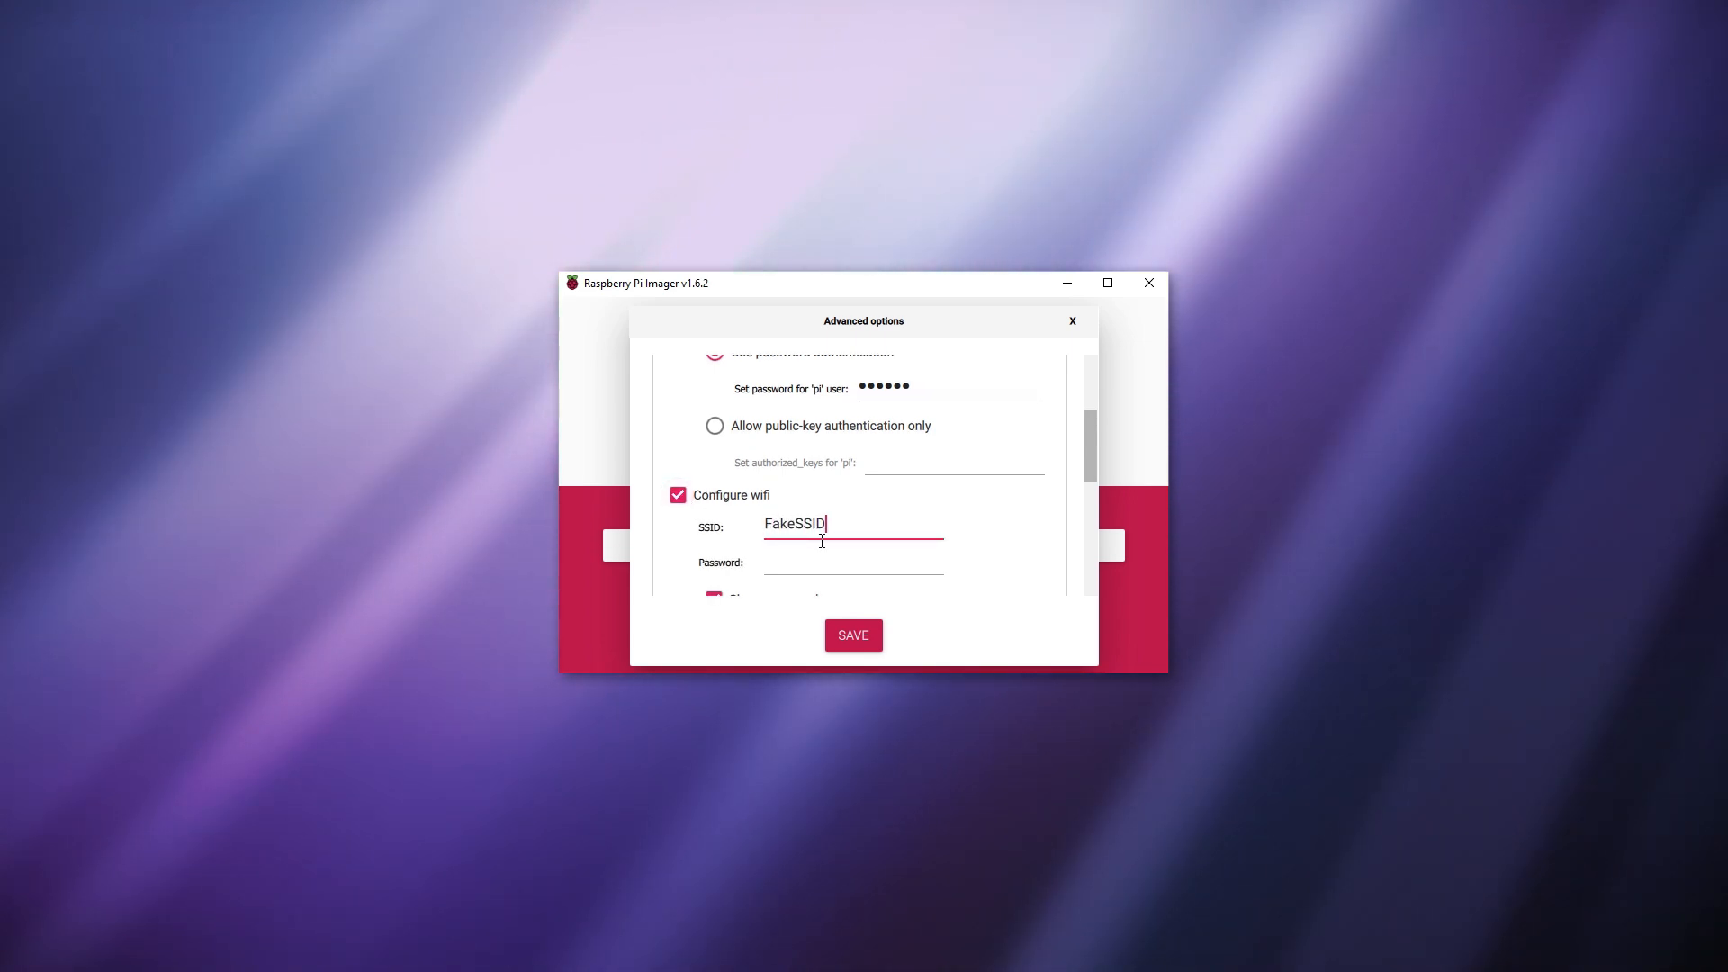
type("FakePW")
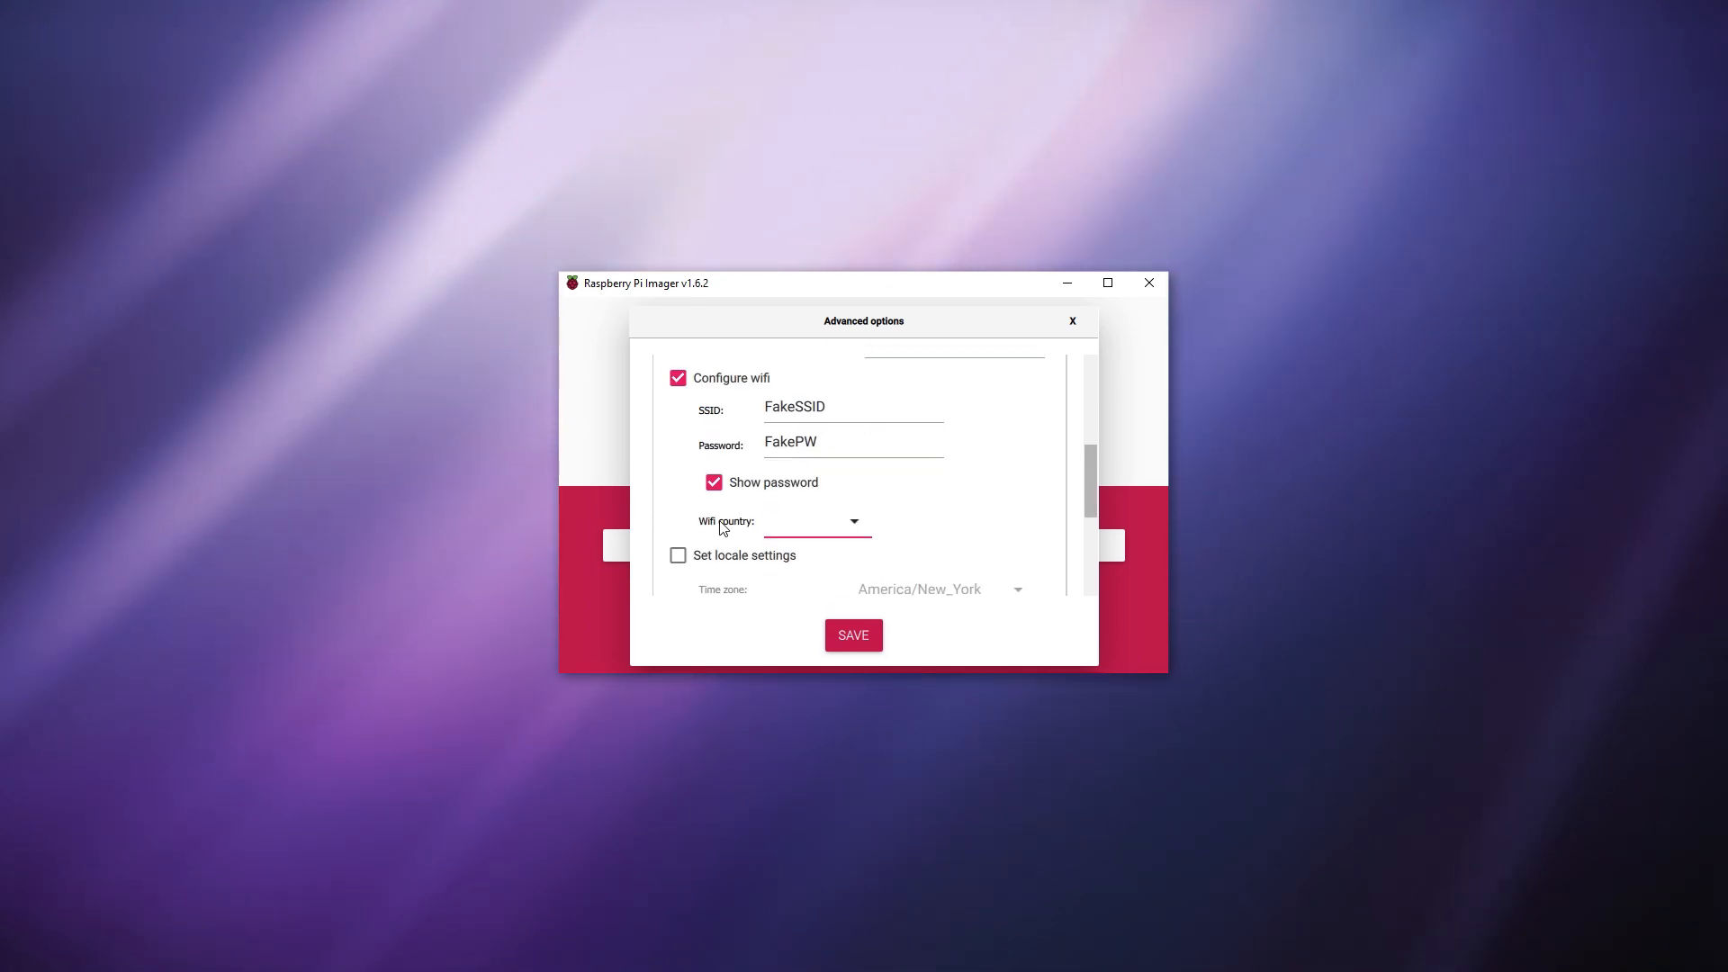
scroll("down", 3)
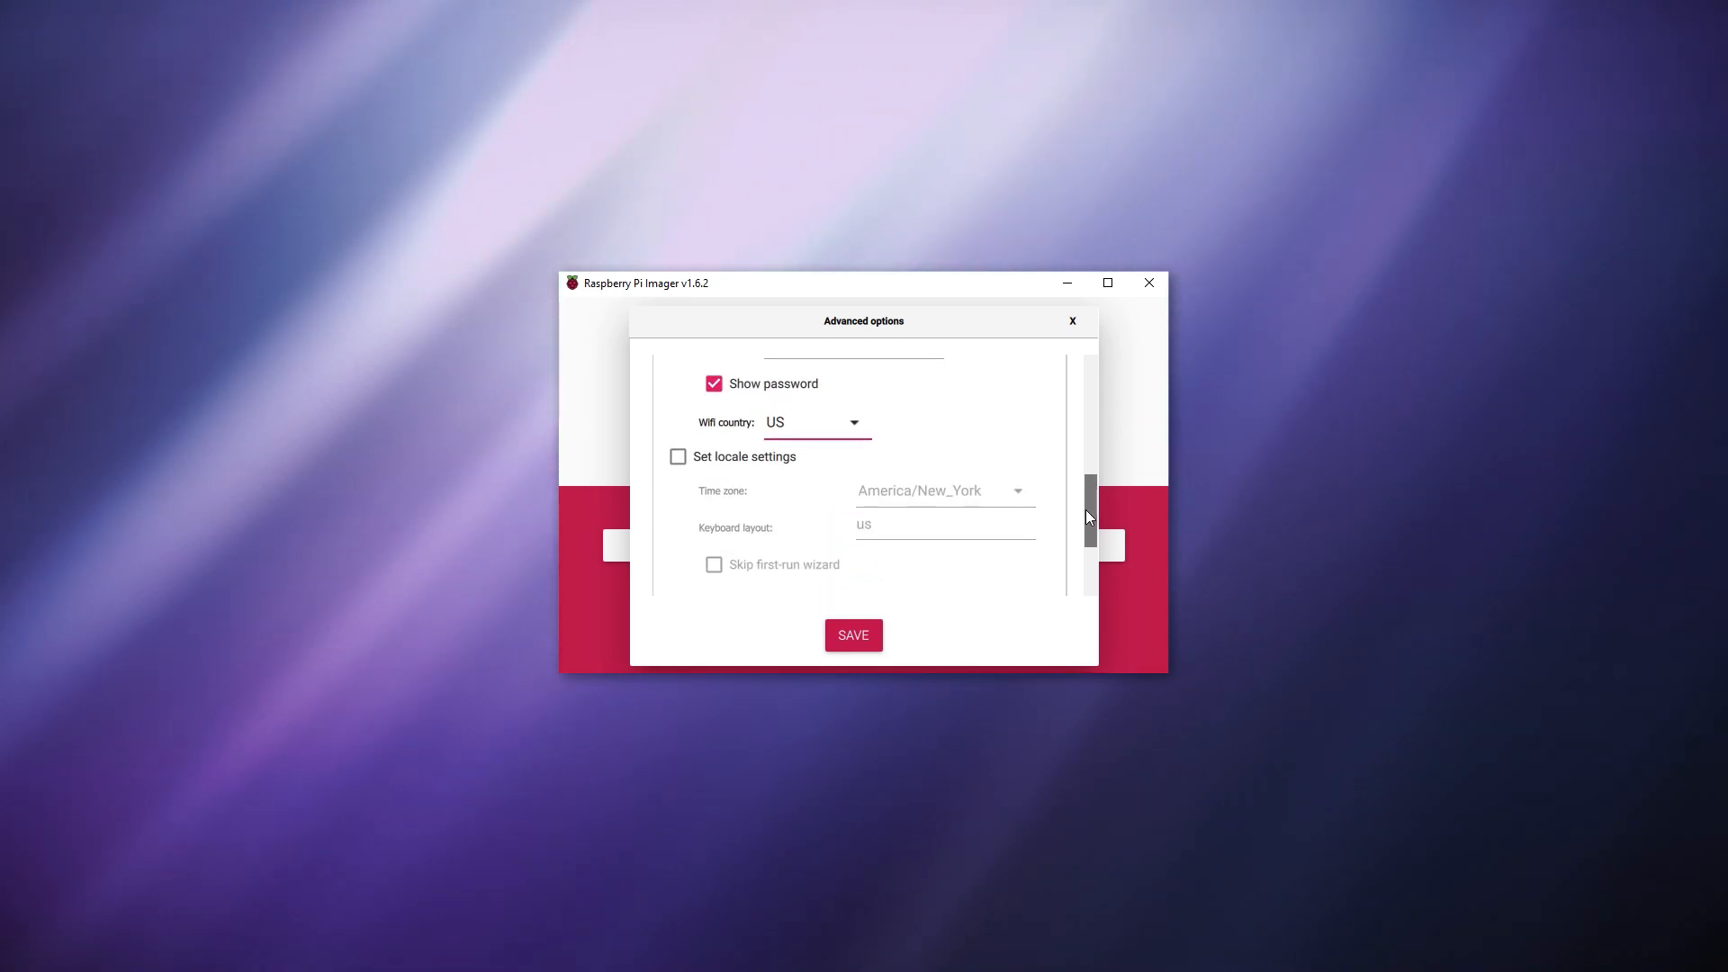
left_click(852, 635)
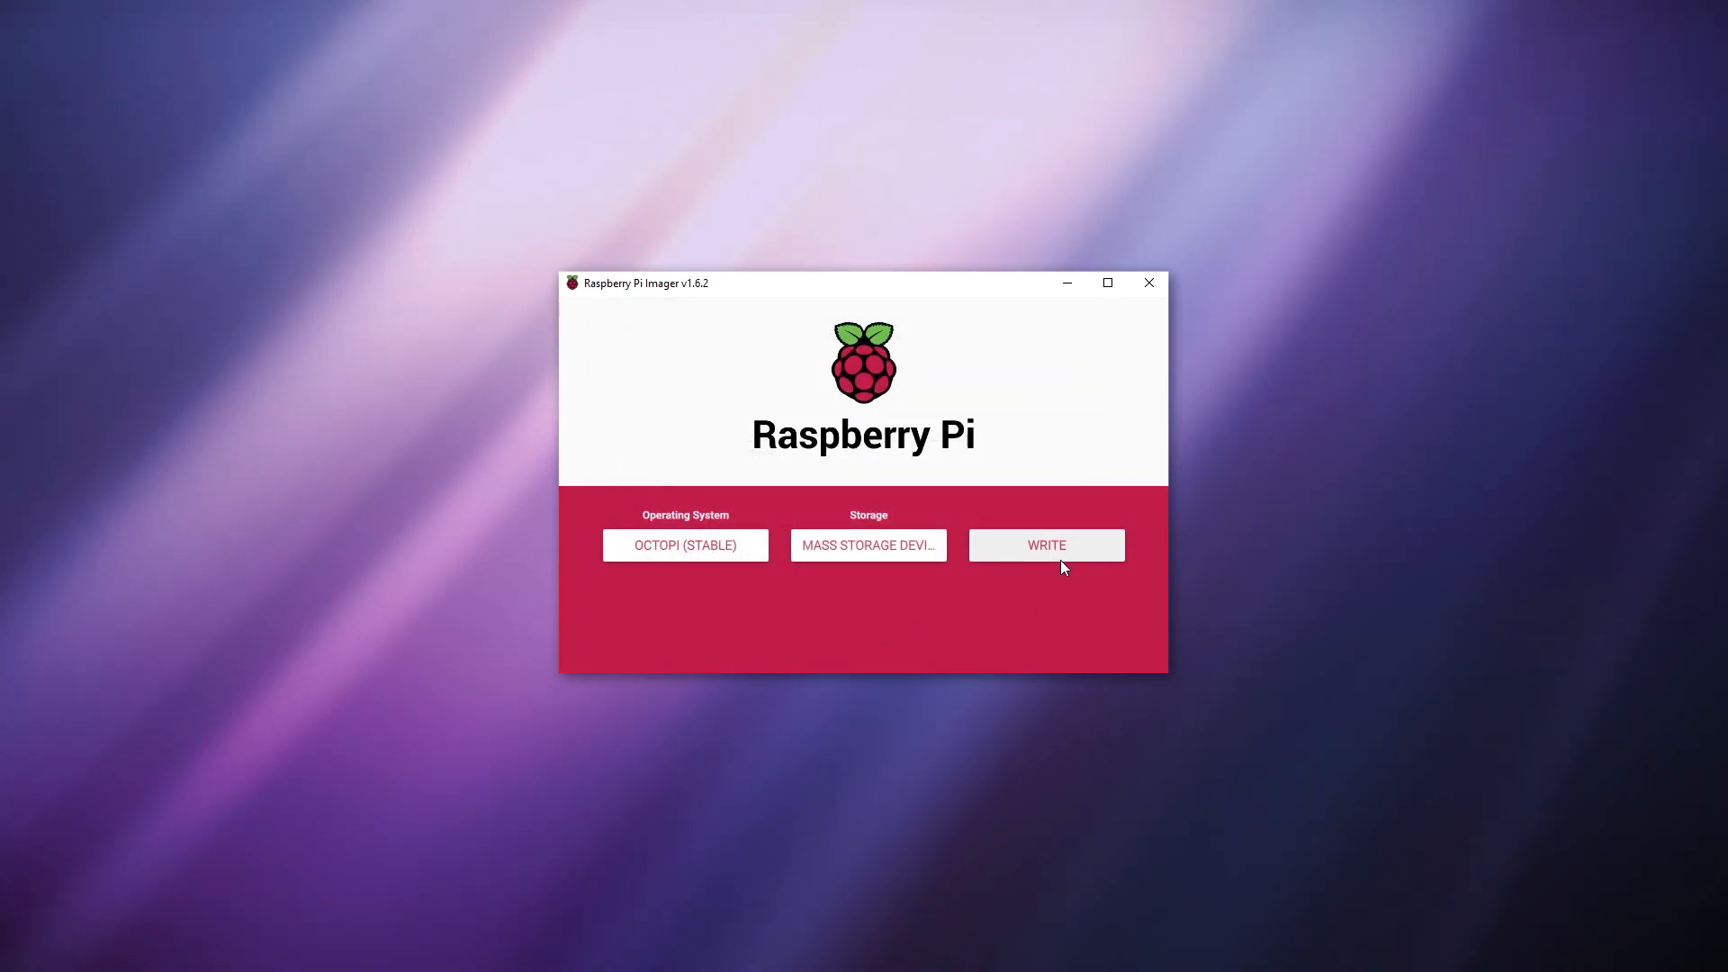
- Write the OctoPi image to the card, confirming the erase
left_click(1043, 543)
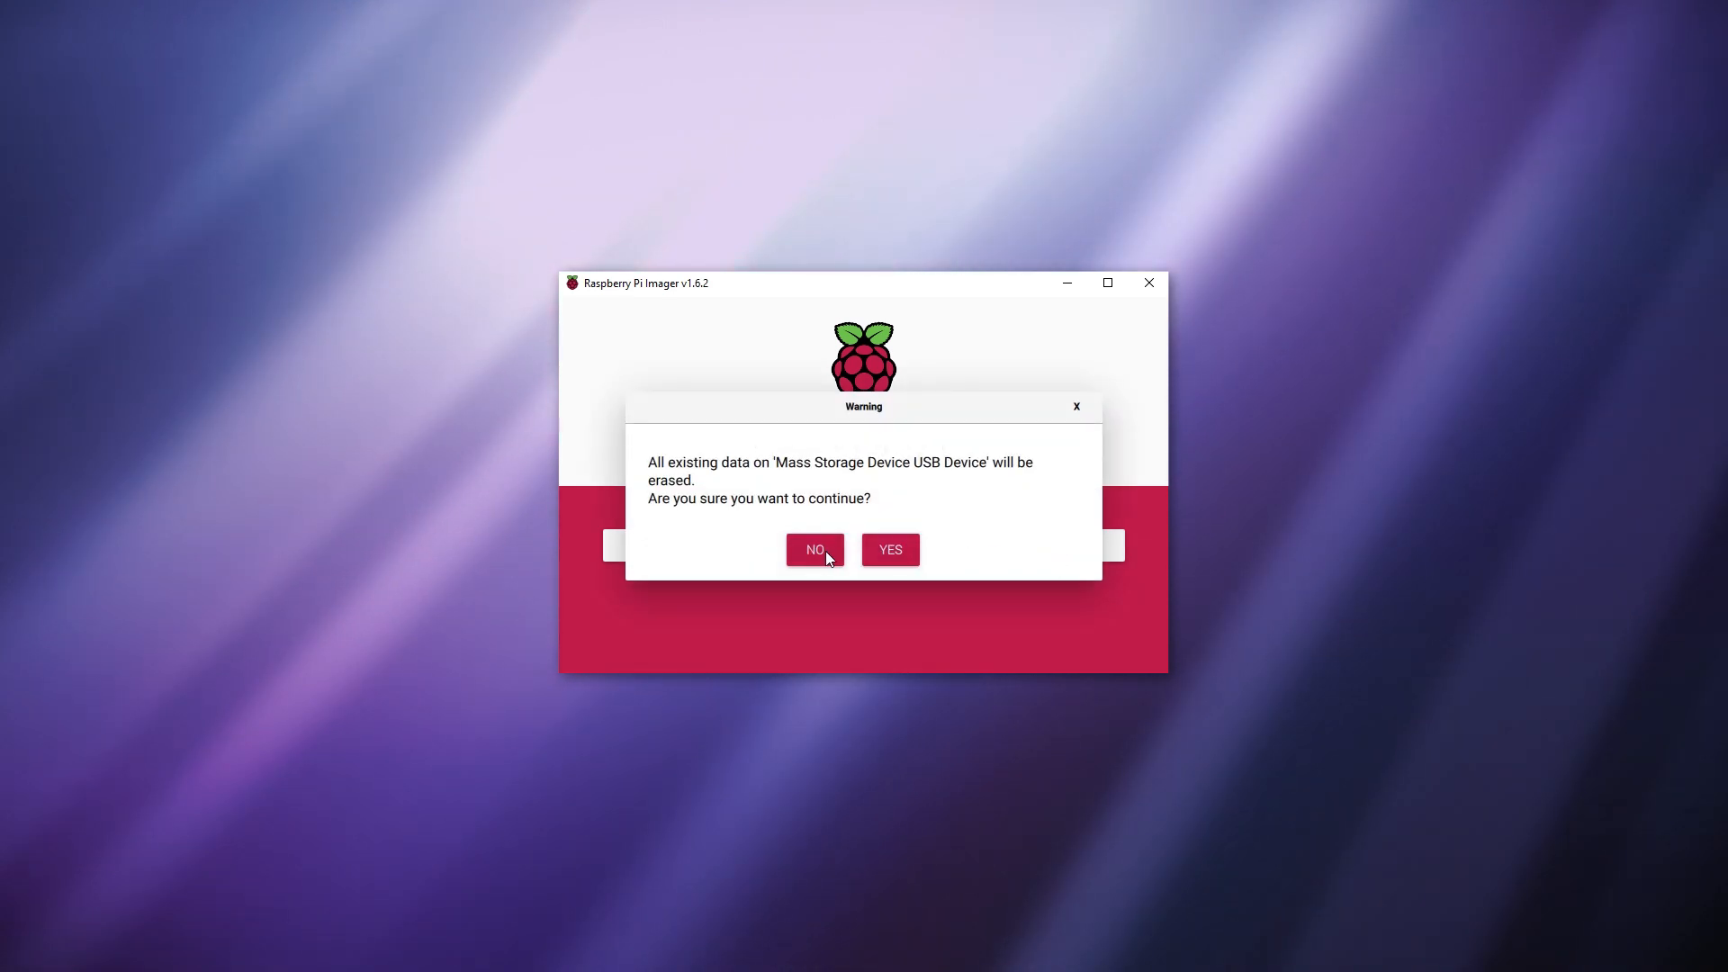
left_click(887, 549)
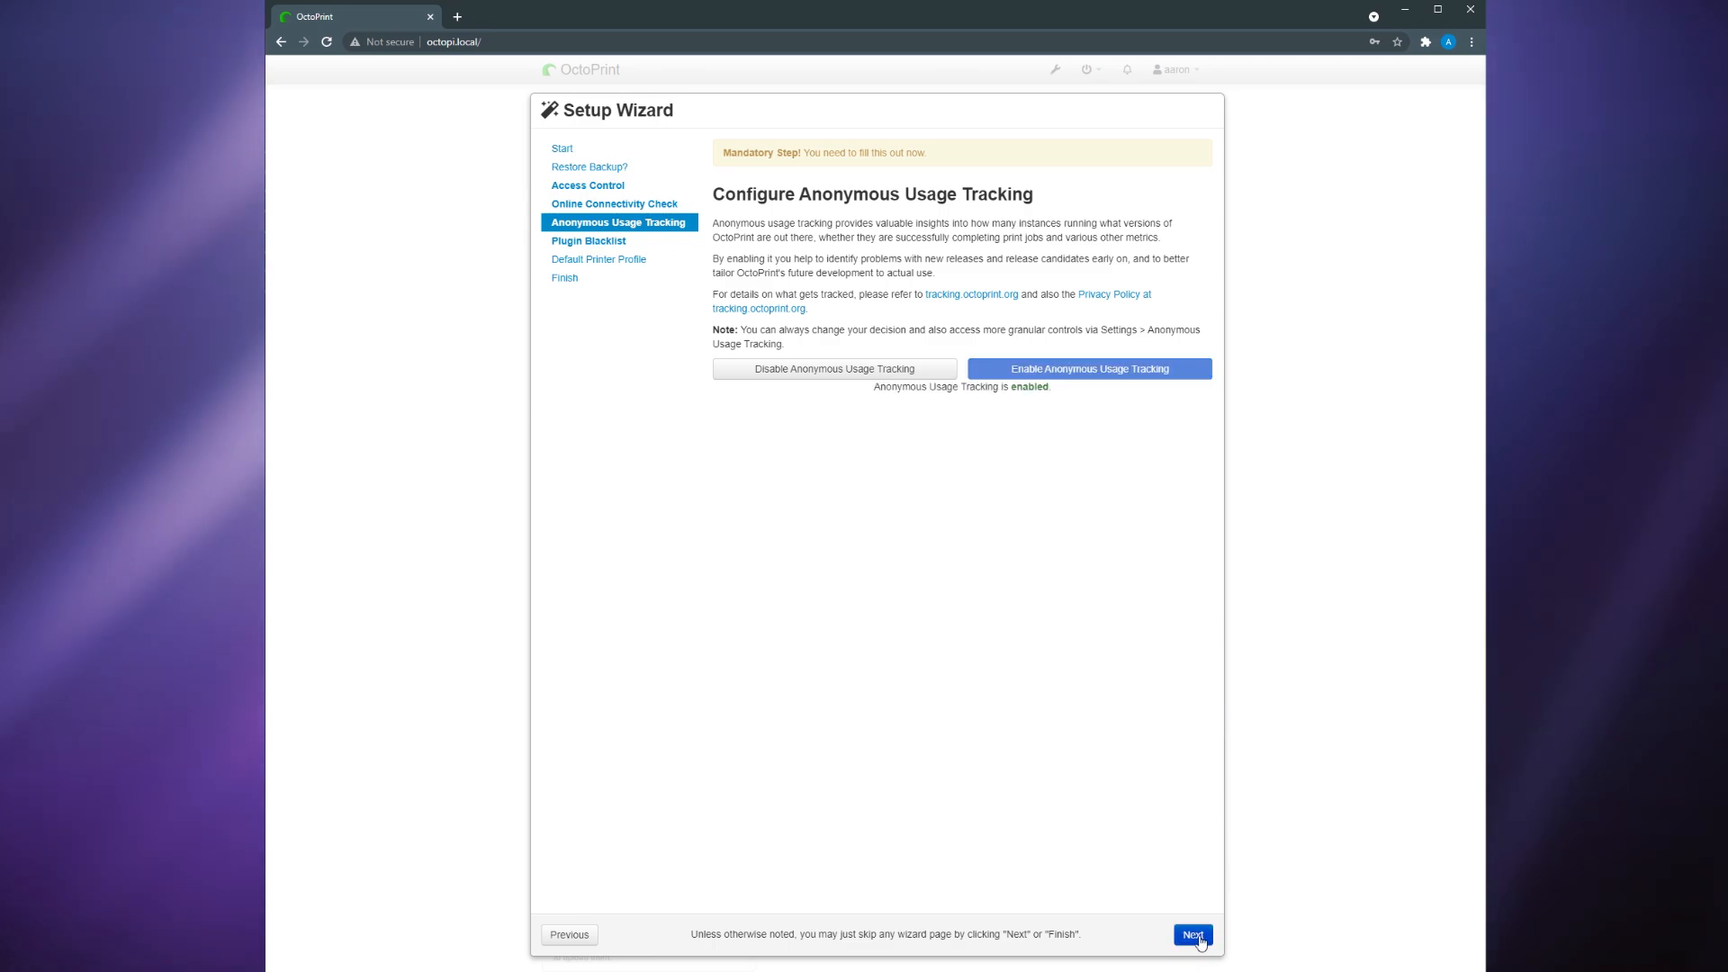
- Accept the default printer profile after reviewing print bed and build volume, and finish the wizard
left_click(1191, 934)
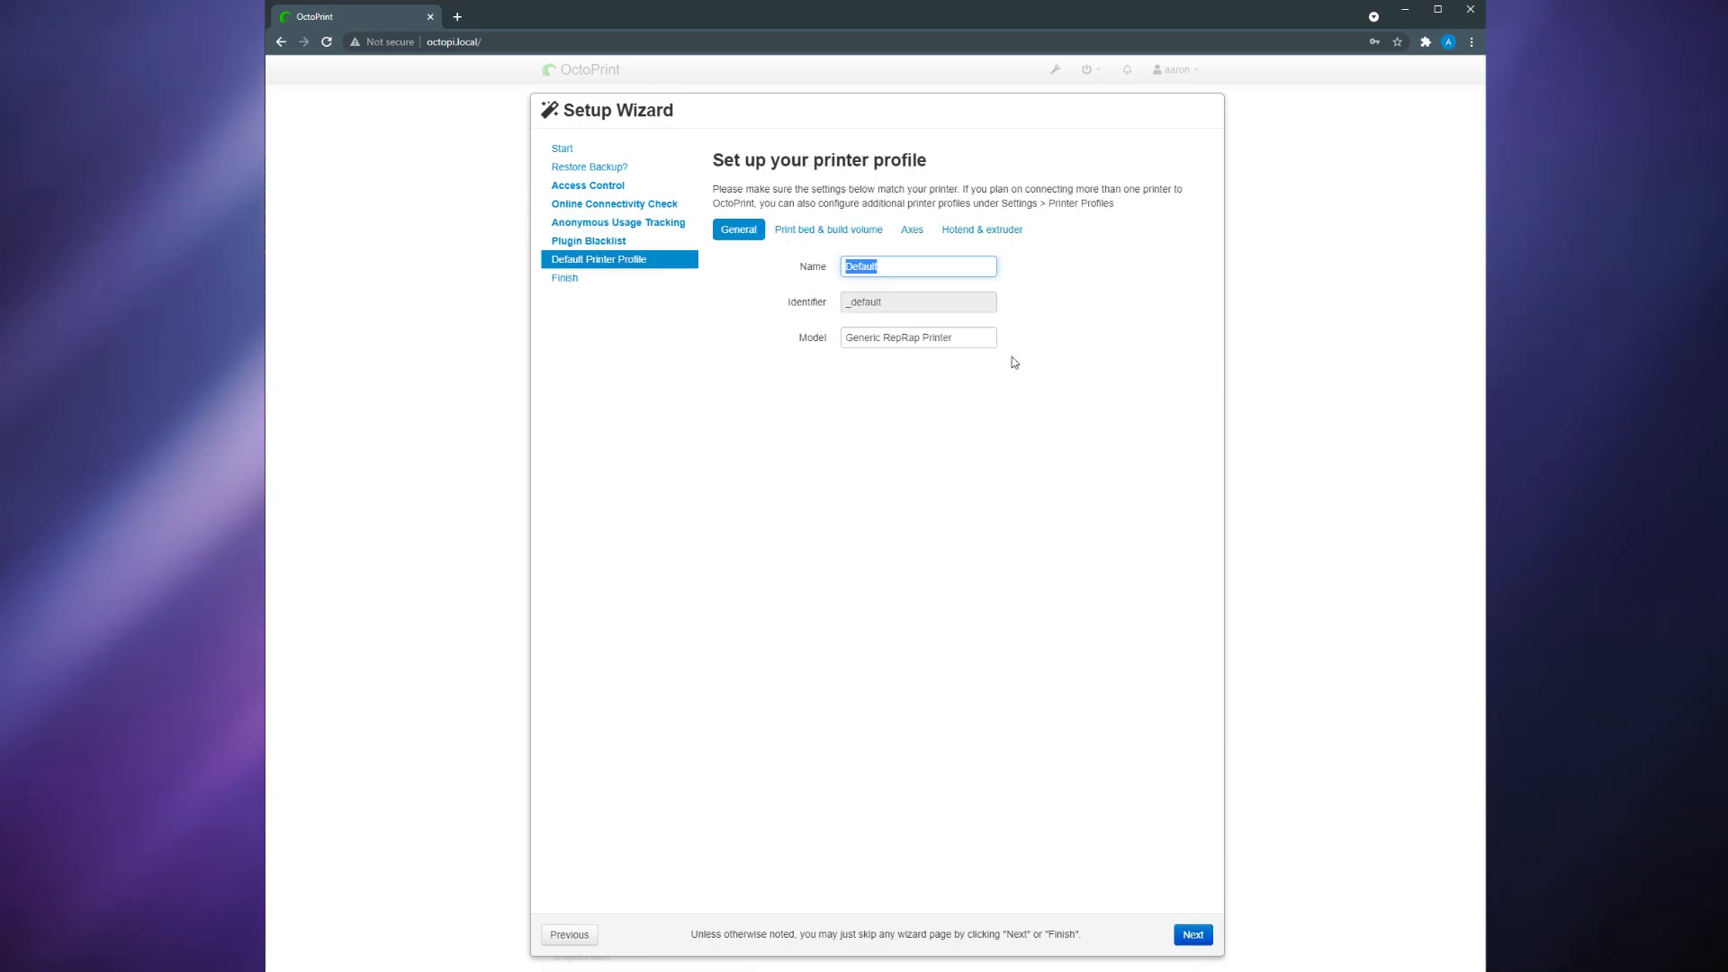
left_click(828, 229)
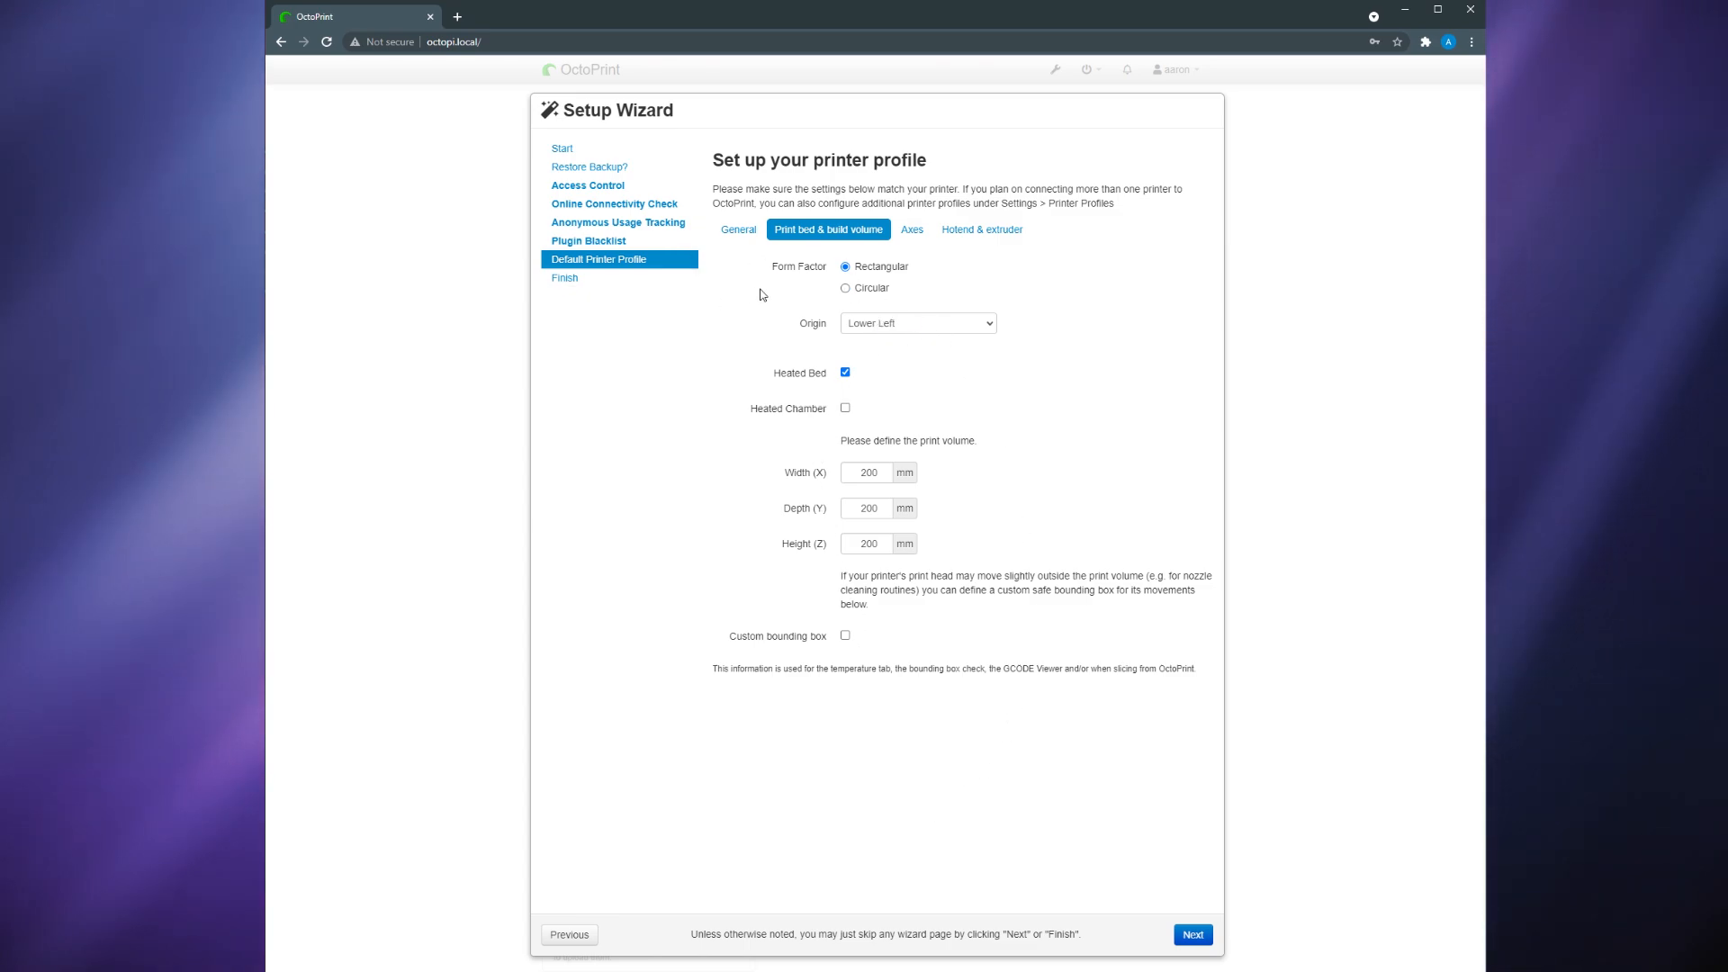
left_click(1191, 934)
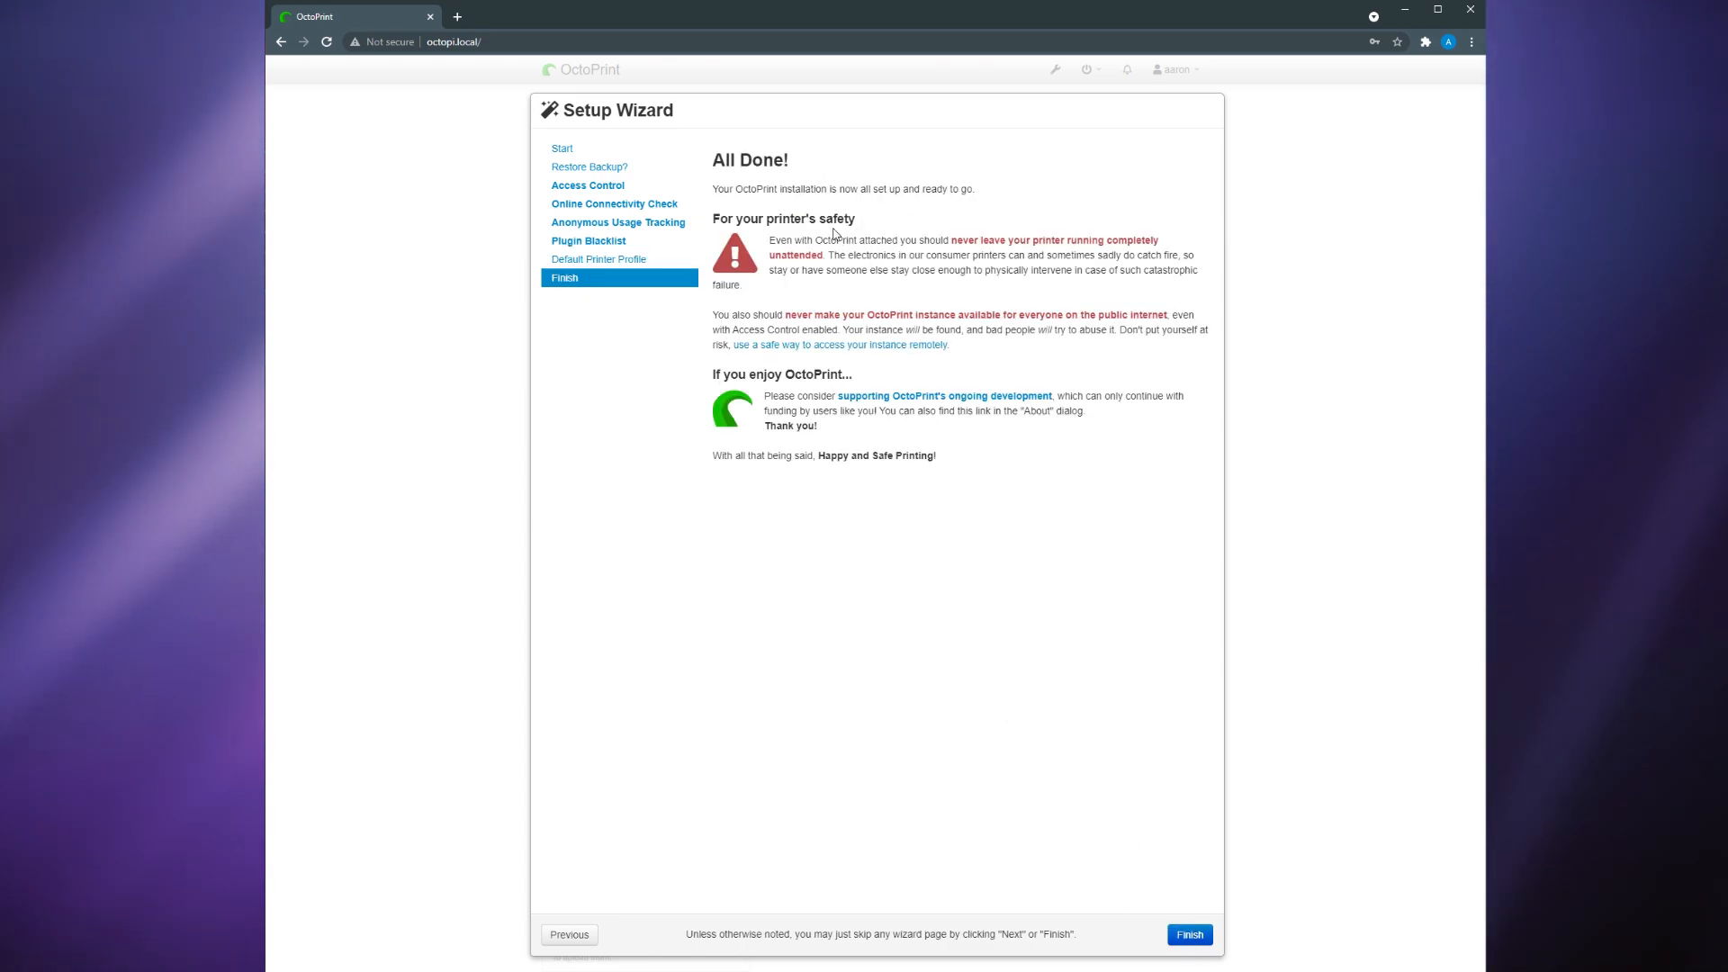
left_click(1188, 934)
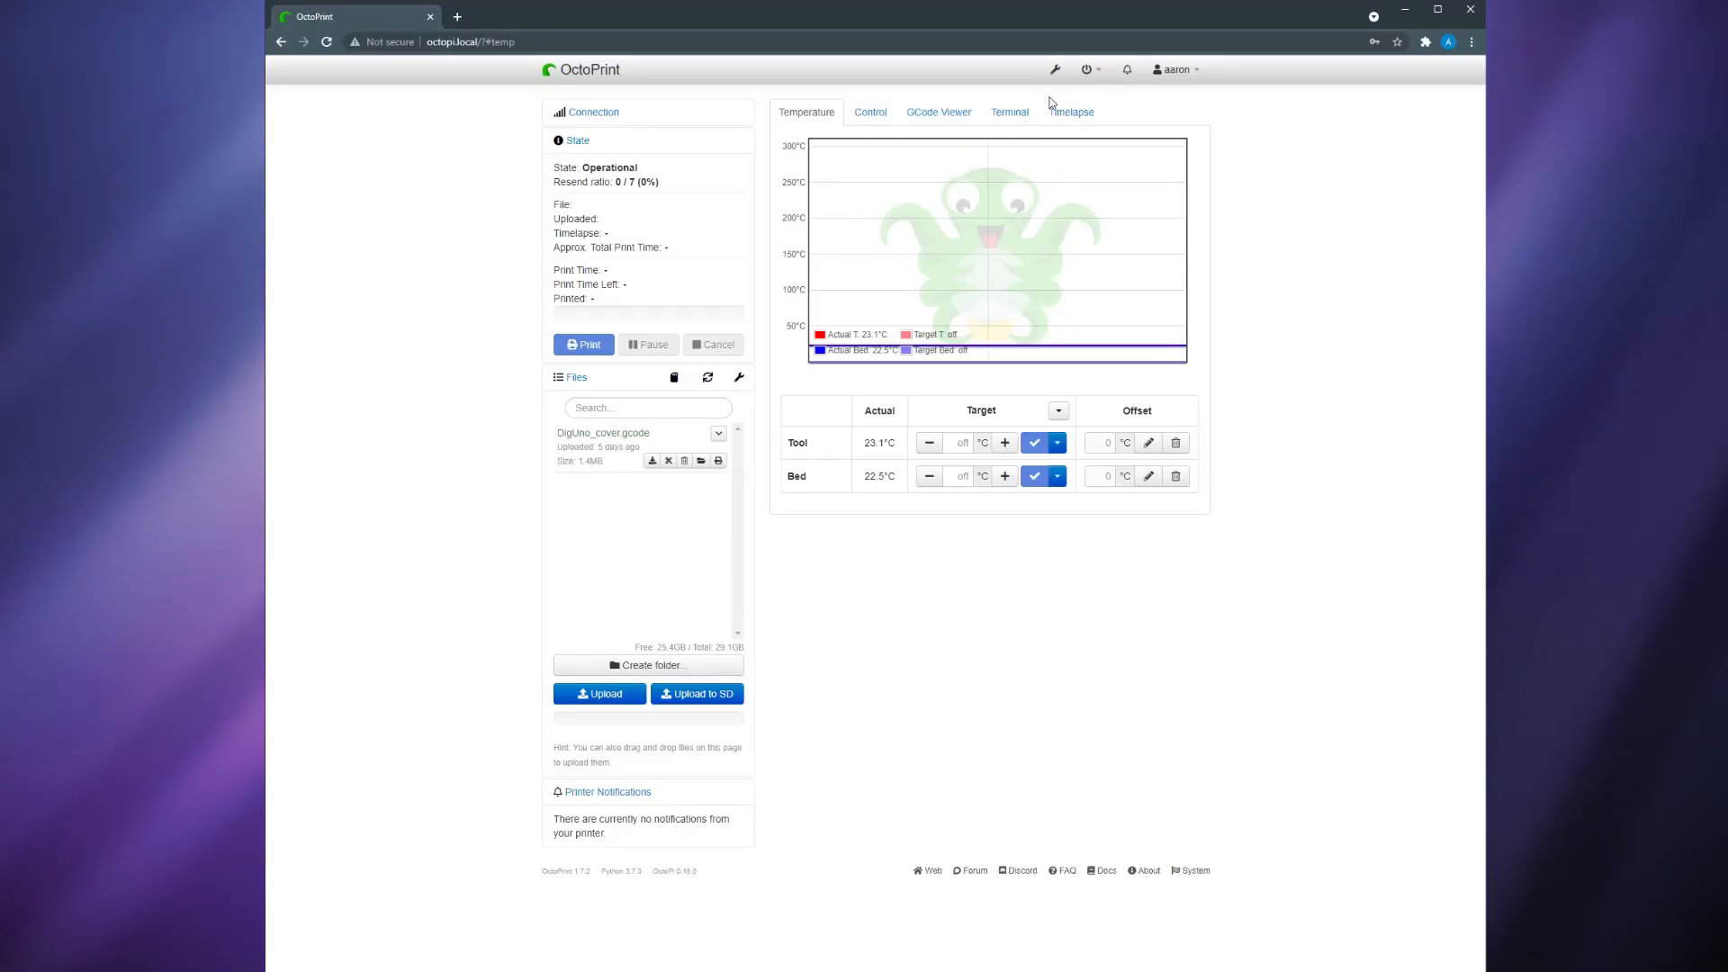
- From Plugin Manager, search 'mqtt' and install the MQTT and HomeAssistant Discovery plugins
left_click(1053, 70)
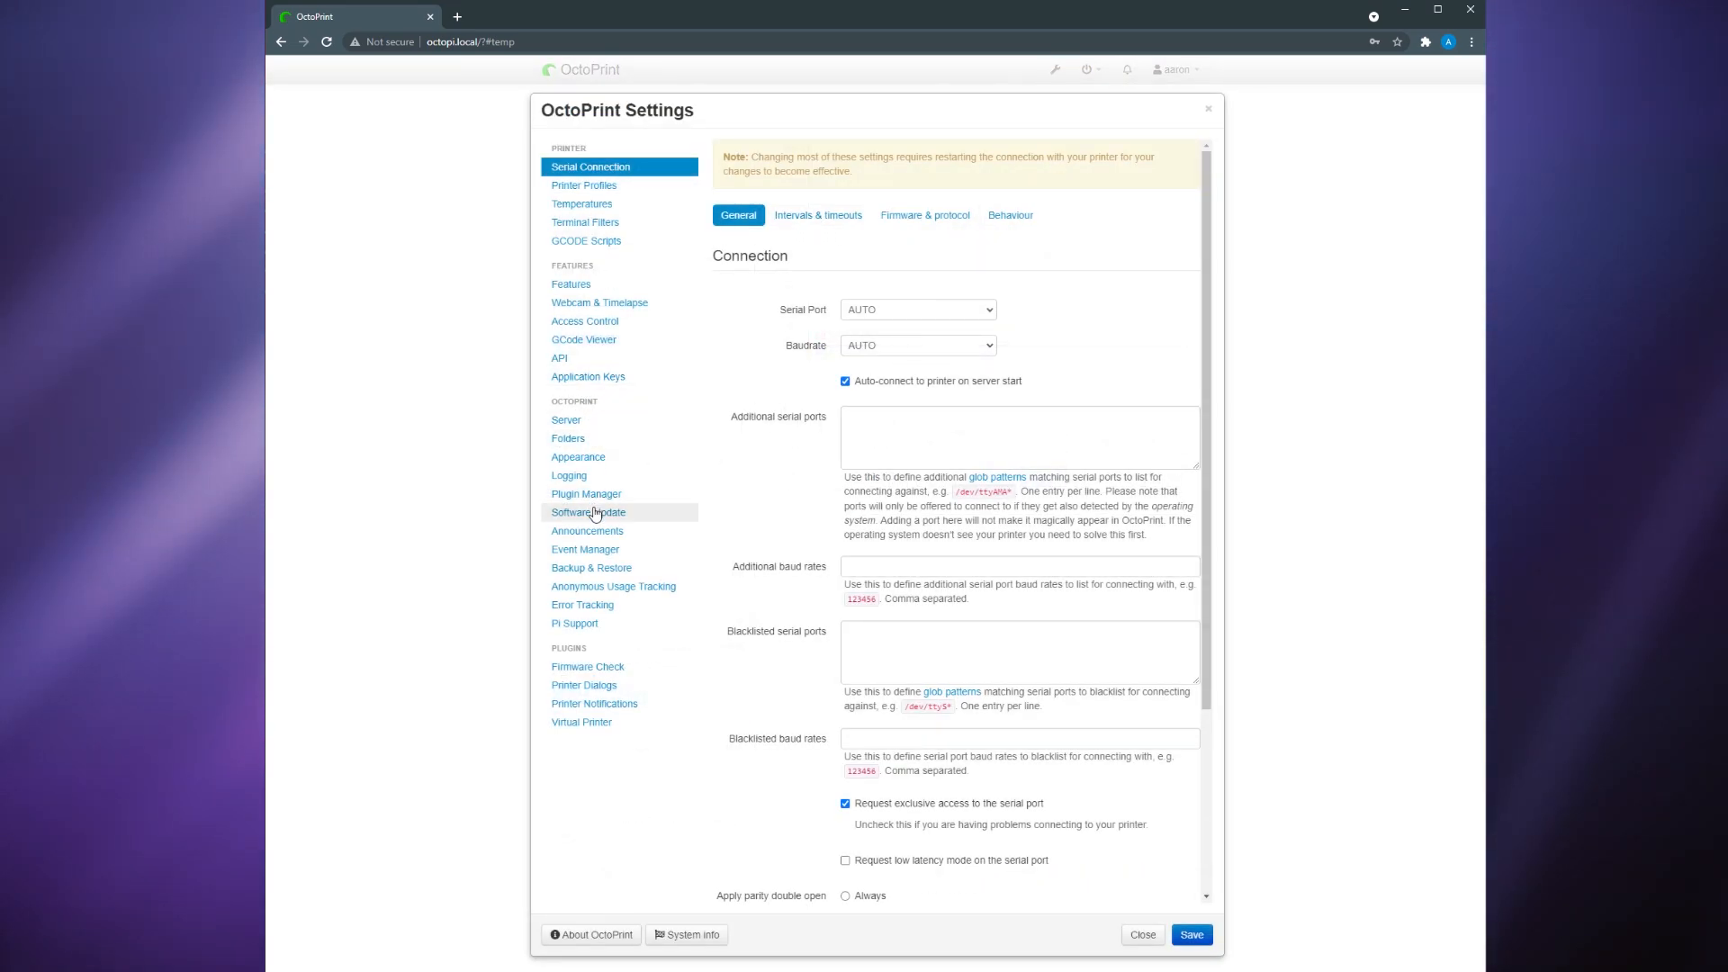
left_click(587, 493)
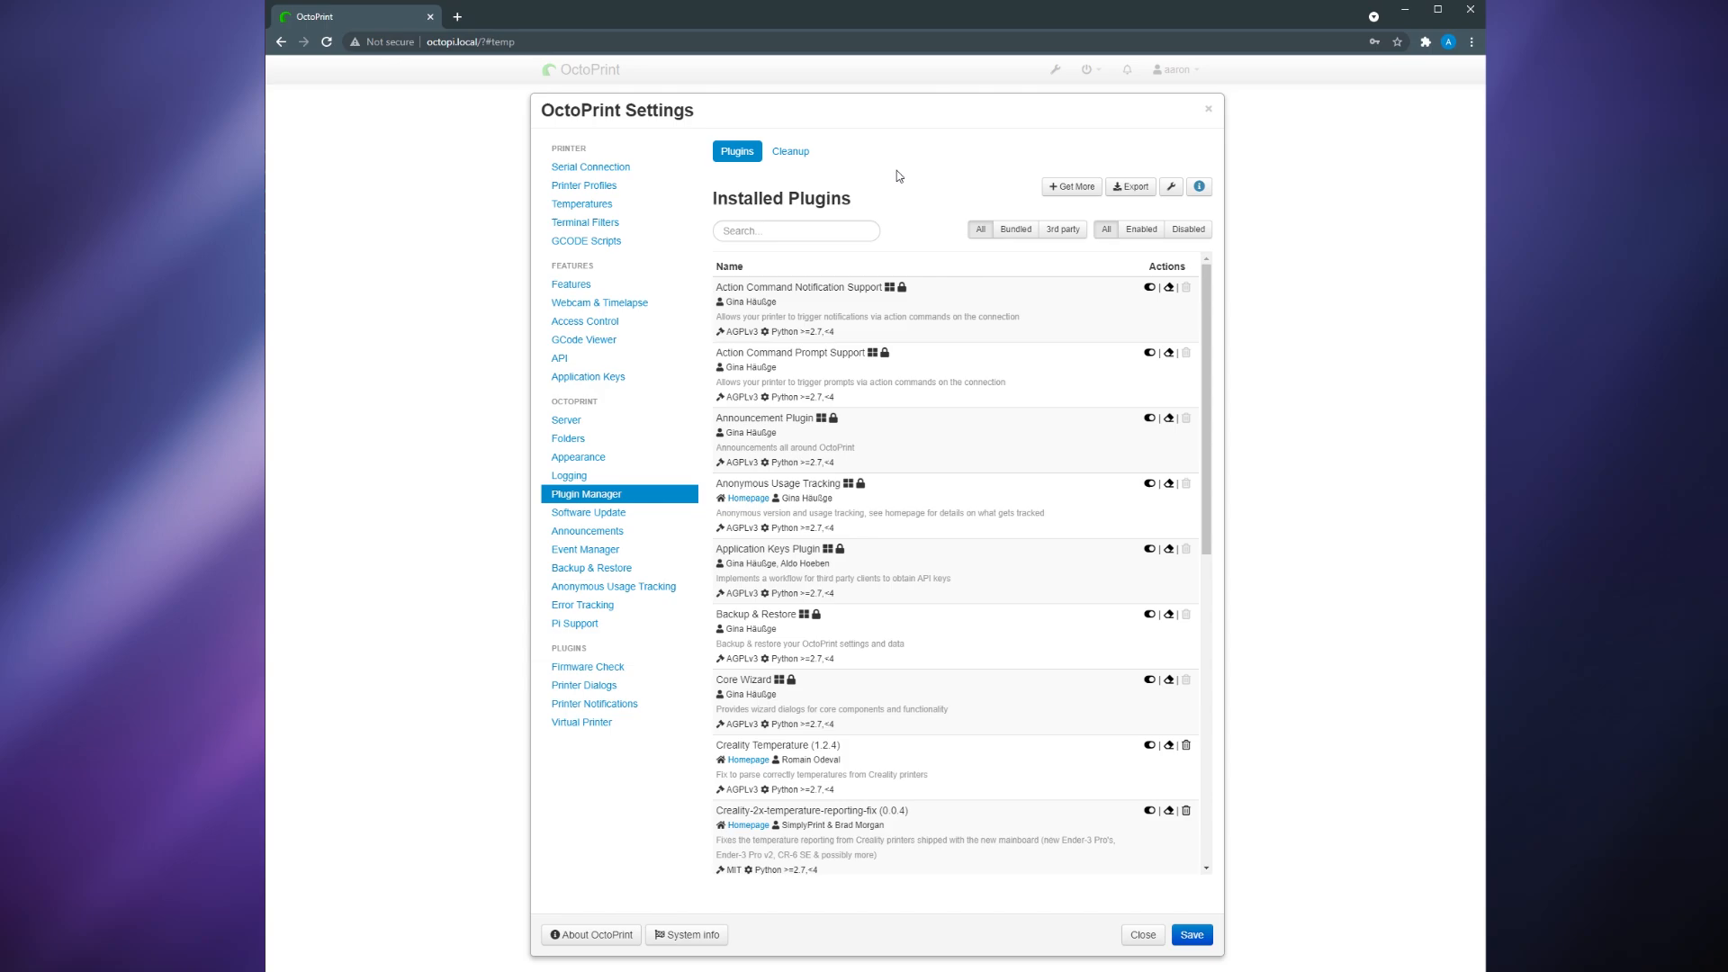
left_click(1069, 185)
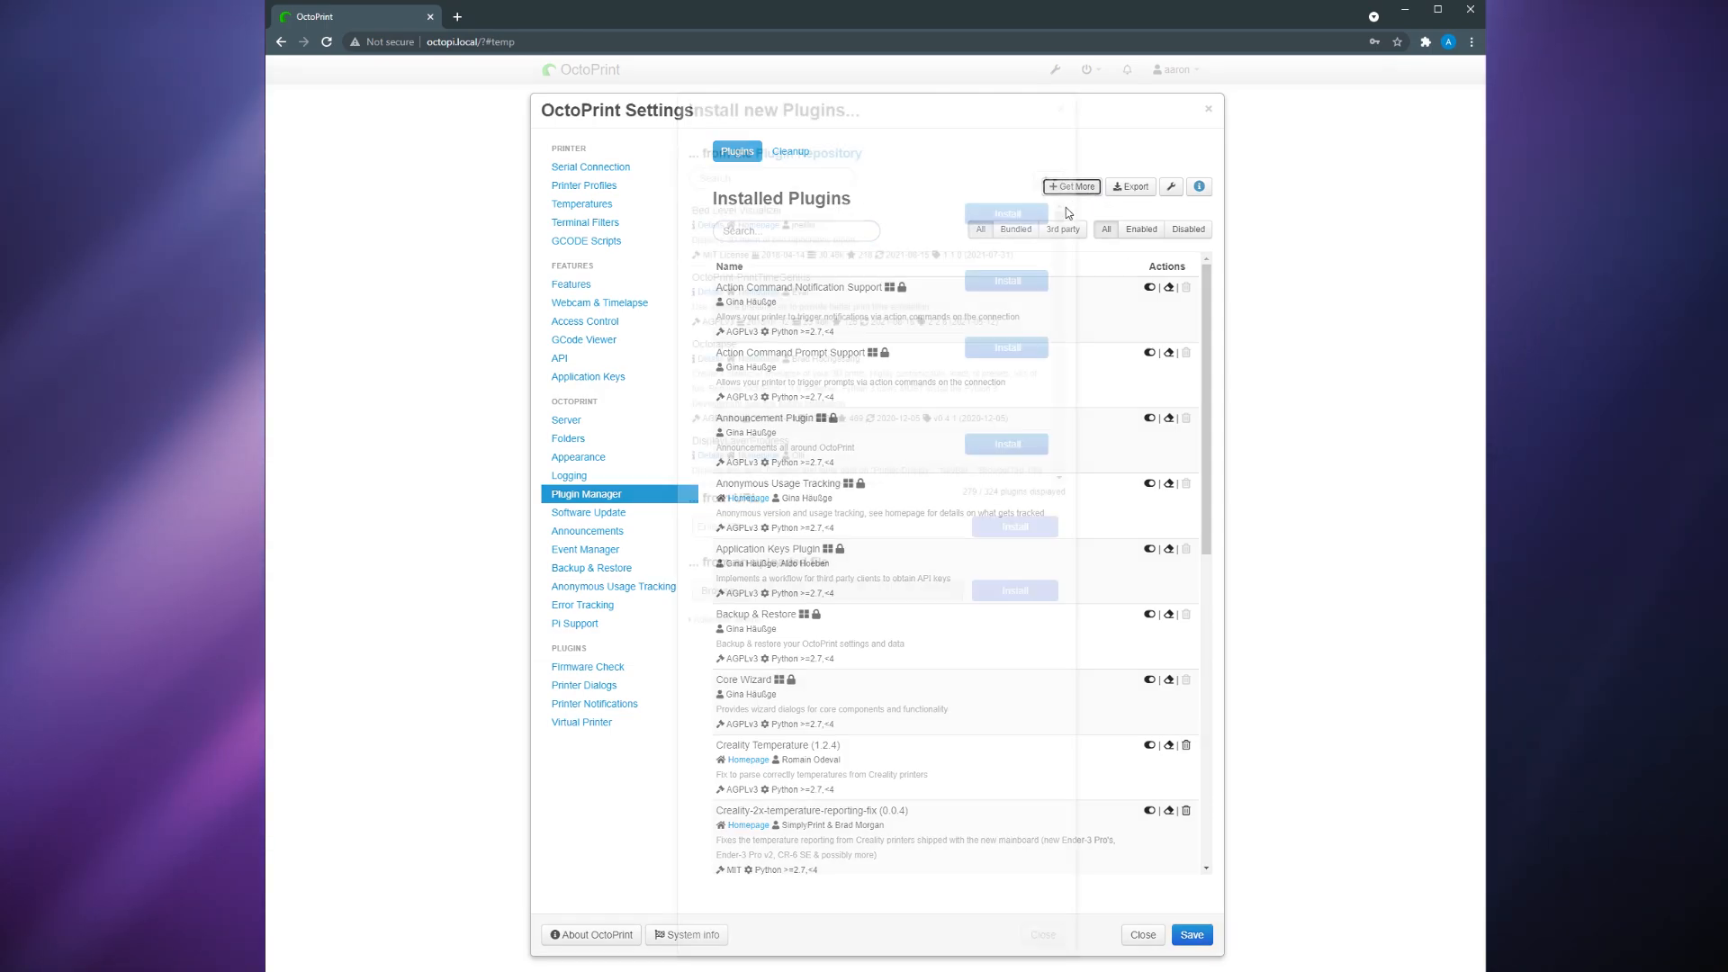
left_click(1070, 185)
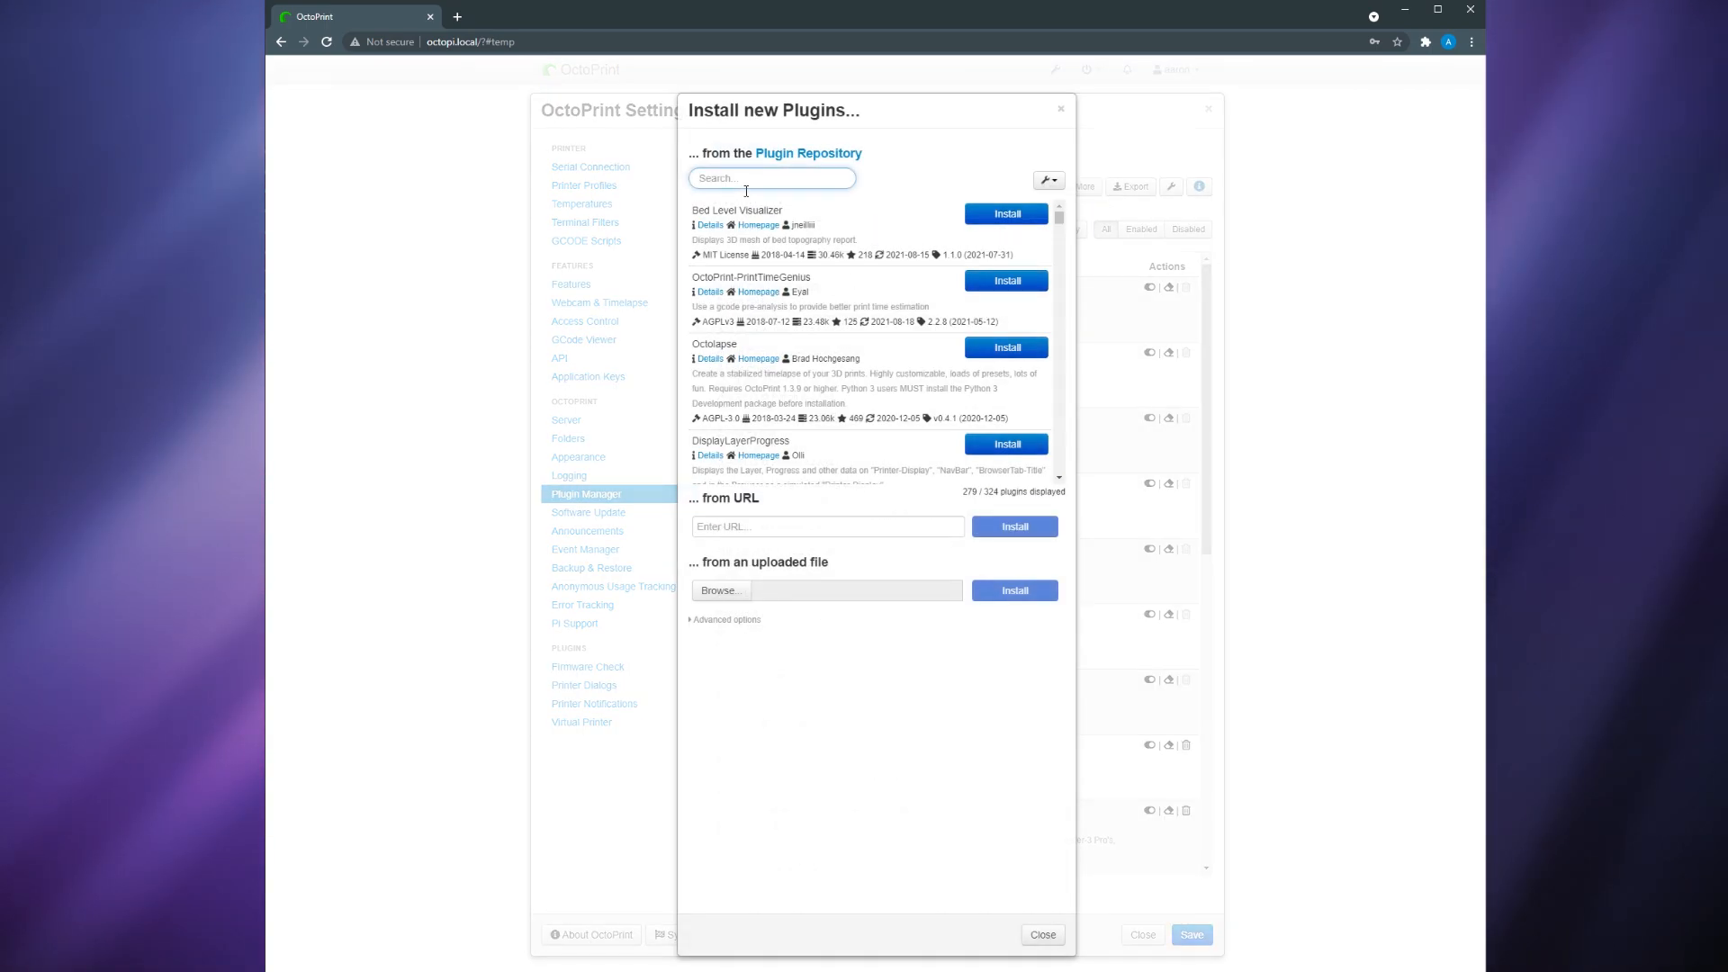
type("mqtt")
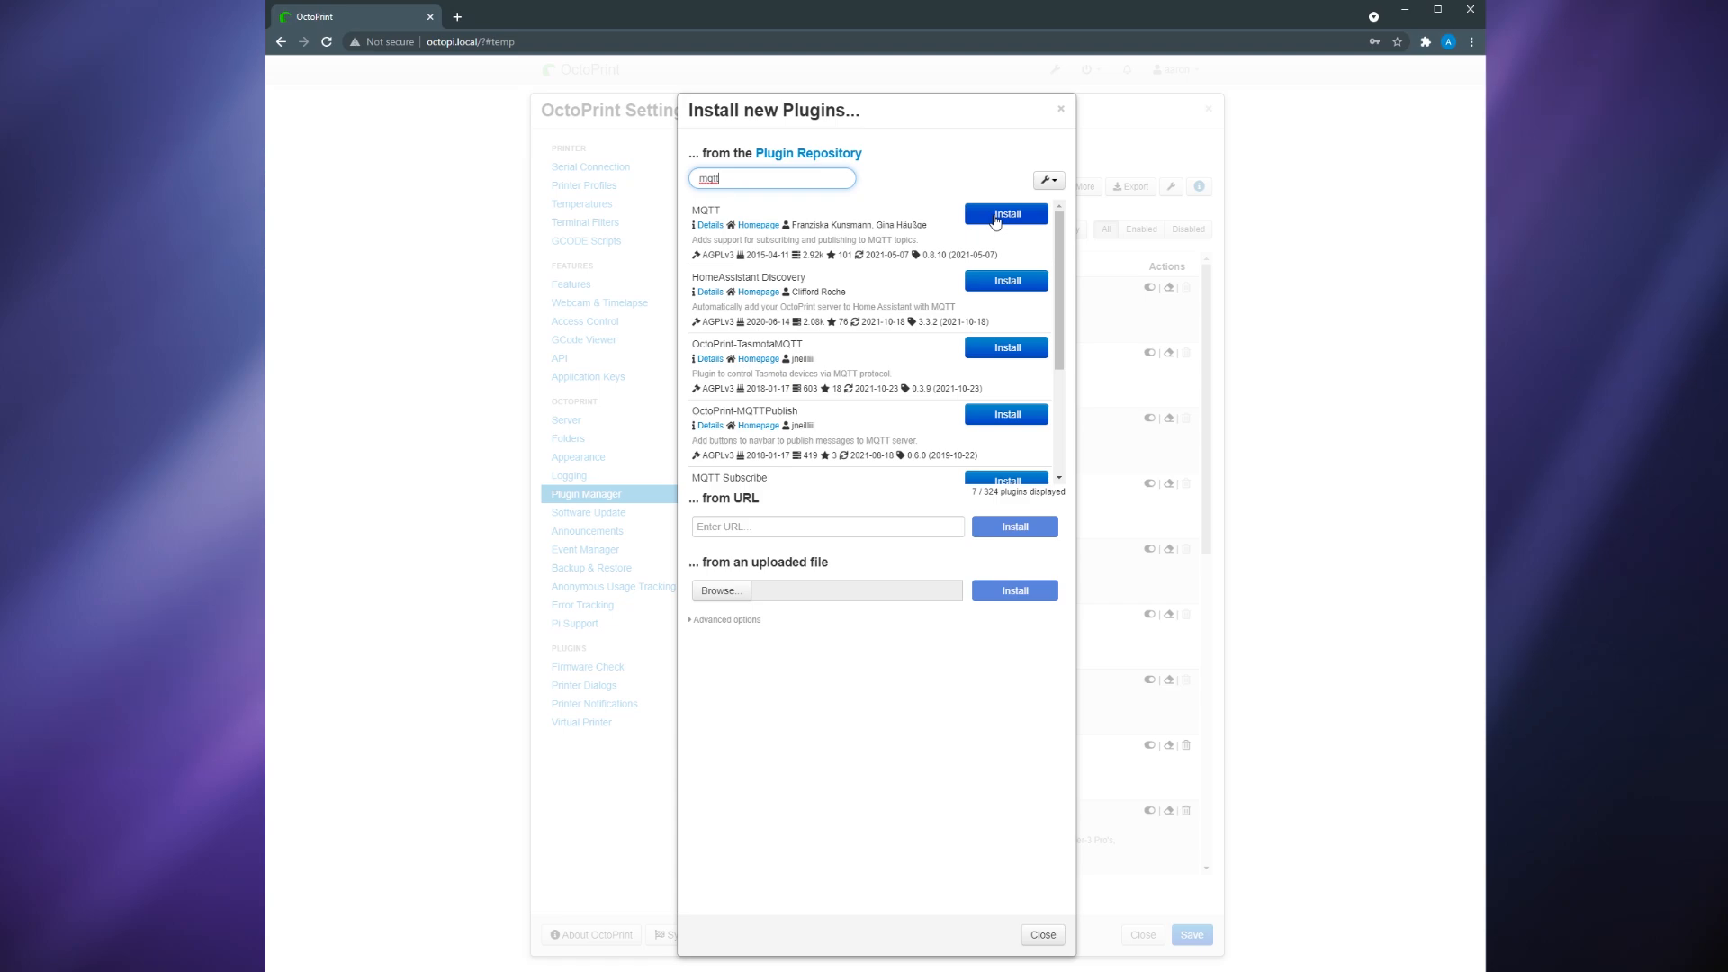
left_click(1004, 214)
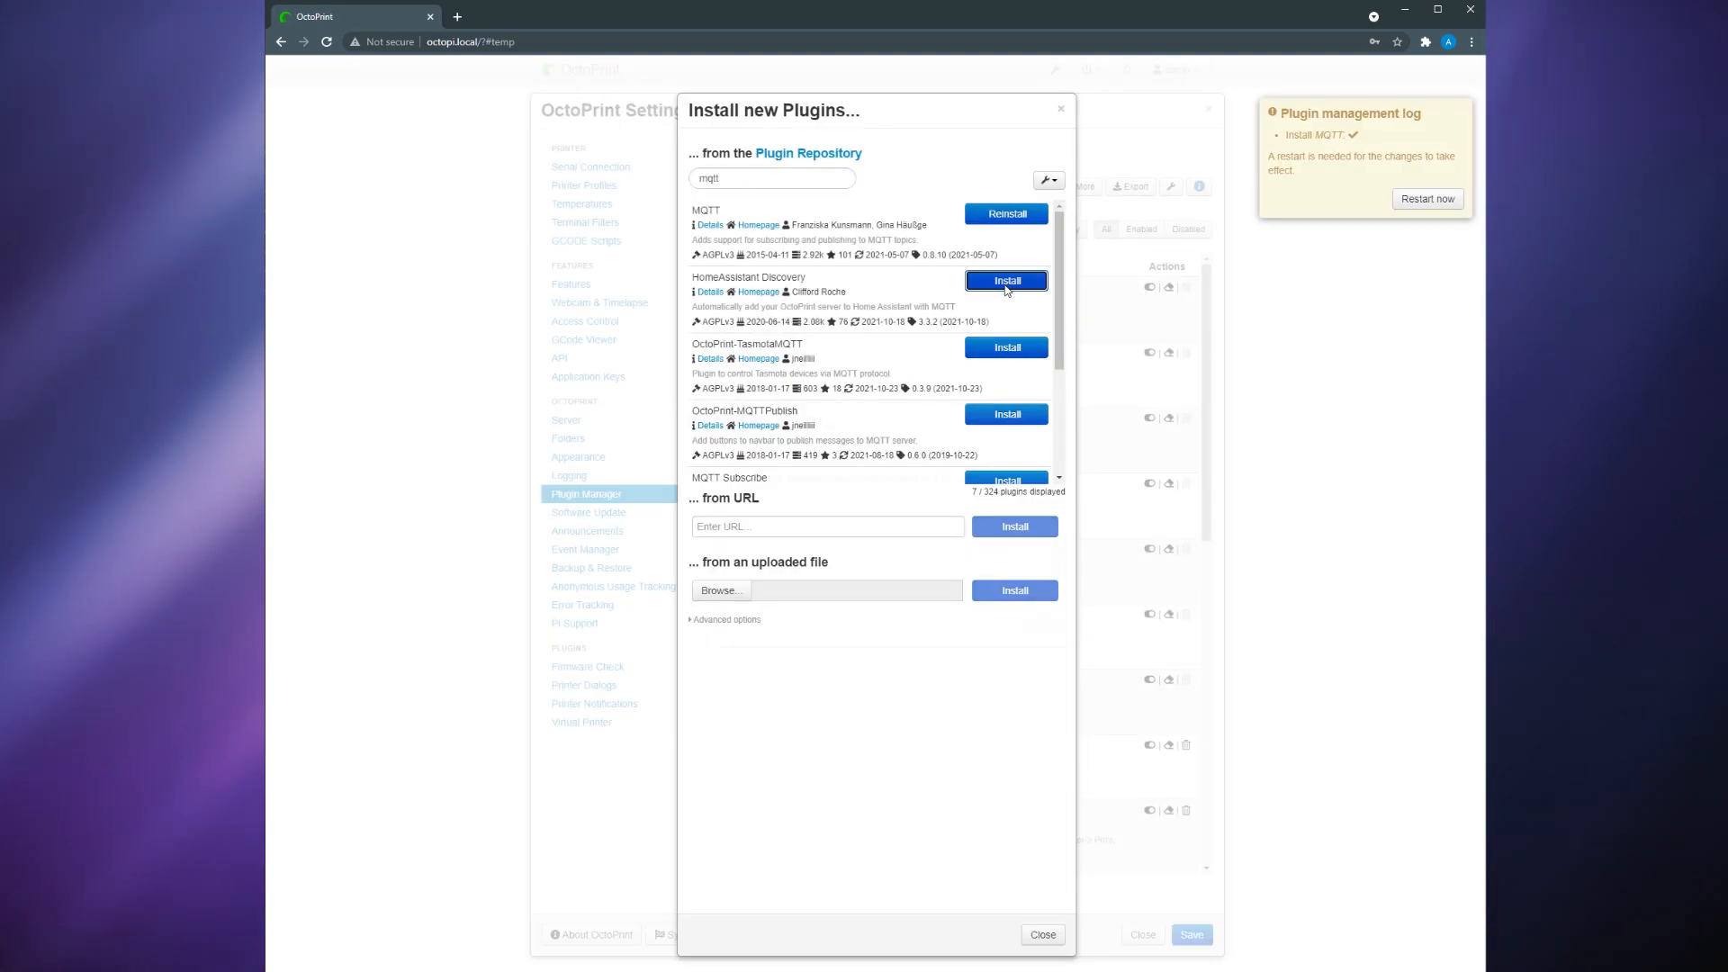
left_click(1004, 281)
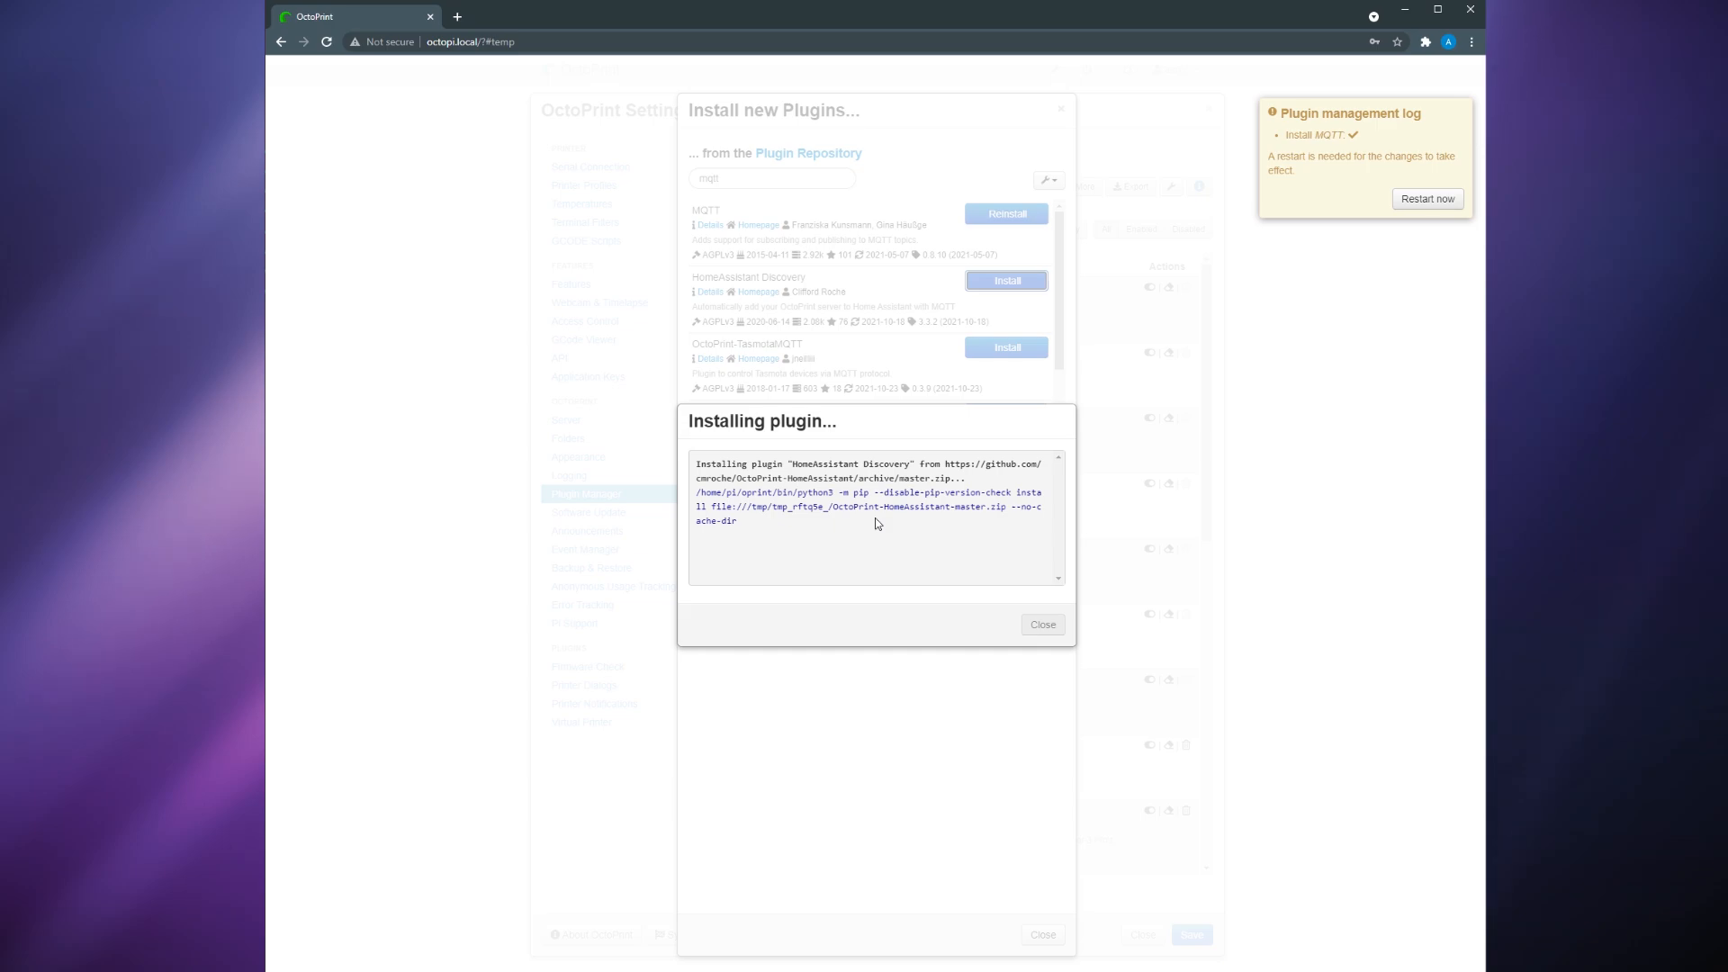
- Restart the OctoPrint server so the new plugins load
left_click(1040, 625)
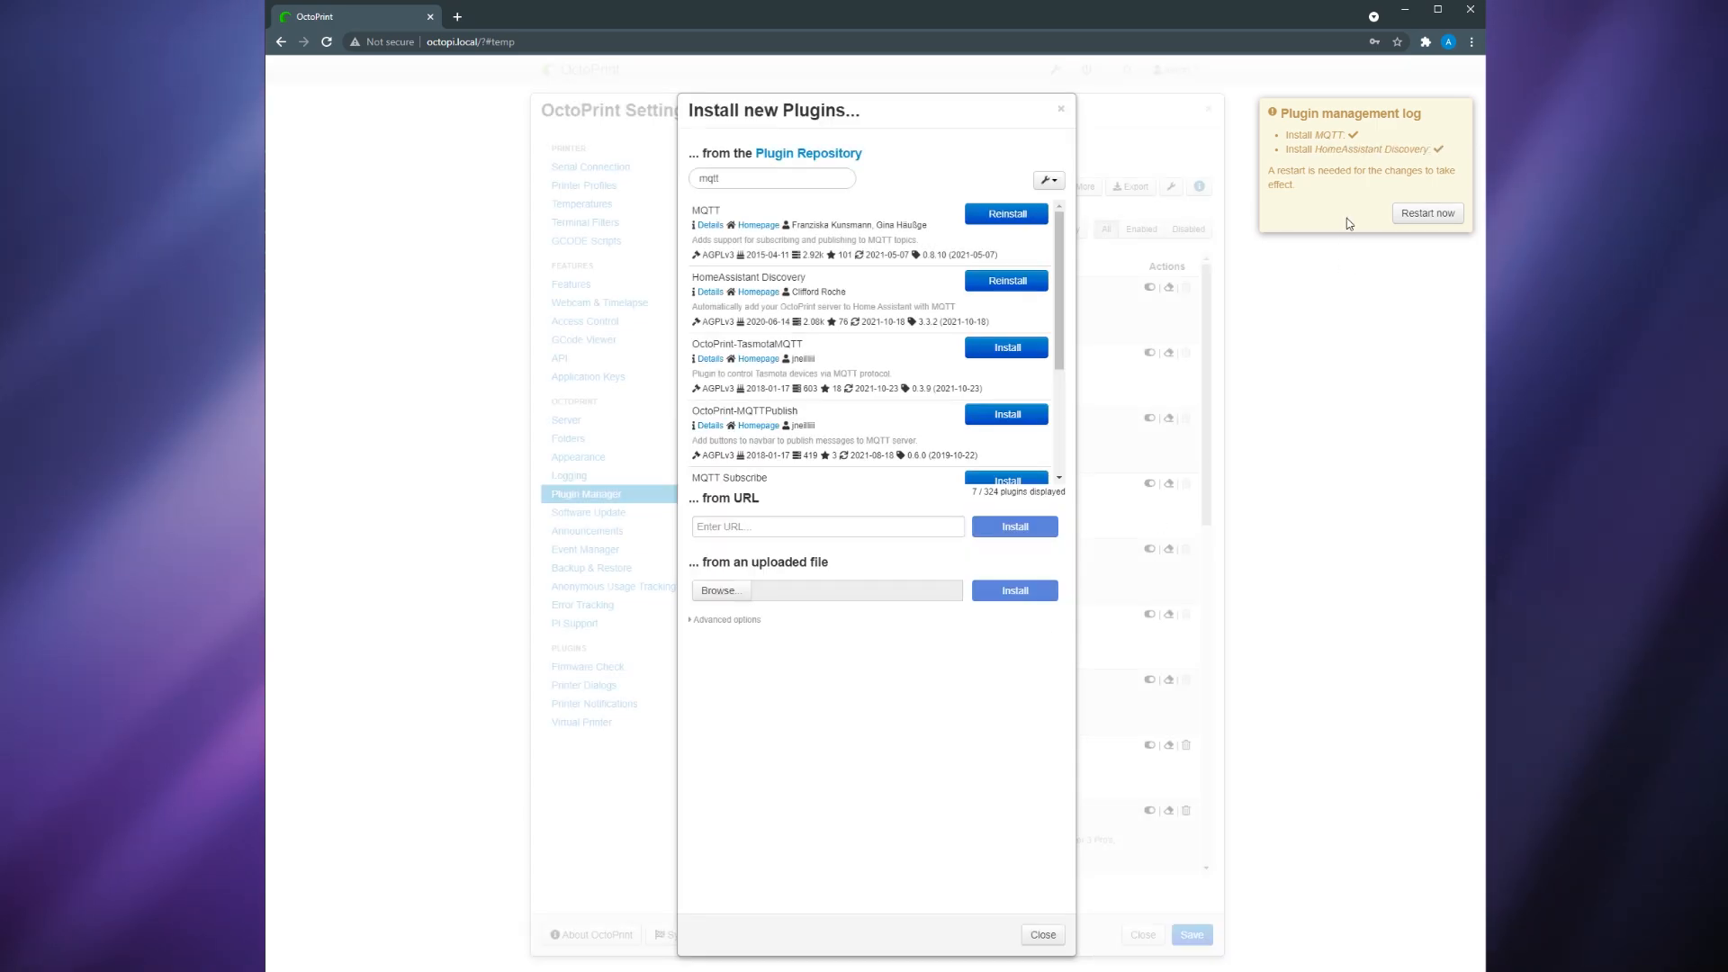
left_click(1426, 213)
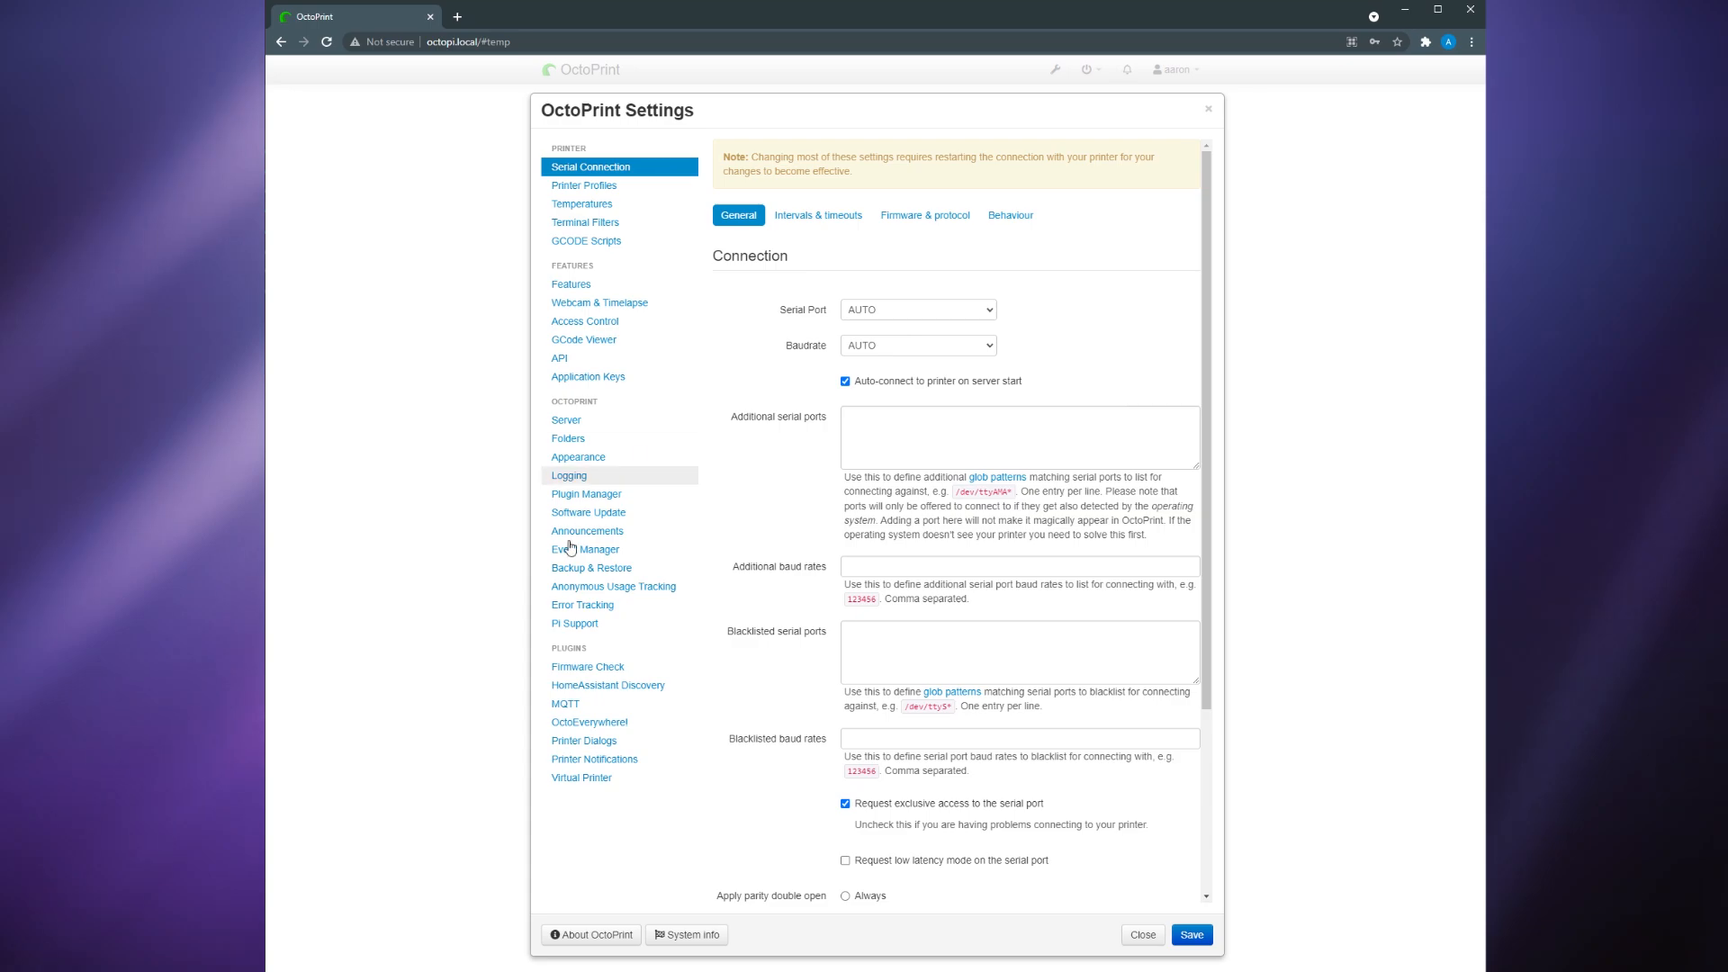
- Set the MQTT broker host to 192.168.86.85 with username and password authentication filled in
left_click(564, 704)
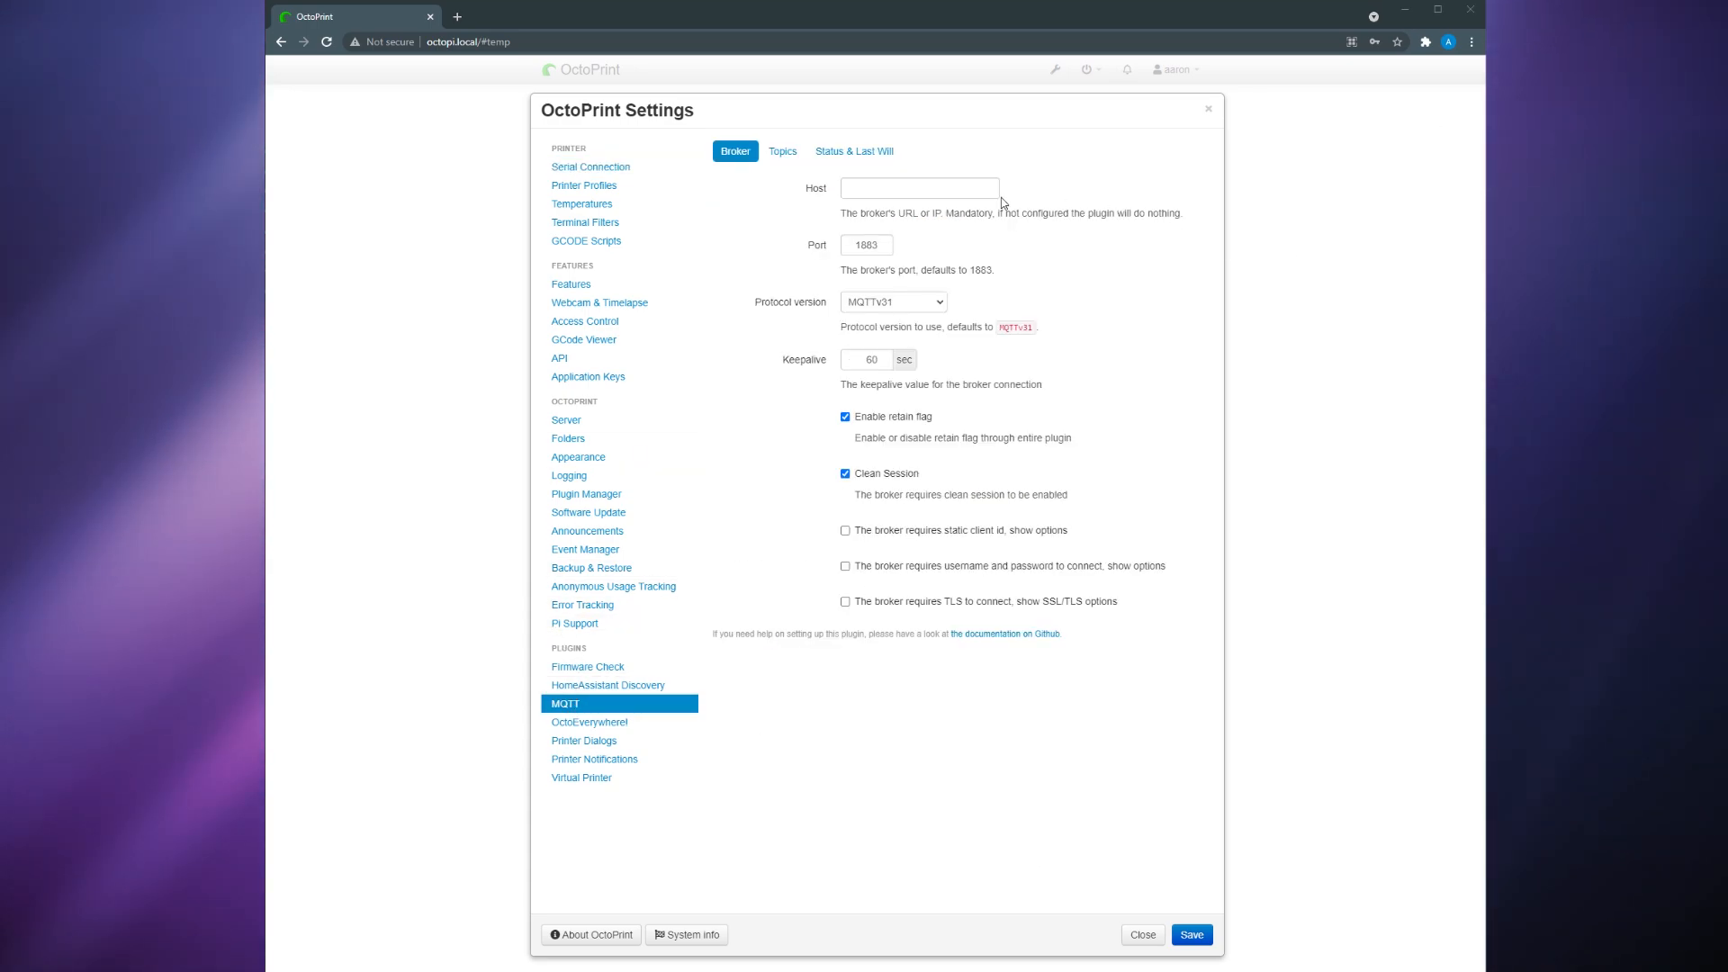
left_click(918, 187)
type("192.168.86.85")
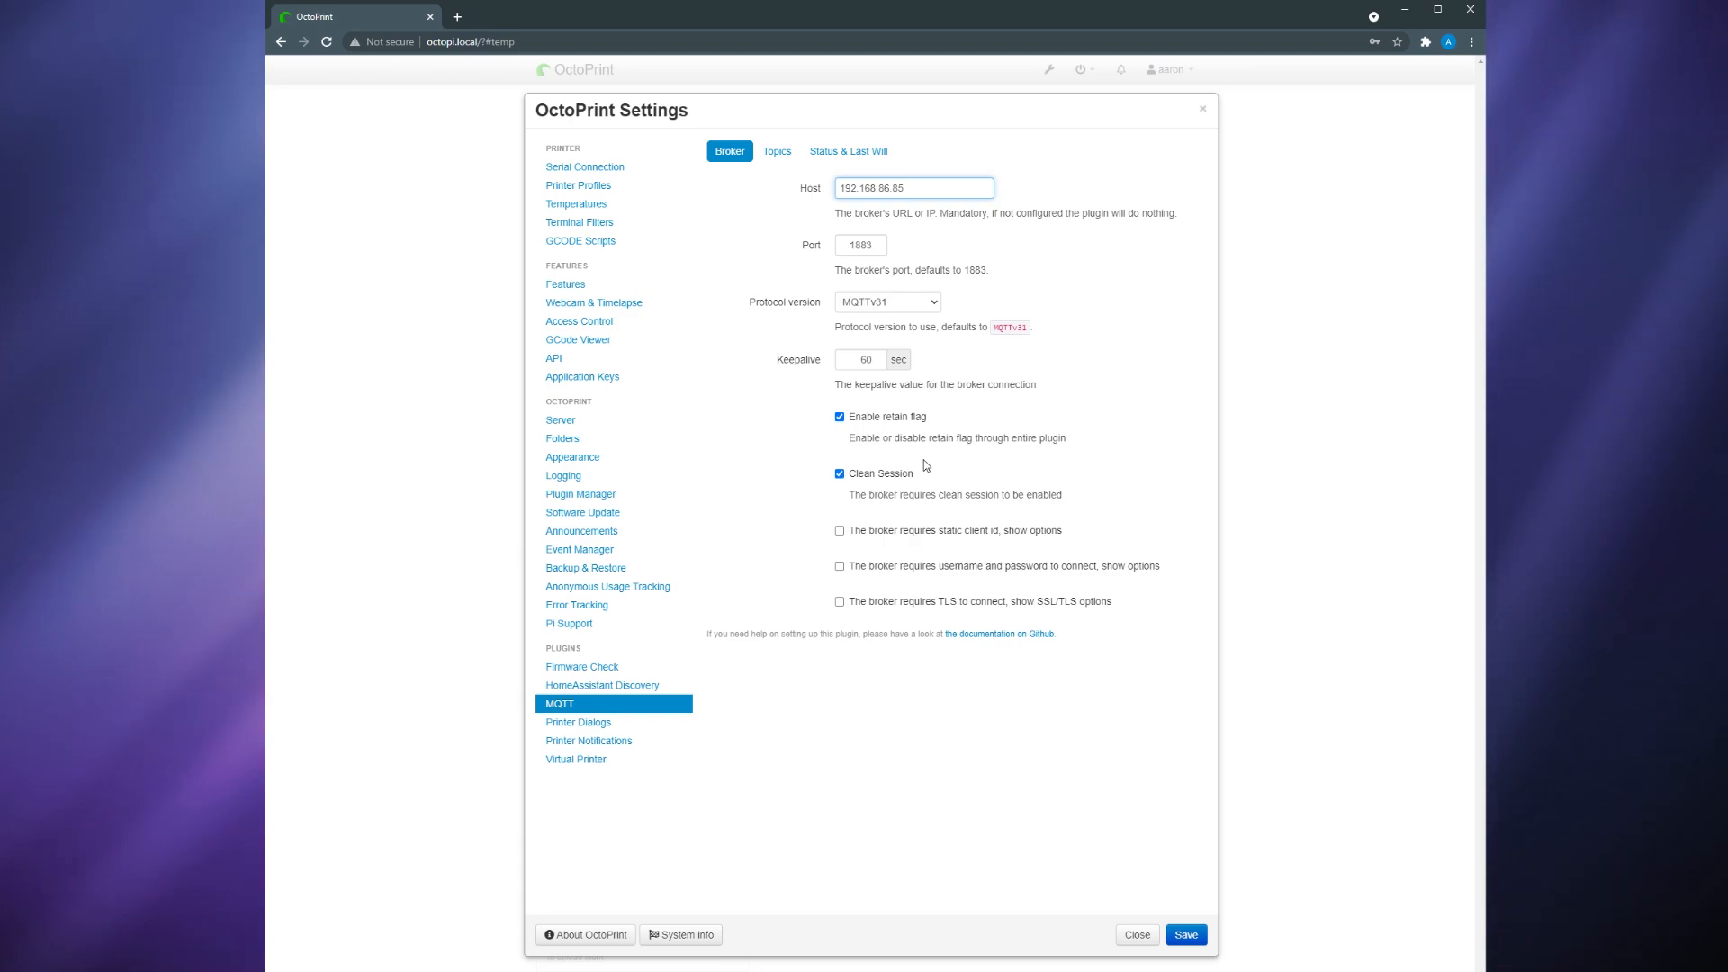
left_click(526, 17)
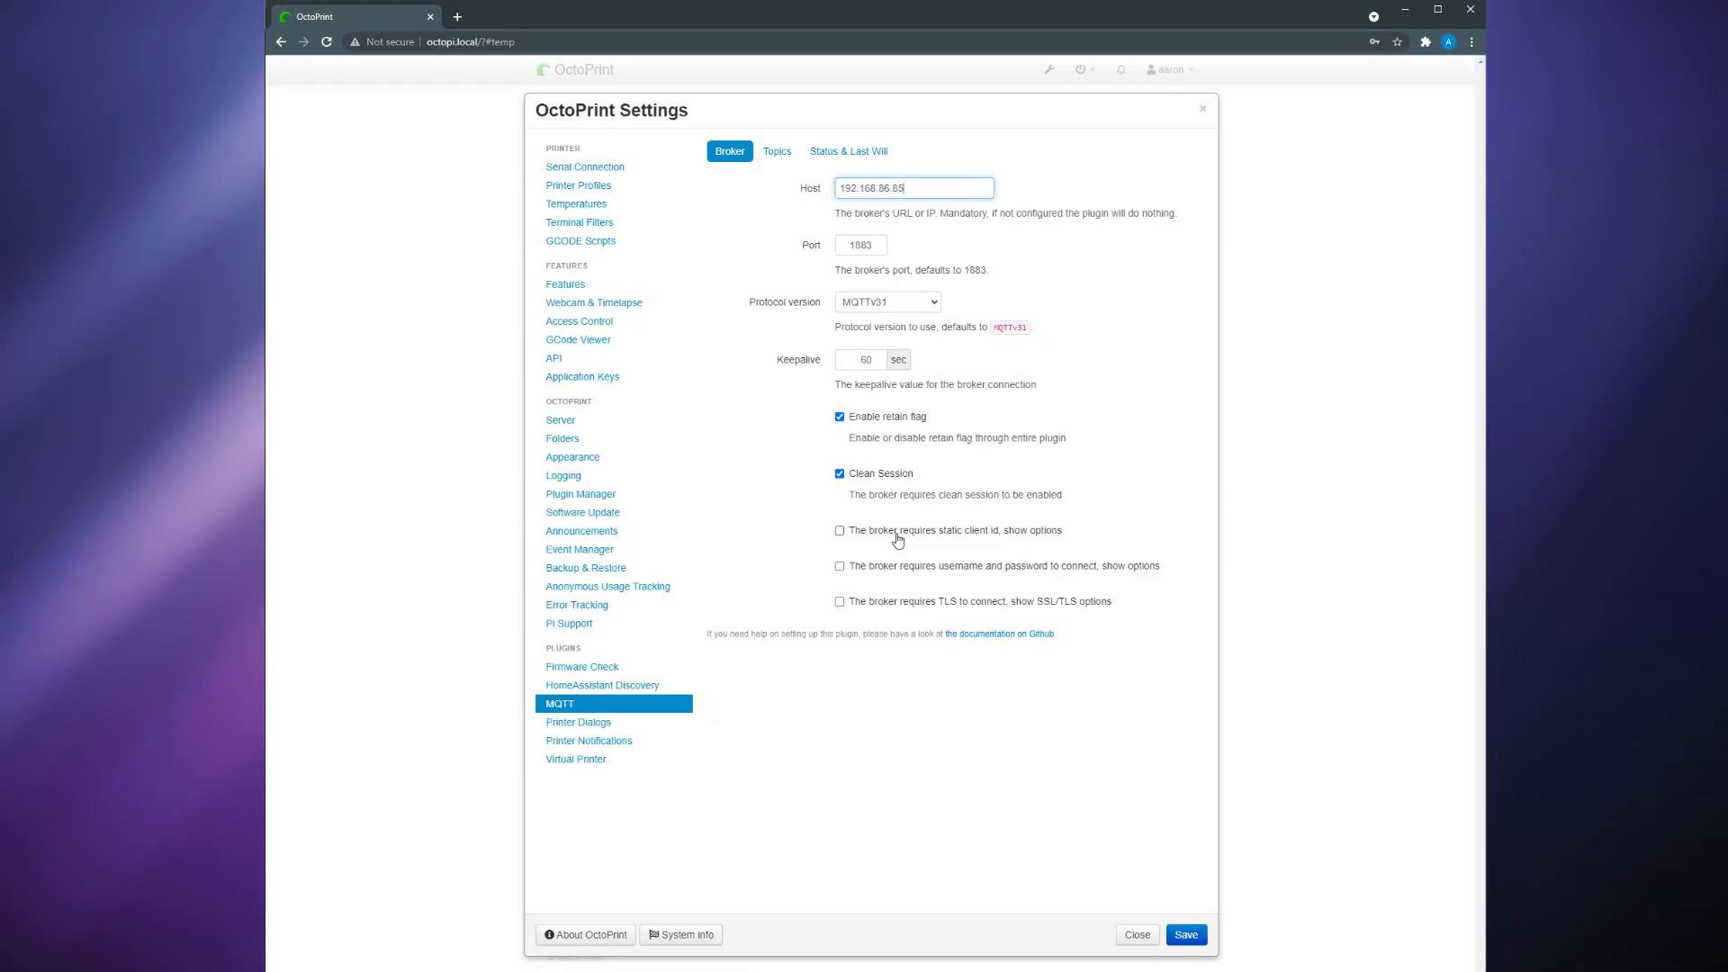
left_click(840, 565)
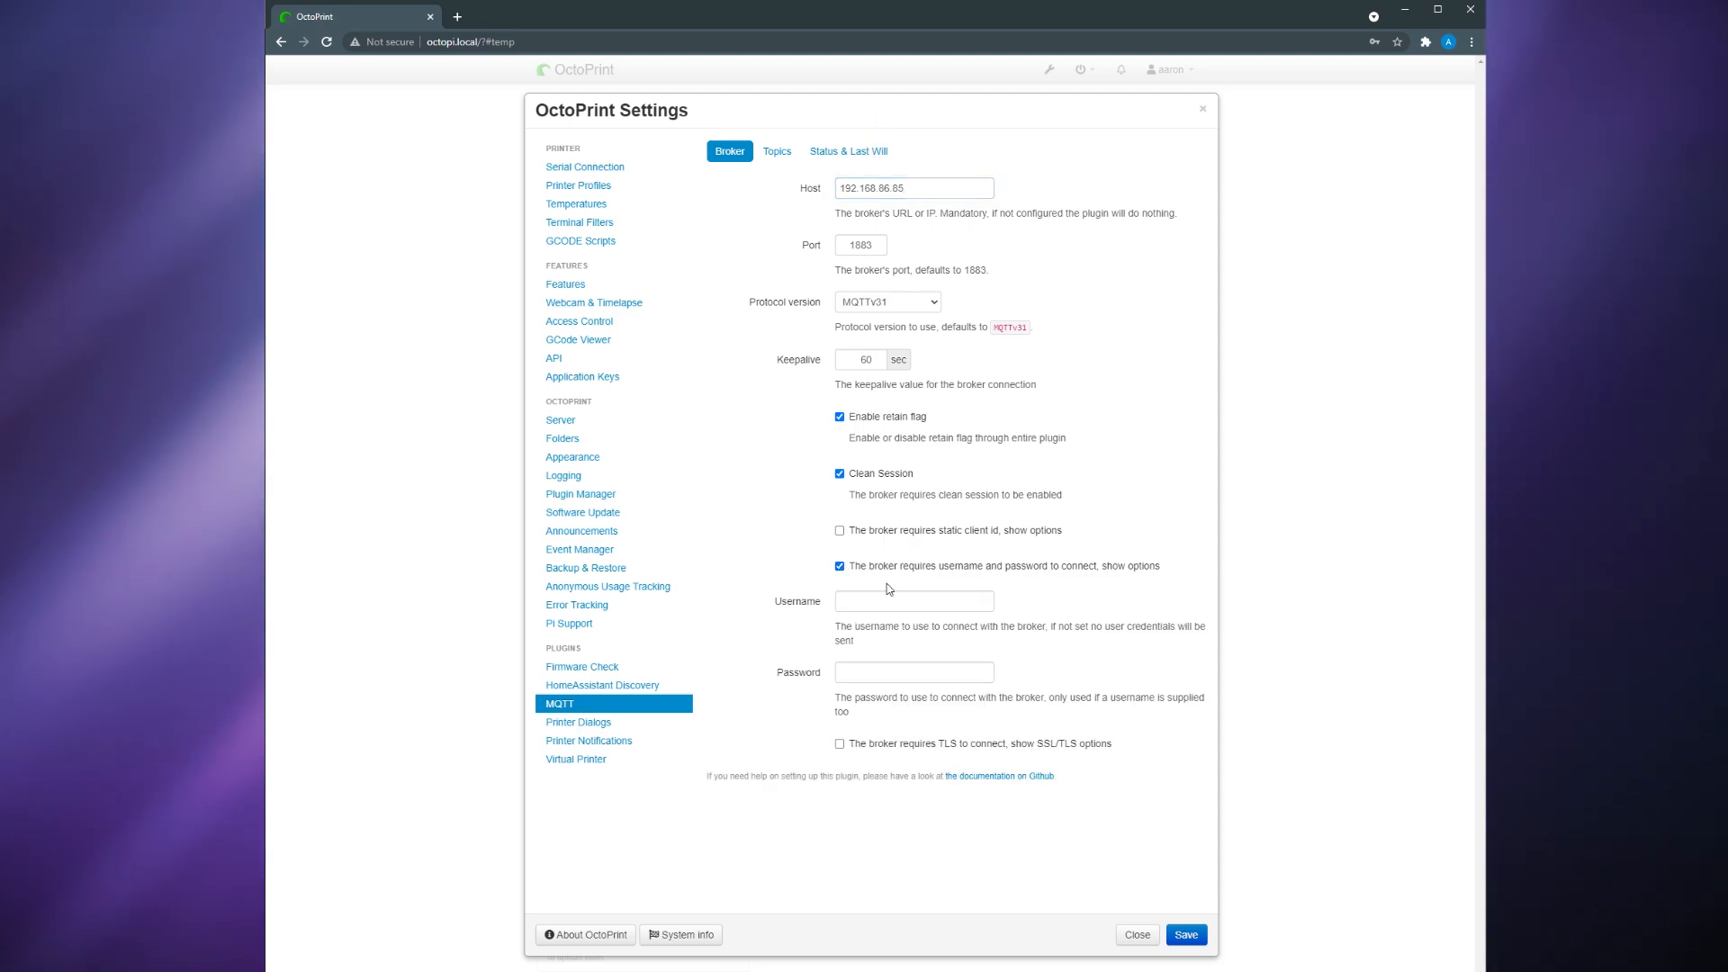
type("m")
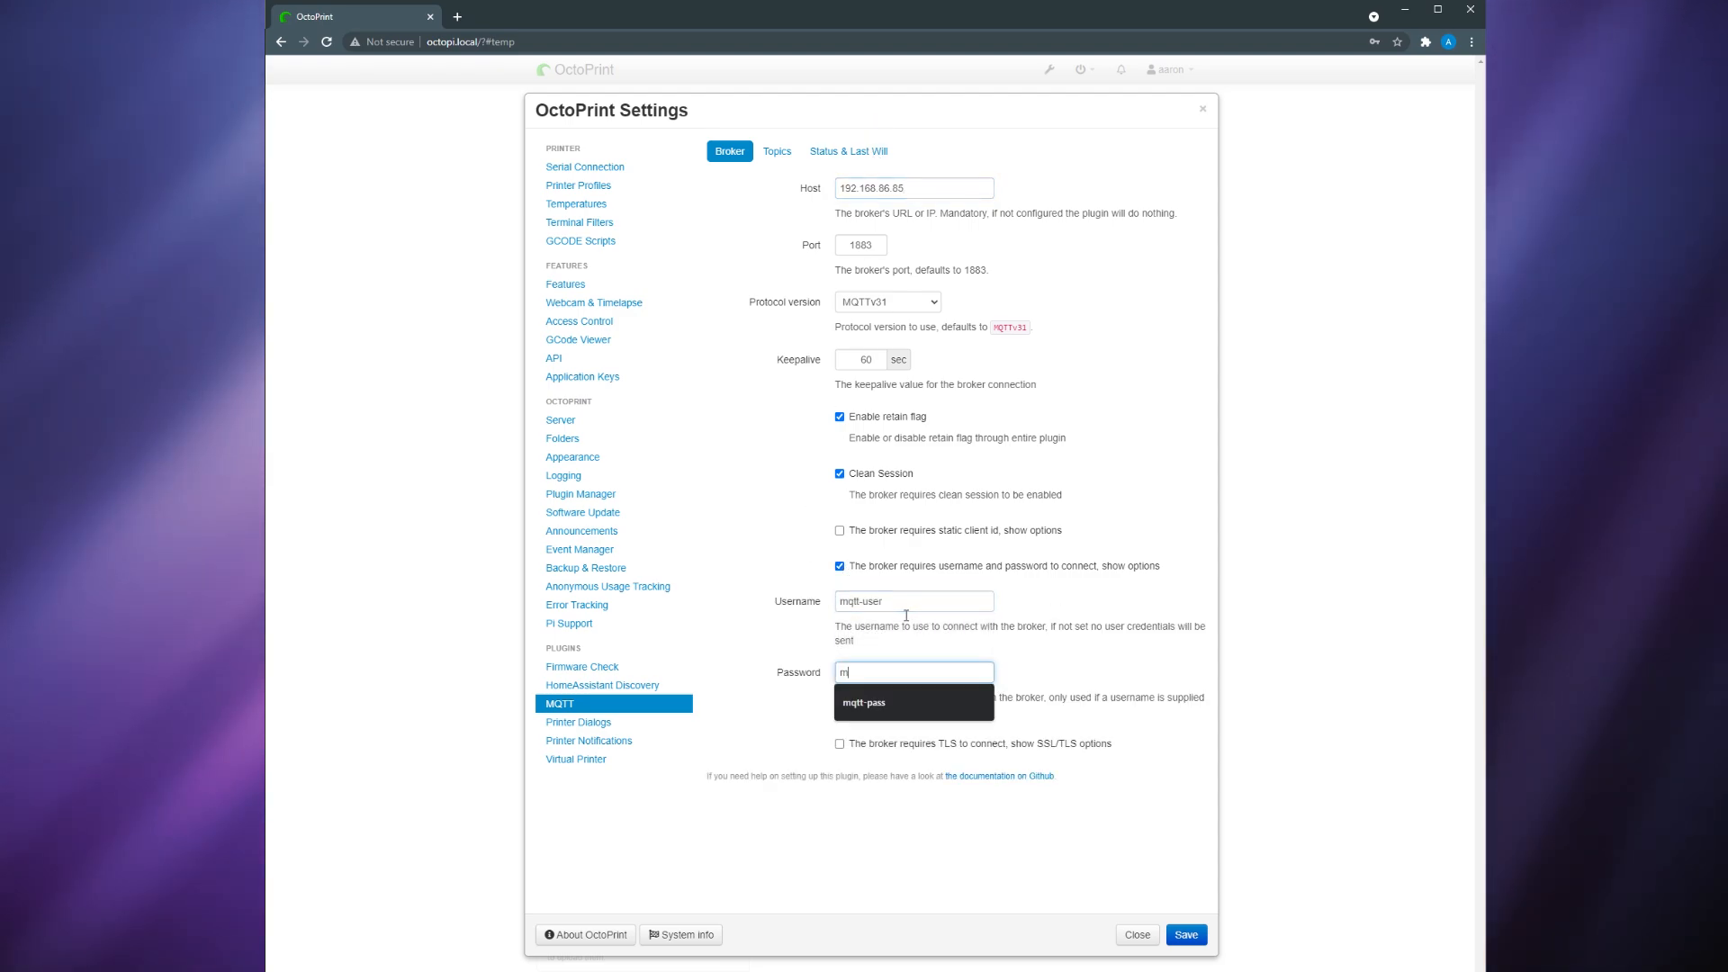
left_click(866, 702)
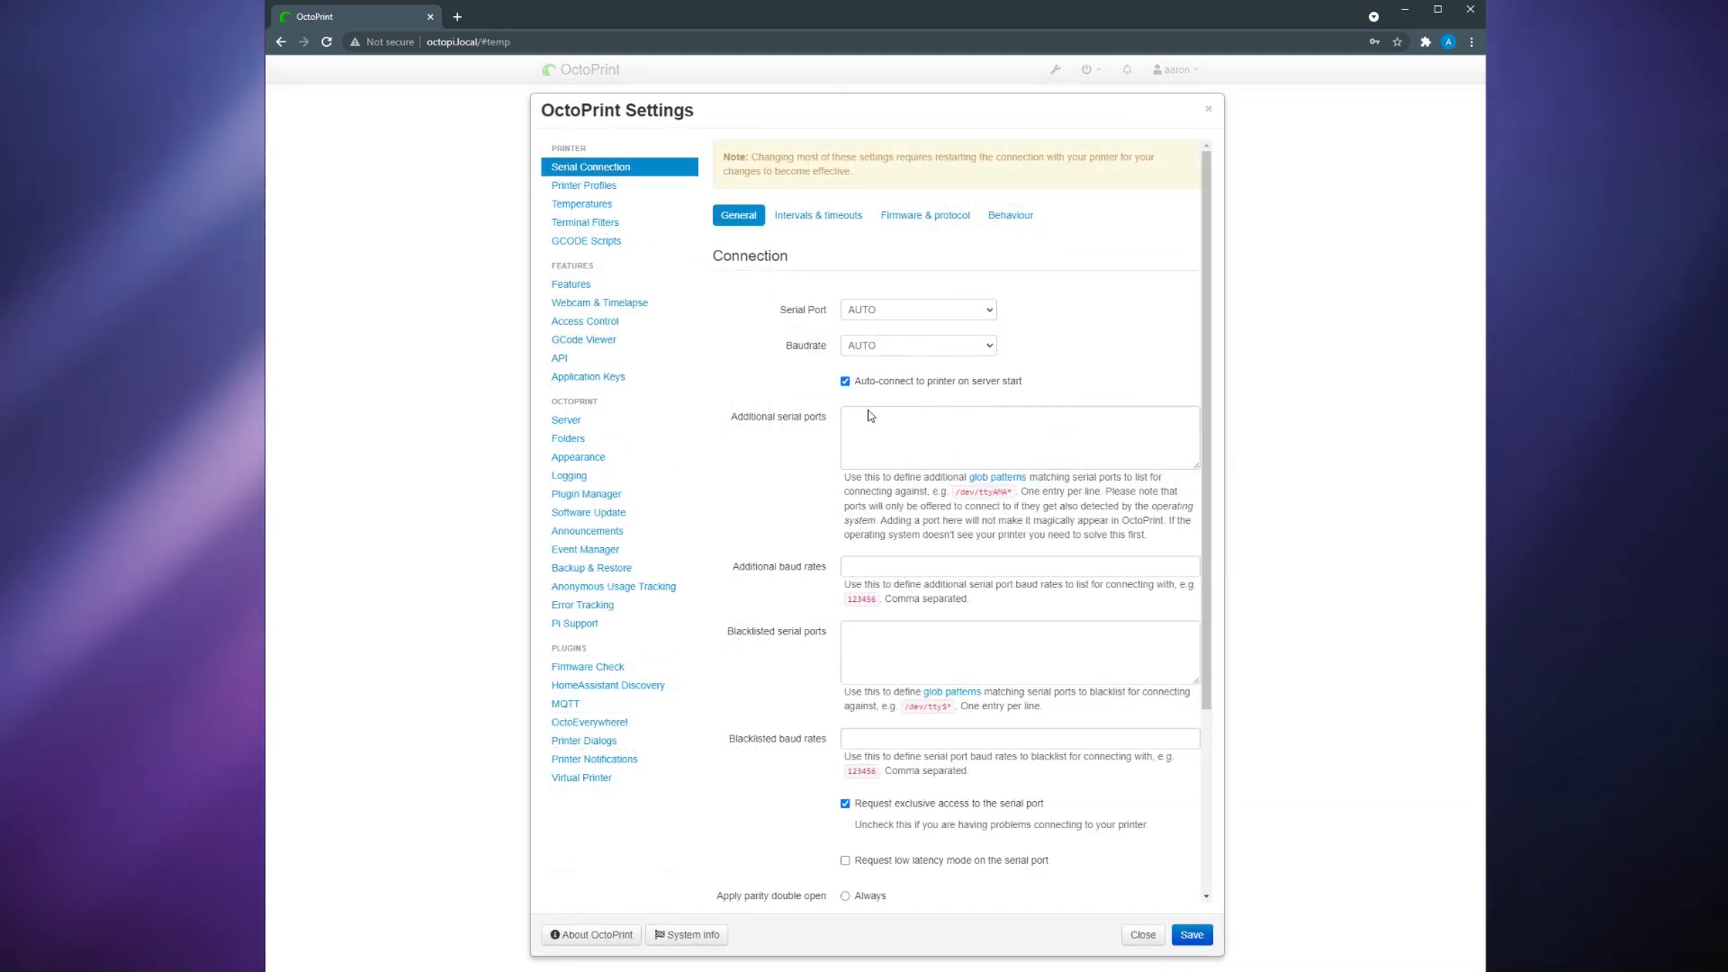
- Review the HomeAssistant Discovery plugin fields and close settings back to the dashboard
left_click(607, 684)
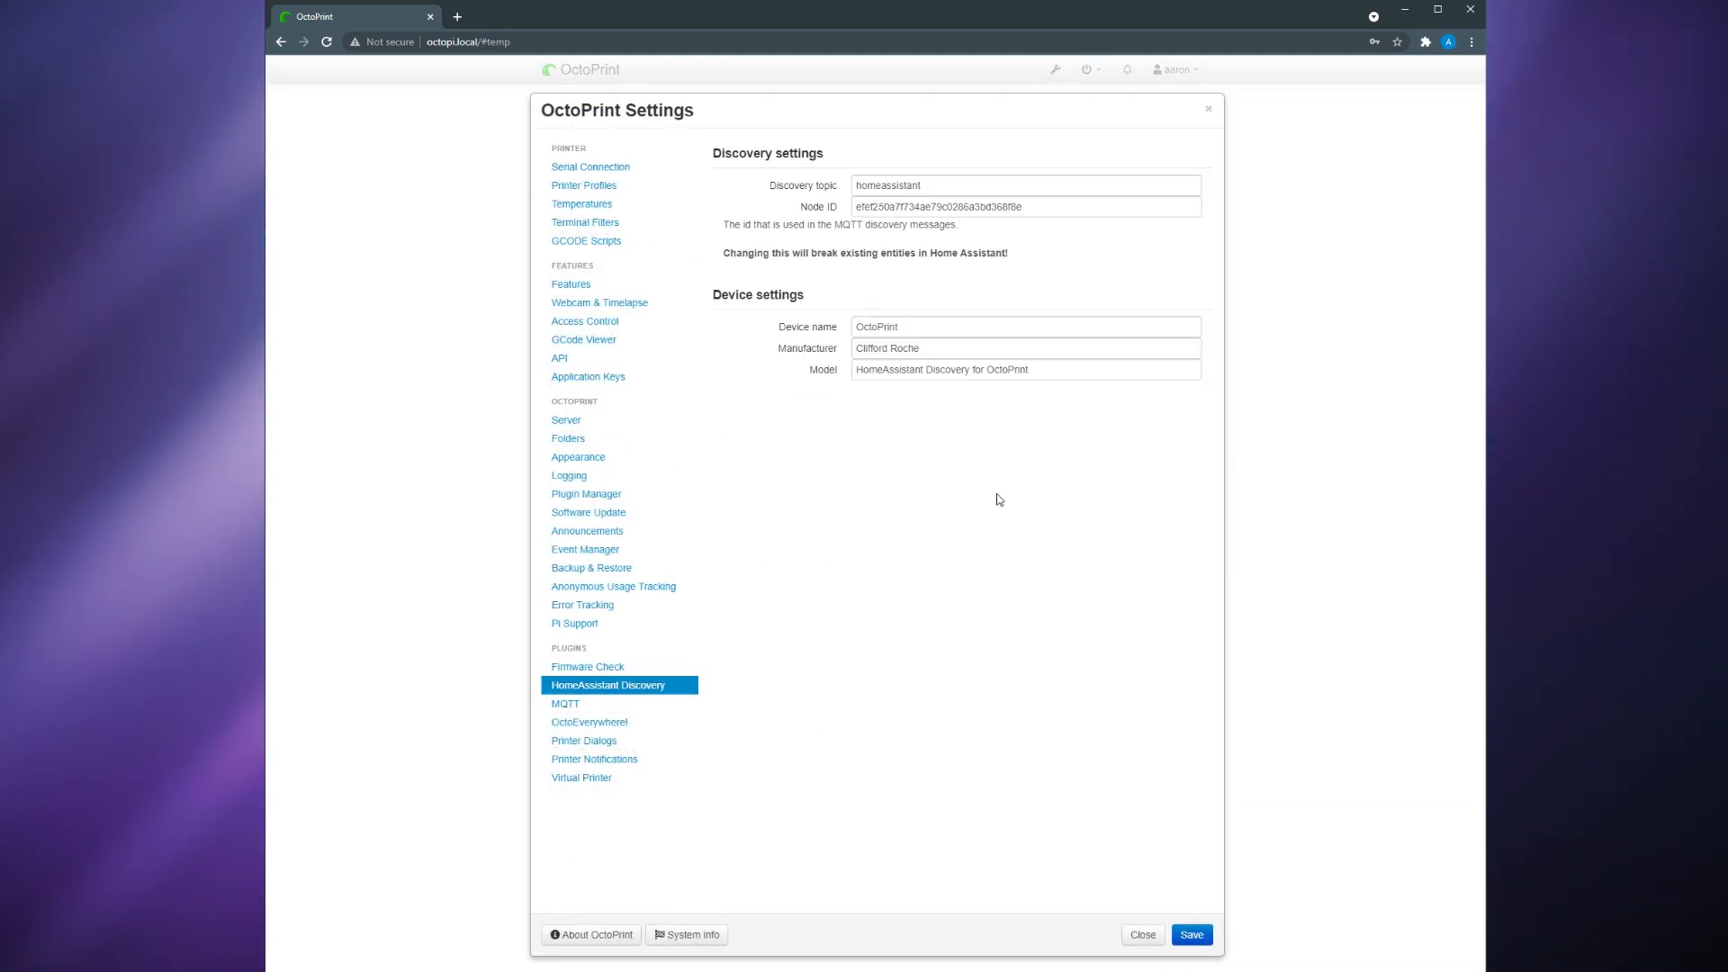
mouse_move(1157, 436)
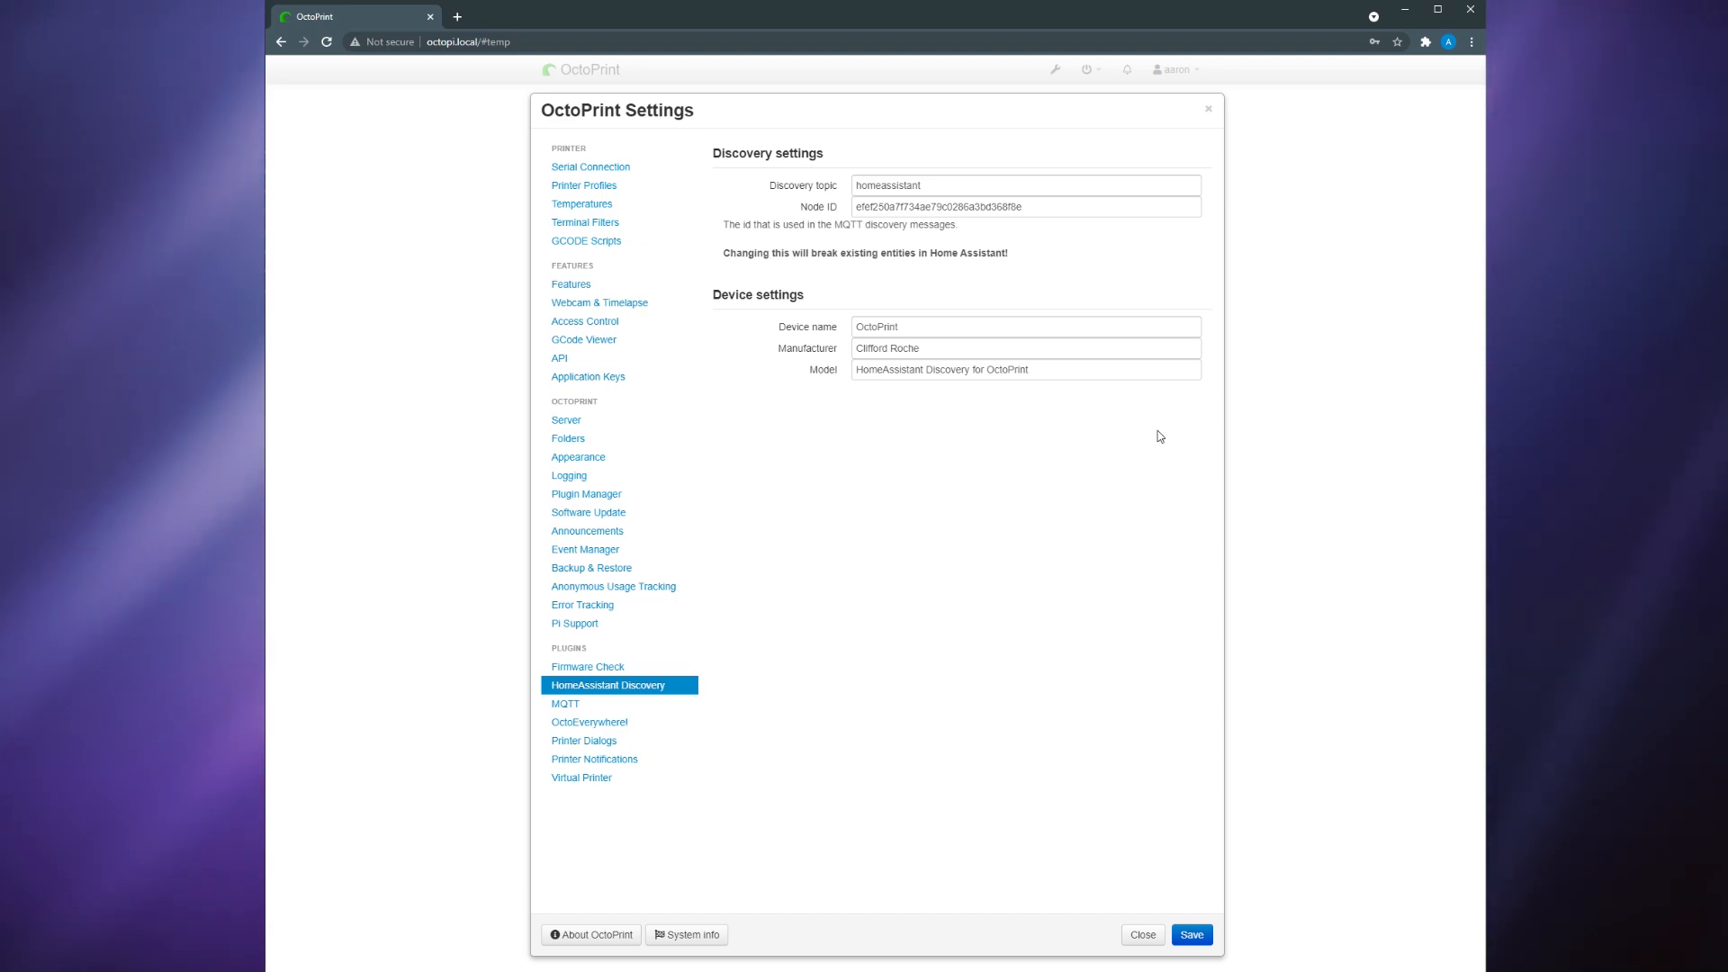
left_click(1141, 934)
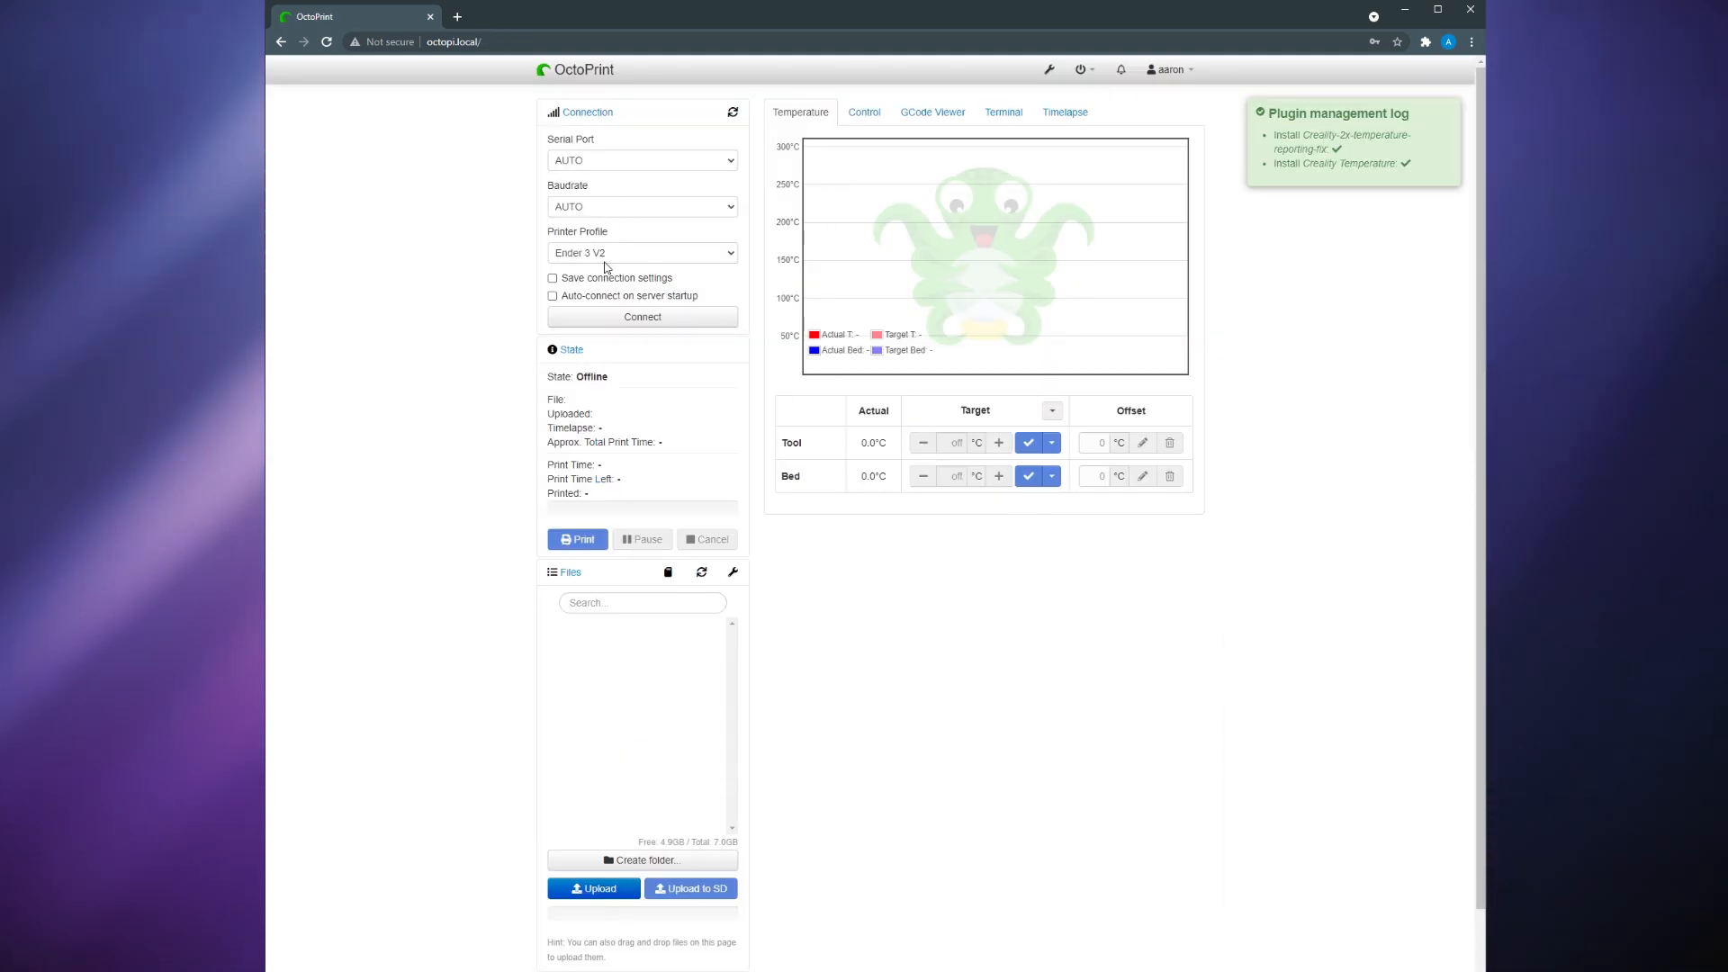
mouse_move(641, 317)
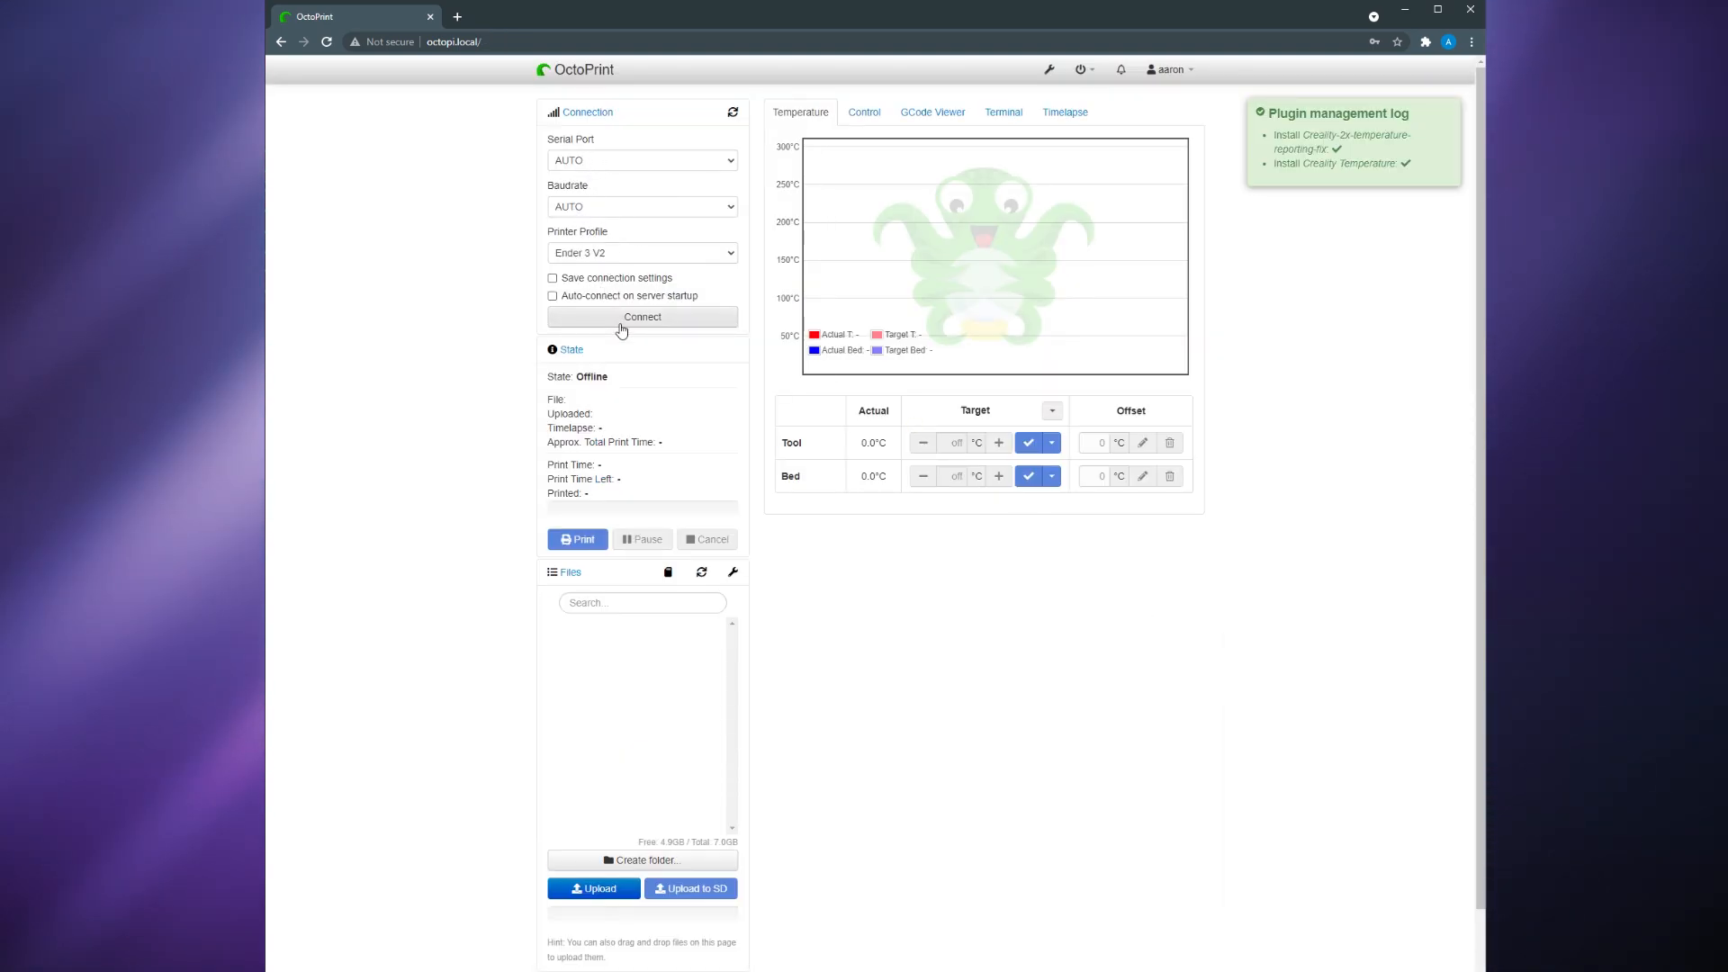
- Enable 'Auto-connect on server startup' and connect to the printer
left_click(552, 295)
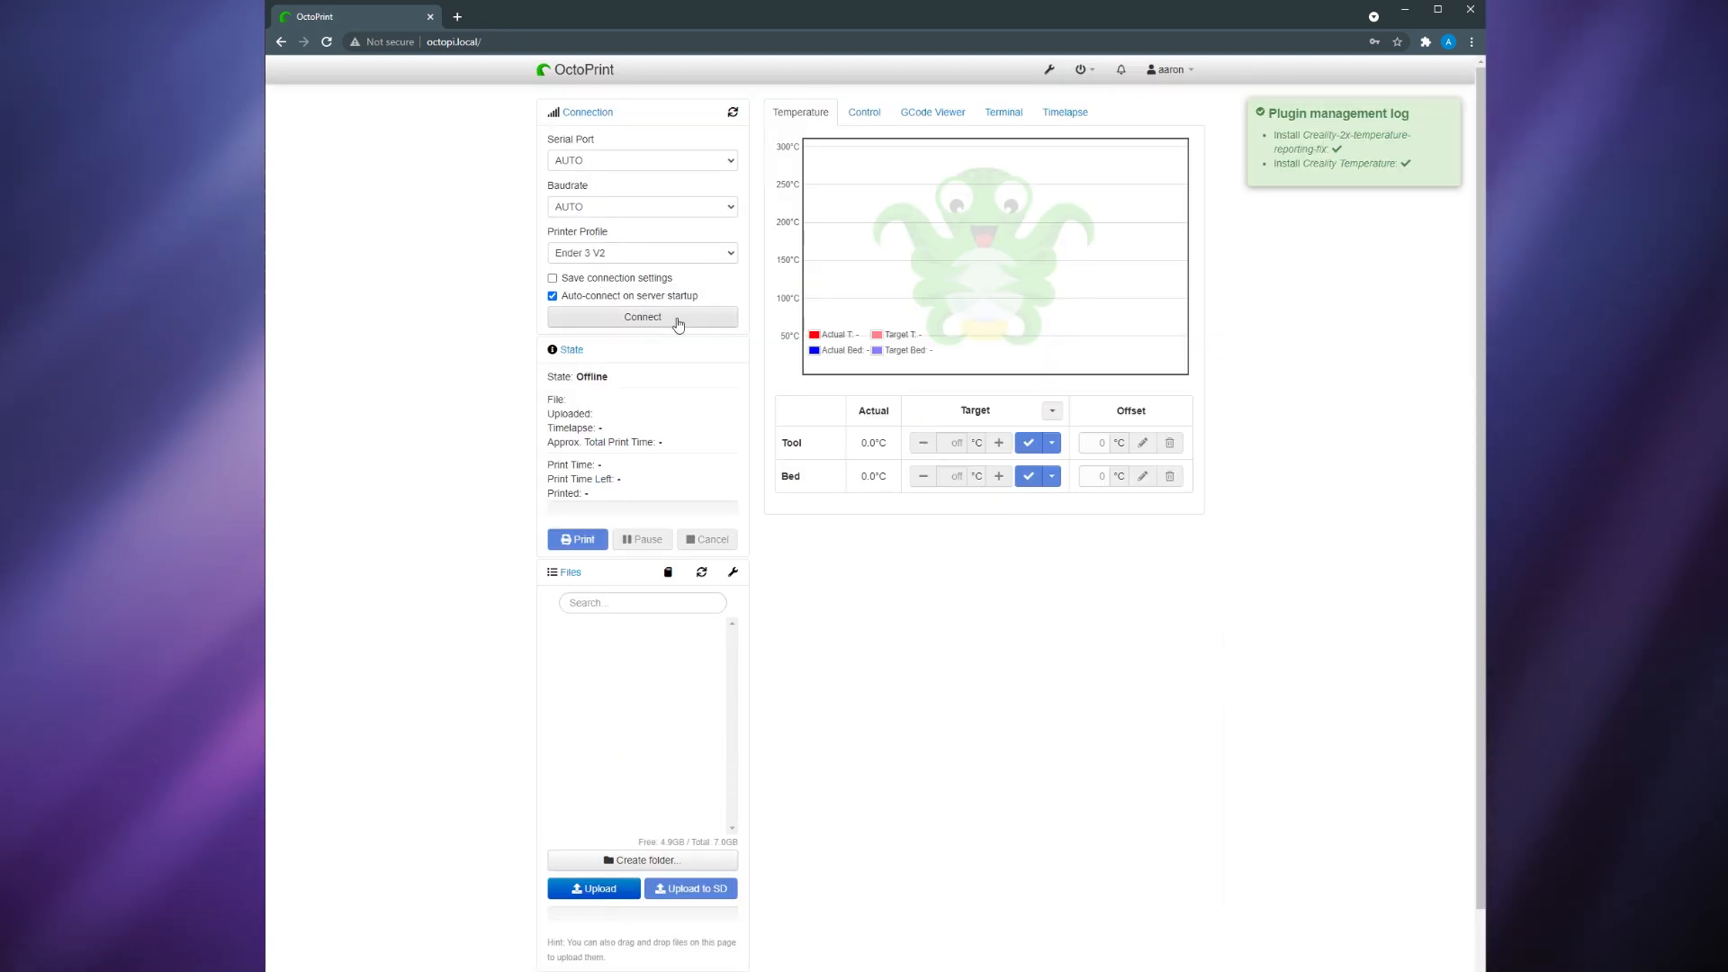
left_click(641, 316)
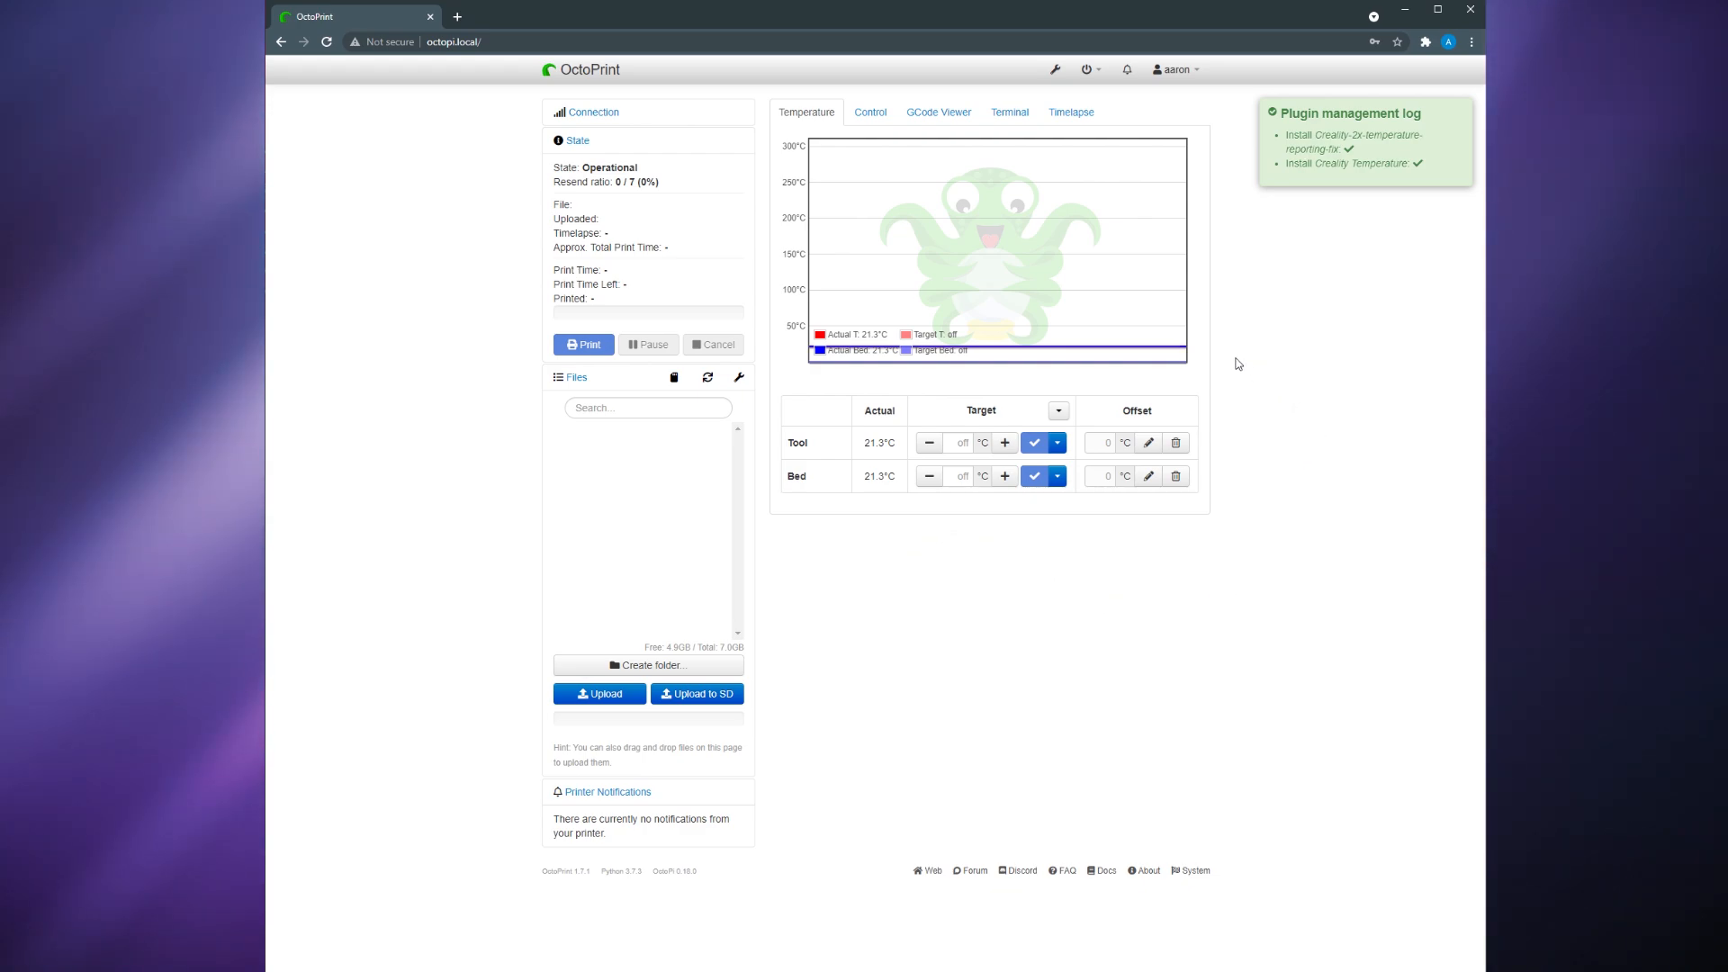
mouse_move(1334, 435)
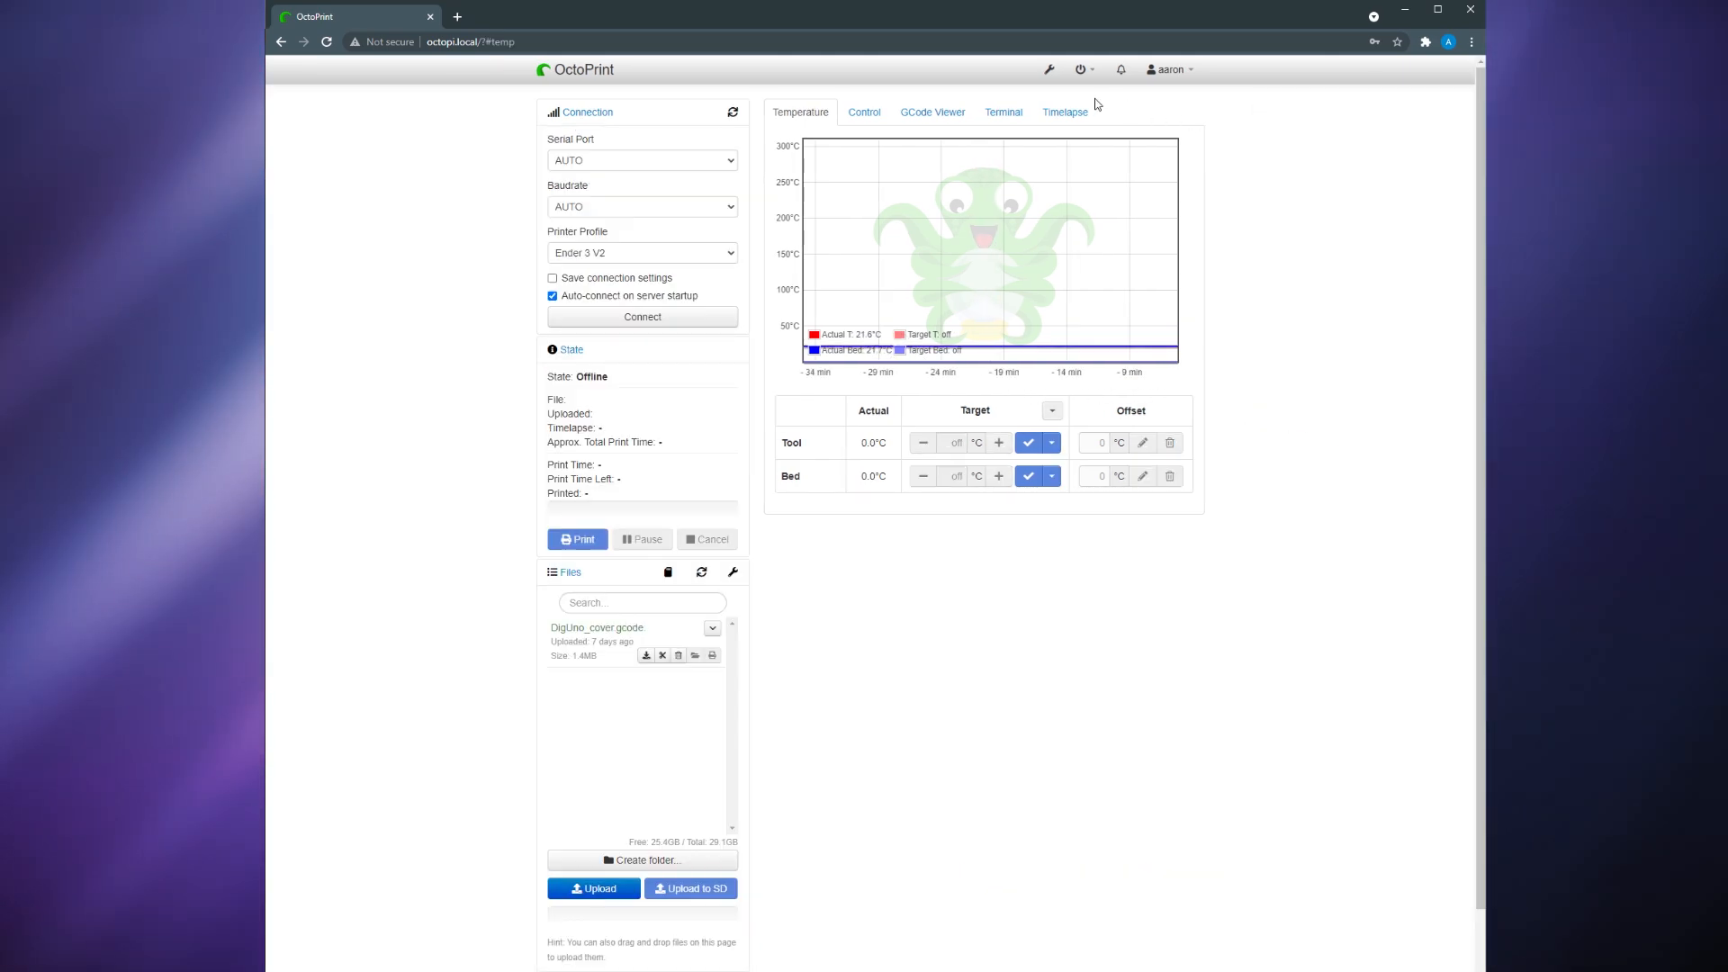
- View the webcam feed on the Control tab, then switch to the Home Assistant browser tab
left_click(862, 112)
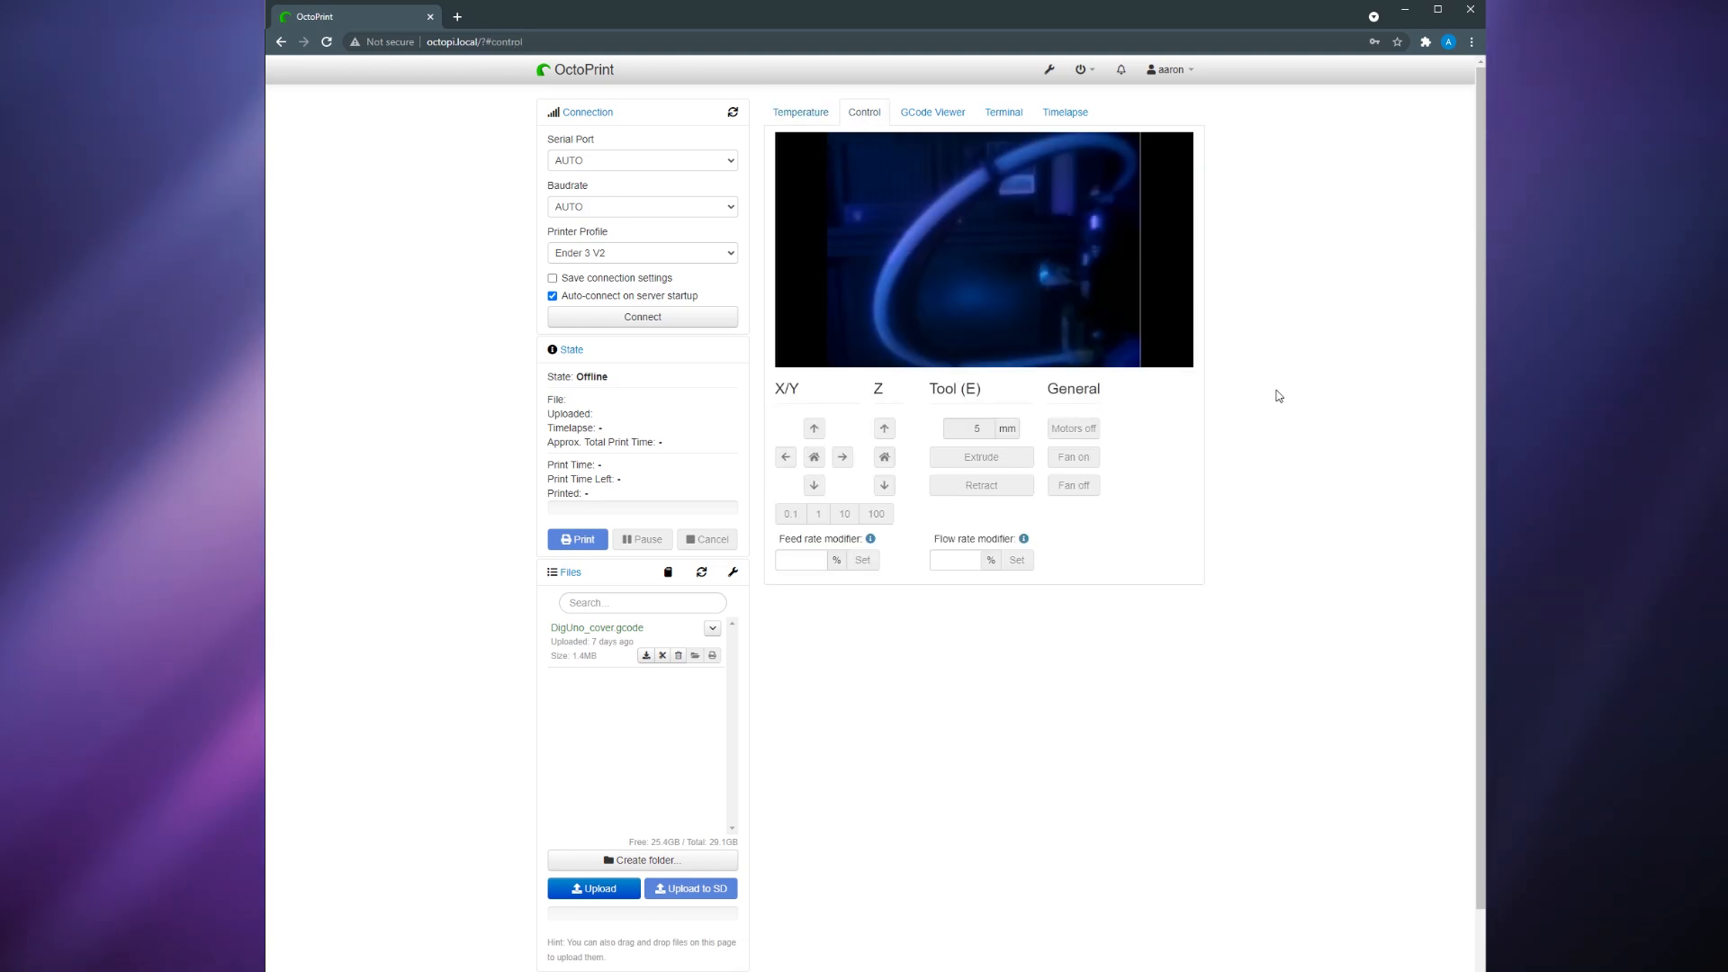
mouse_move(902, 179)
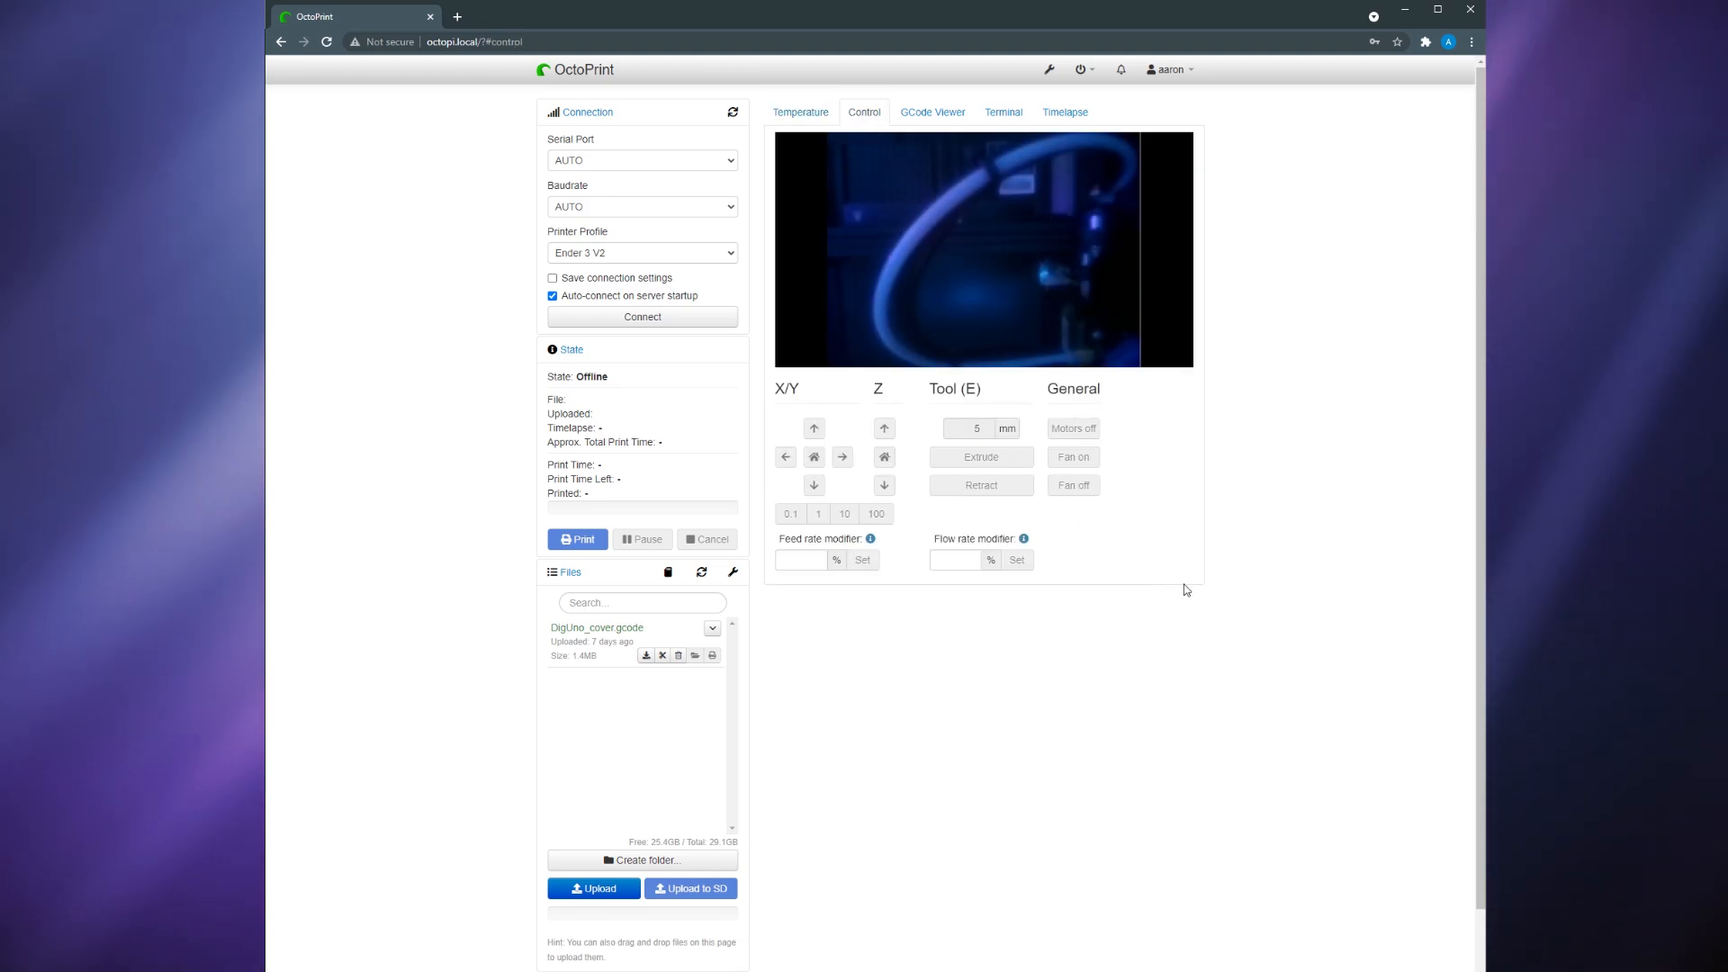
left_click(352, 16)
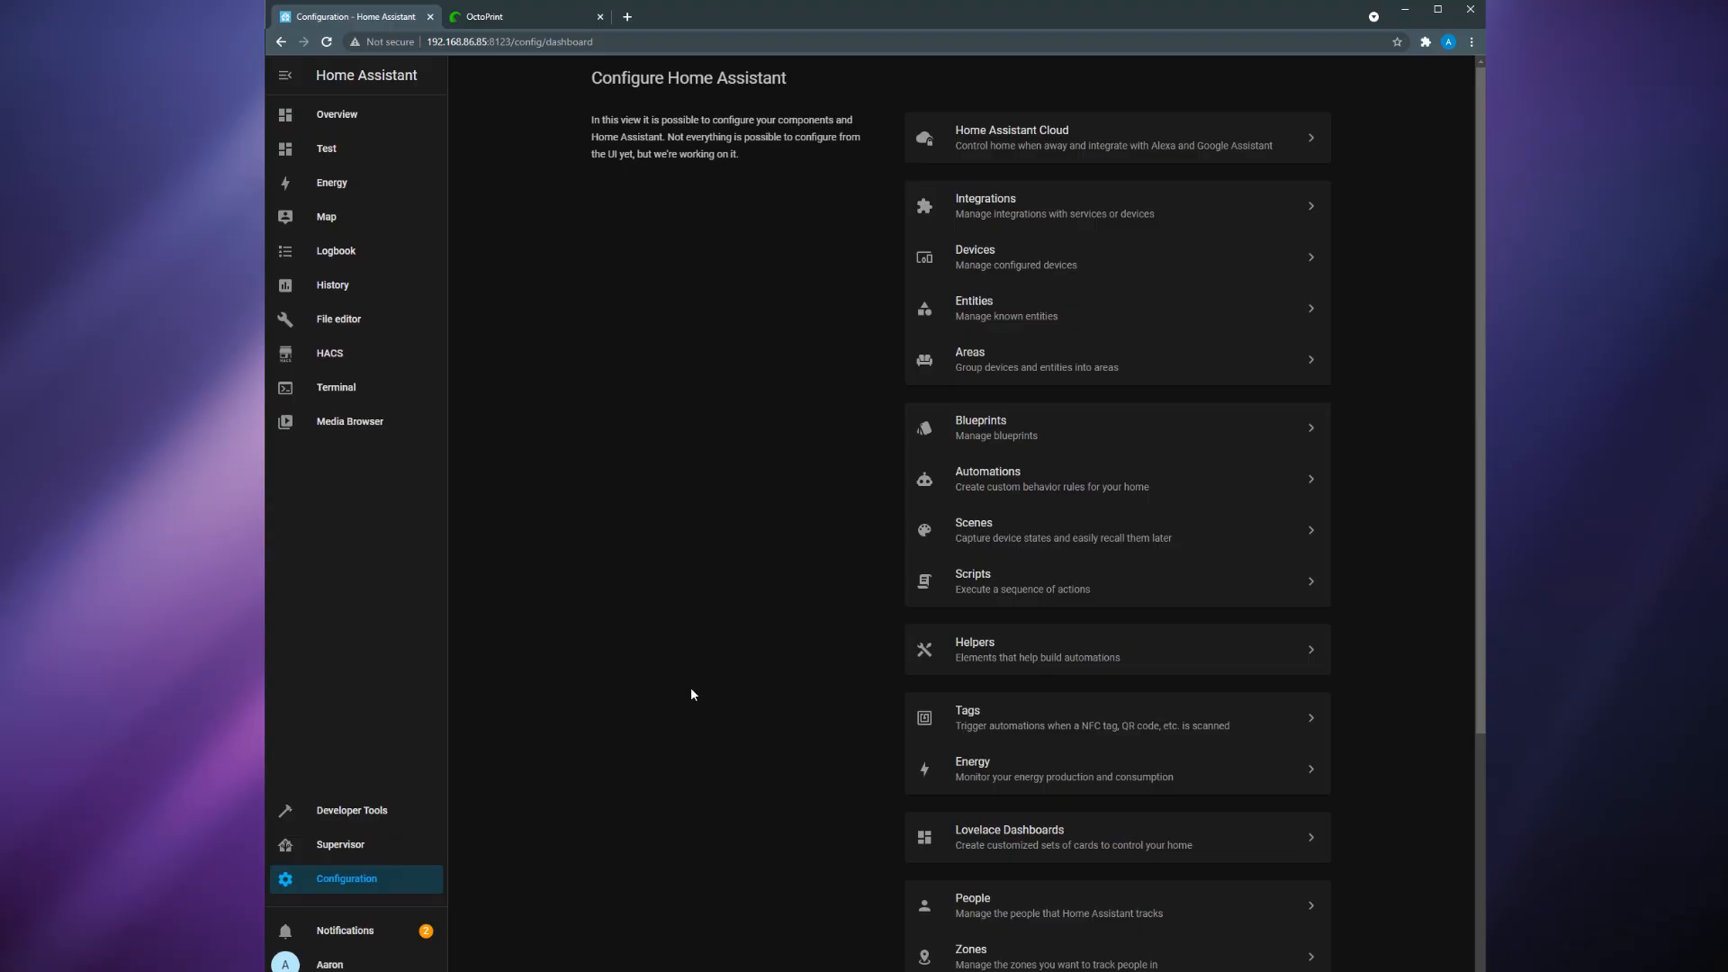
- Show MQTT devices, open the OctoPrint device and look through its controls and sensors
left_click(985, 205)
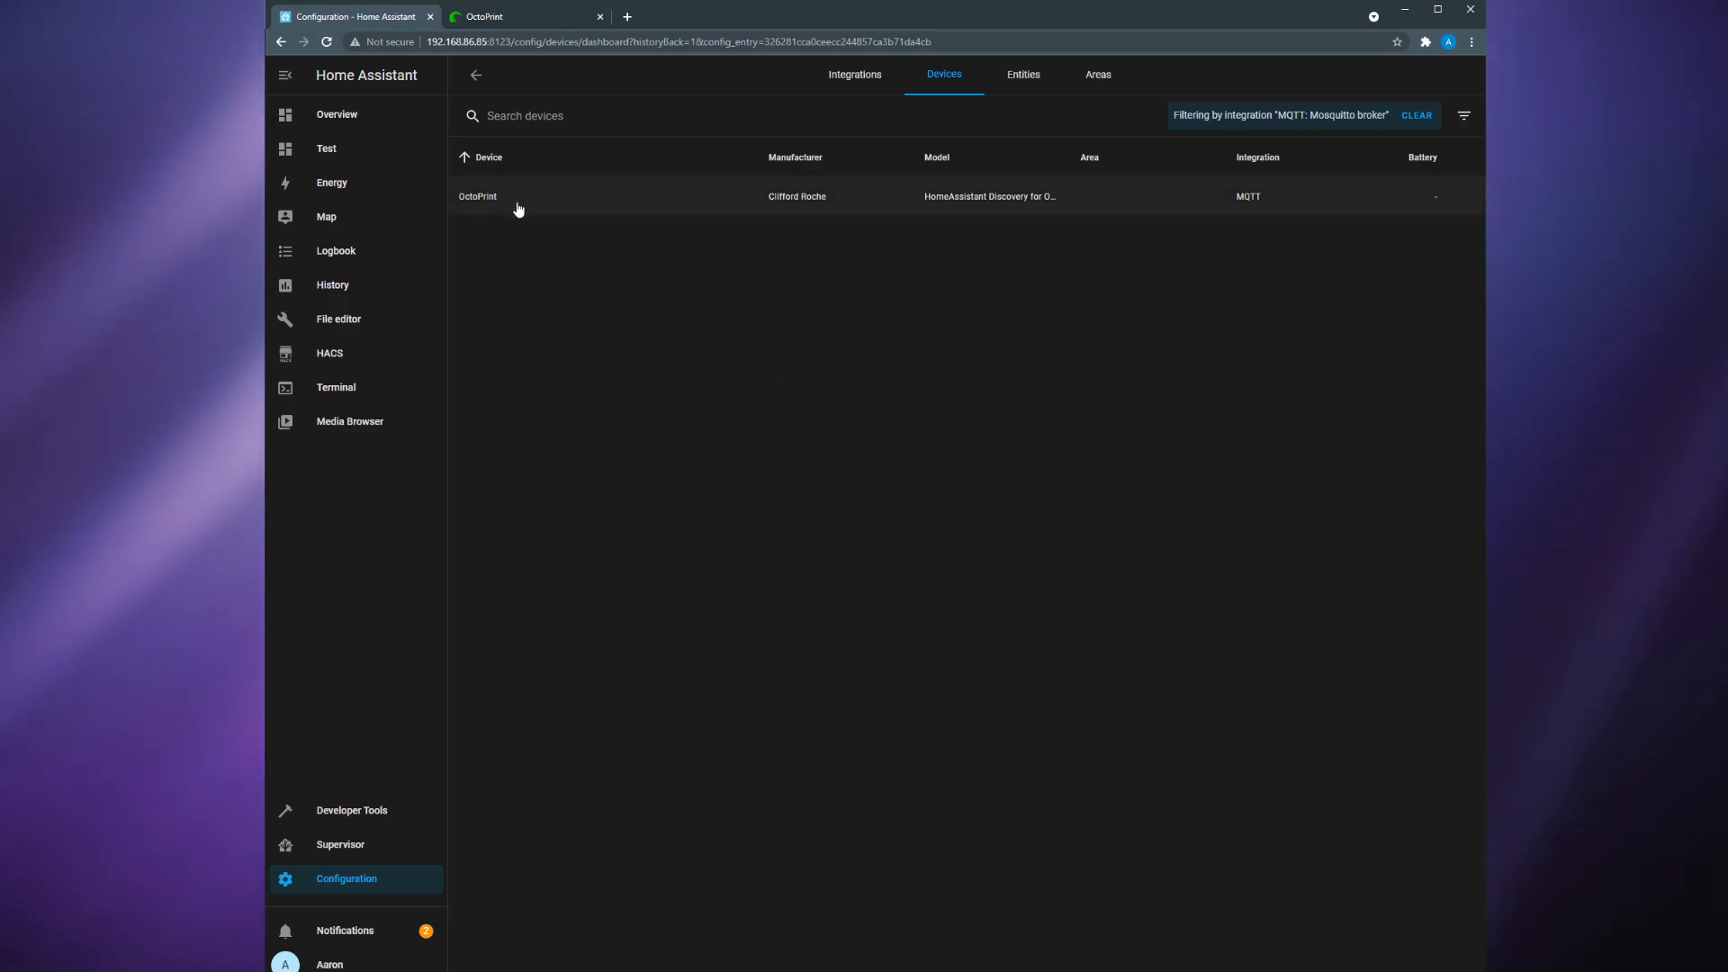
left_click(477, 196)
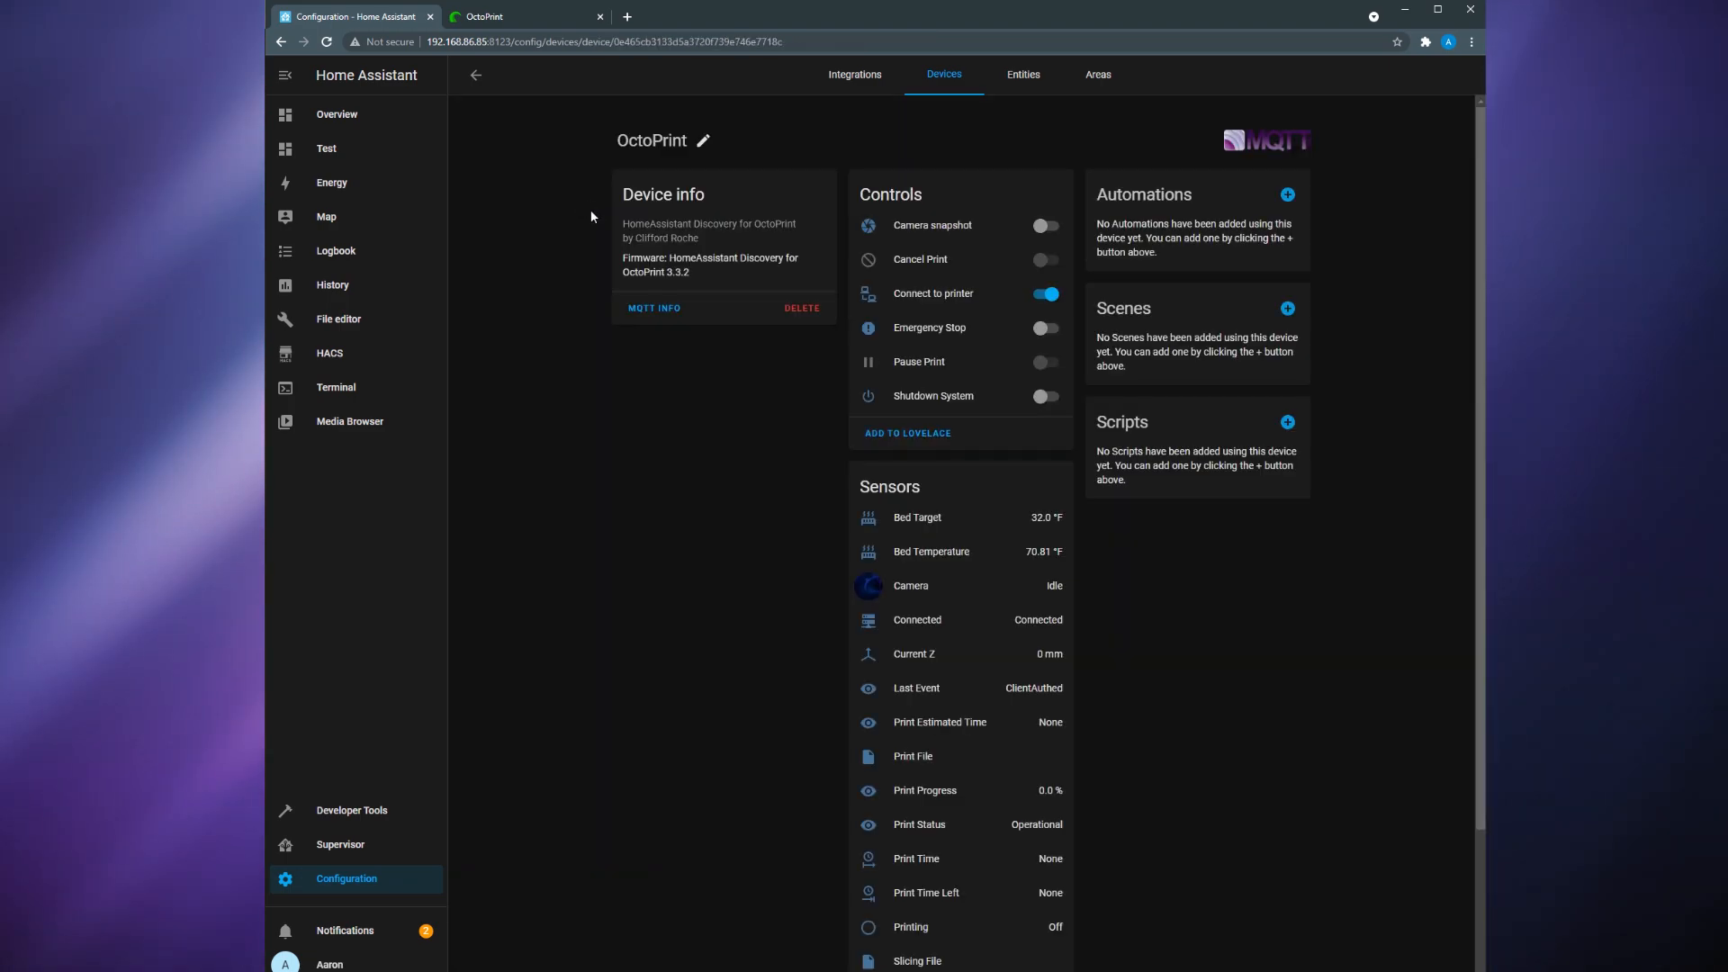
scroll("down", 3)
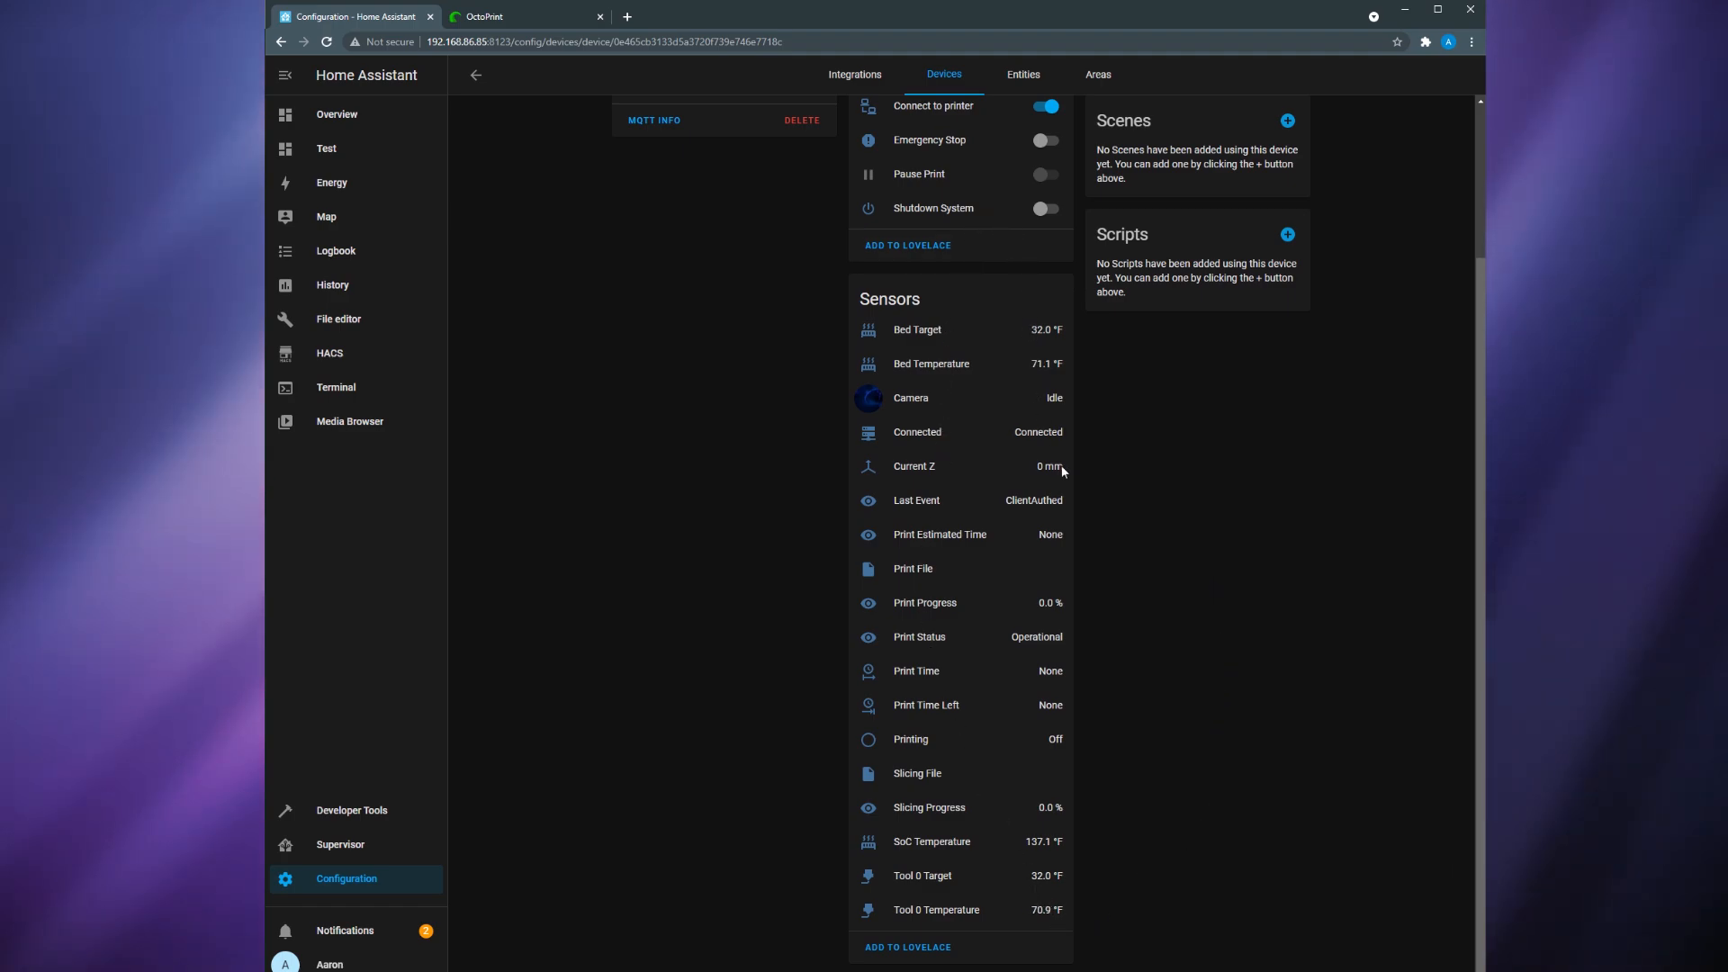
mouse_move(1069, 691)
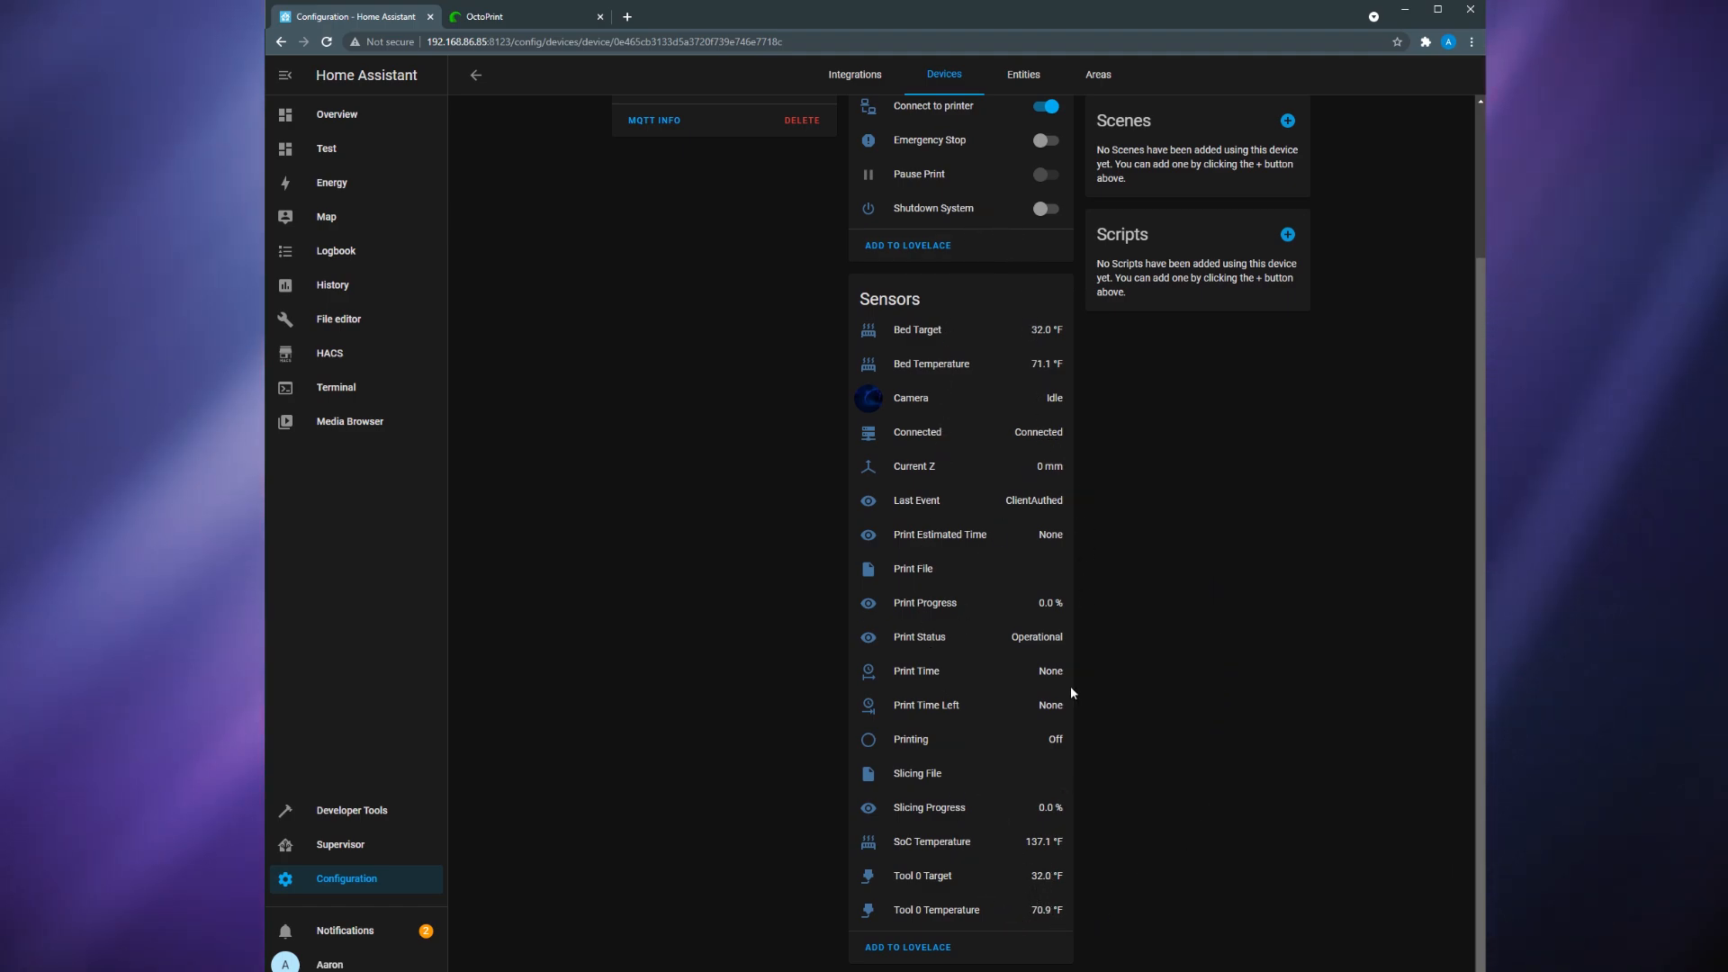
mouse_move(1254, 798)
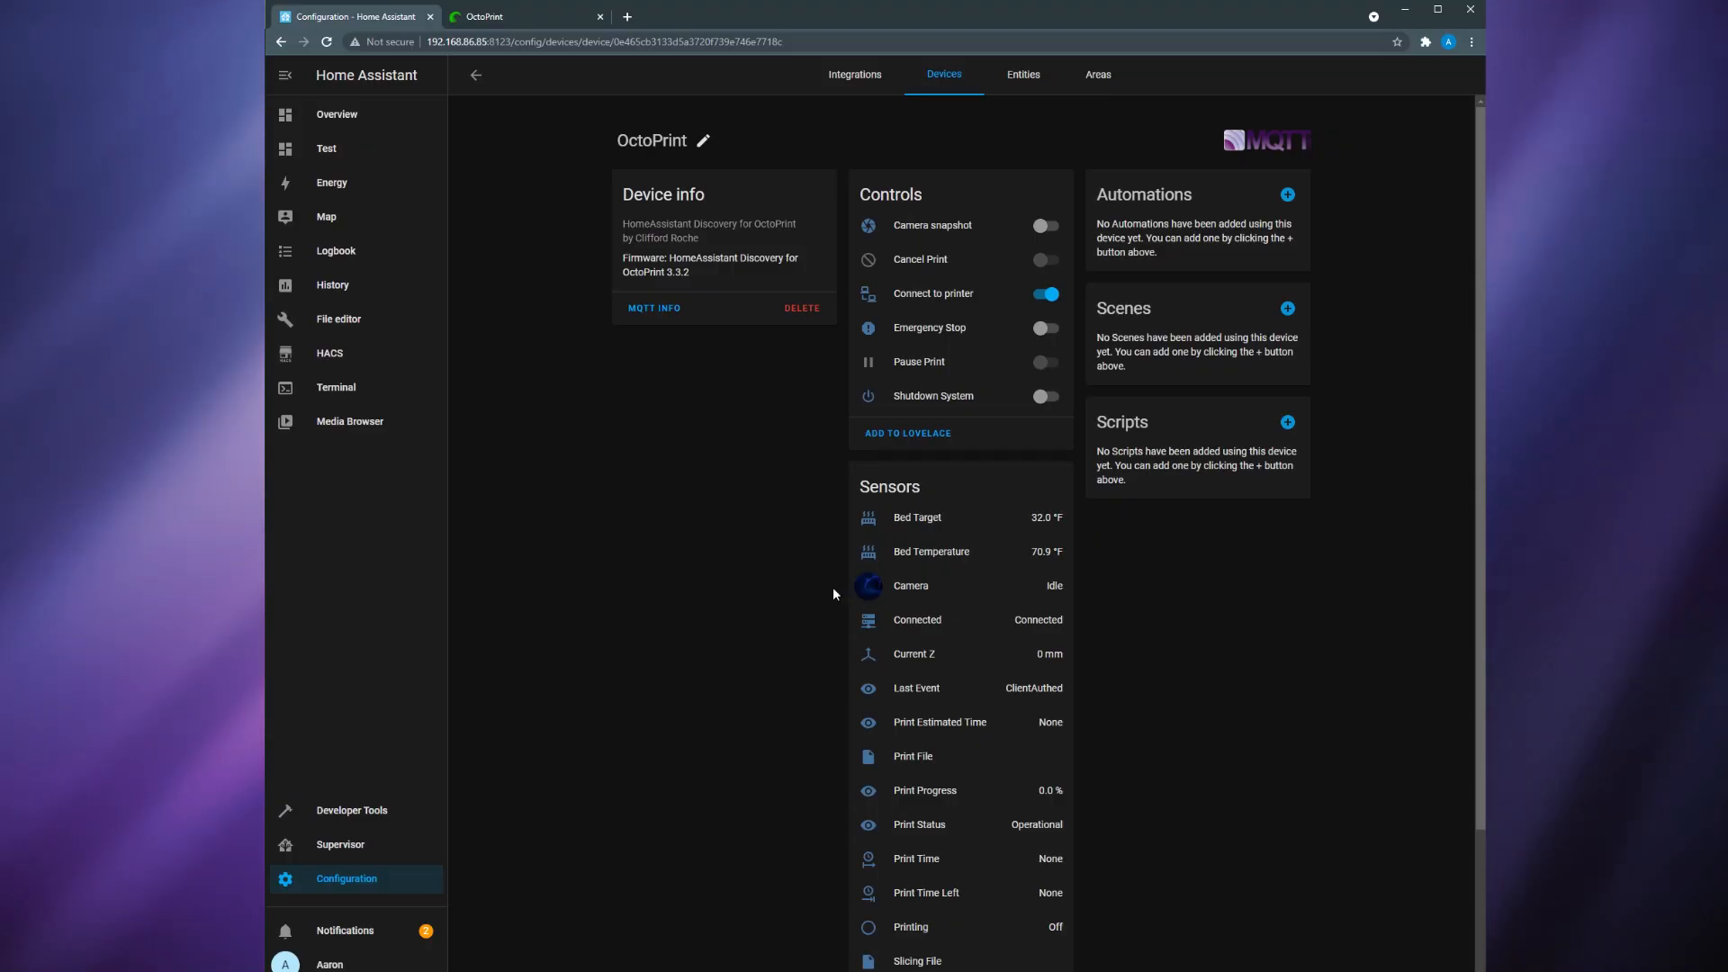
- In File editor, paste an mjpeg camera 'OctoPrint' block into configuration.yaml and select the snapshot URL's IP to edit
left_click(339, 319)
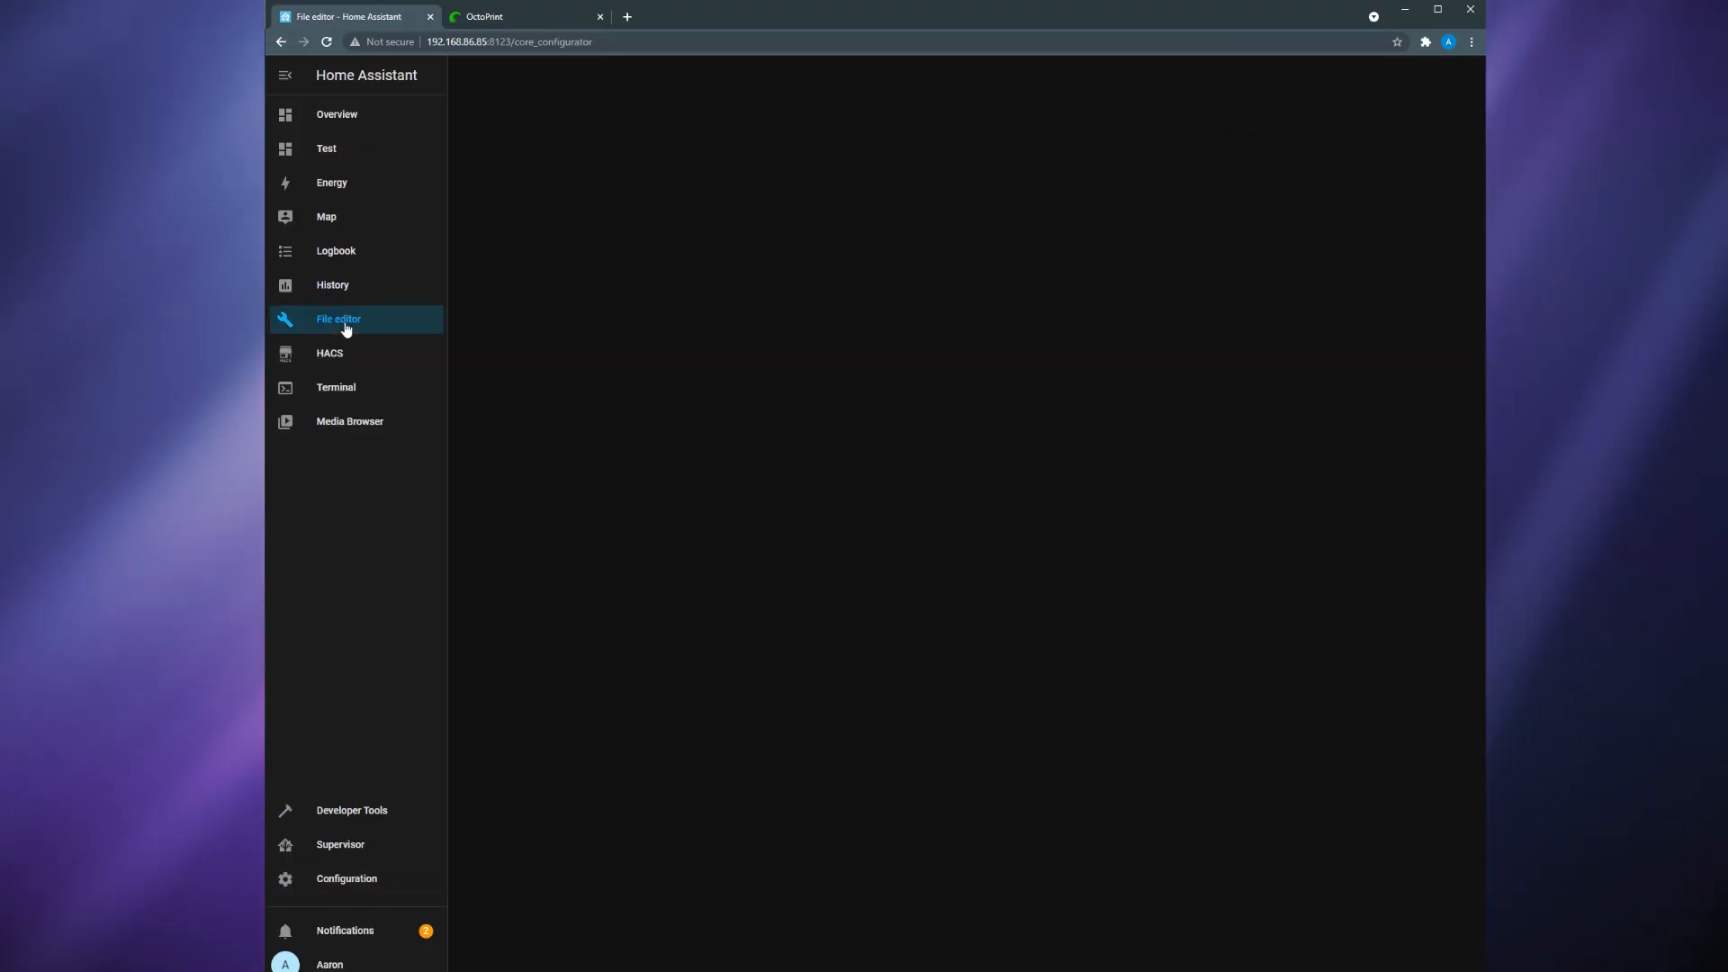
left_click(339, 319)
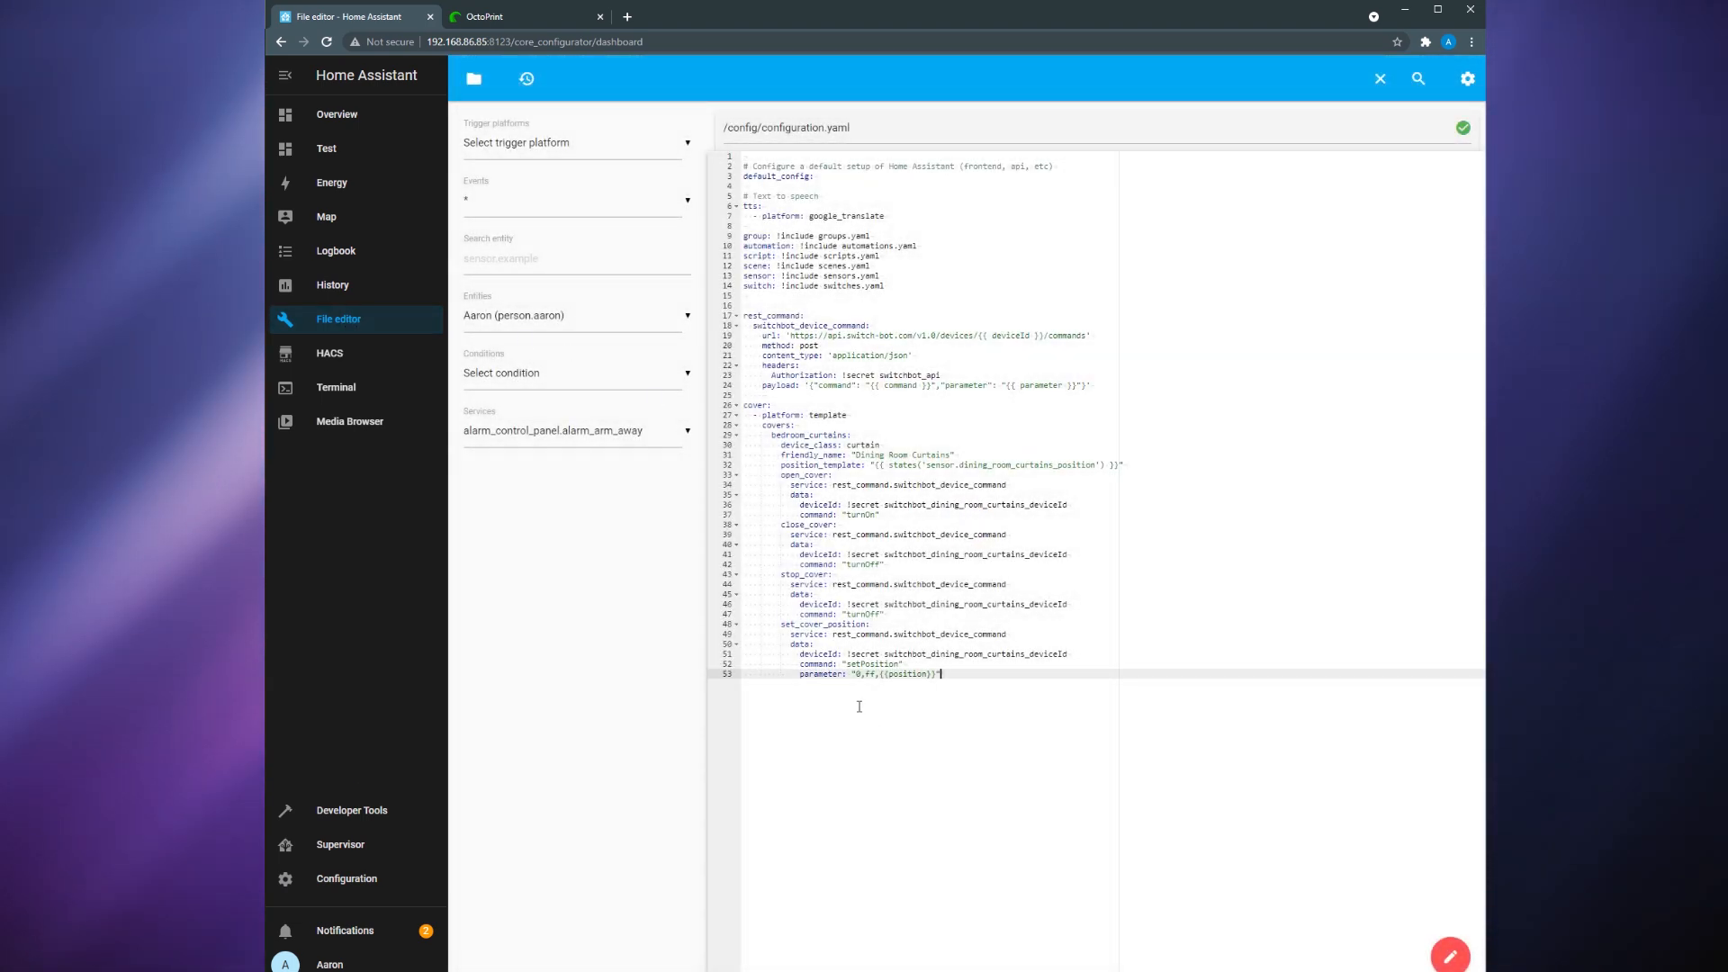
key("enter")
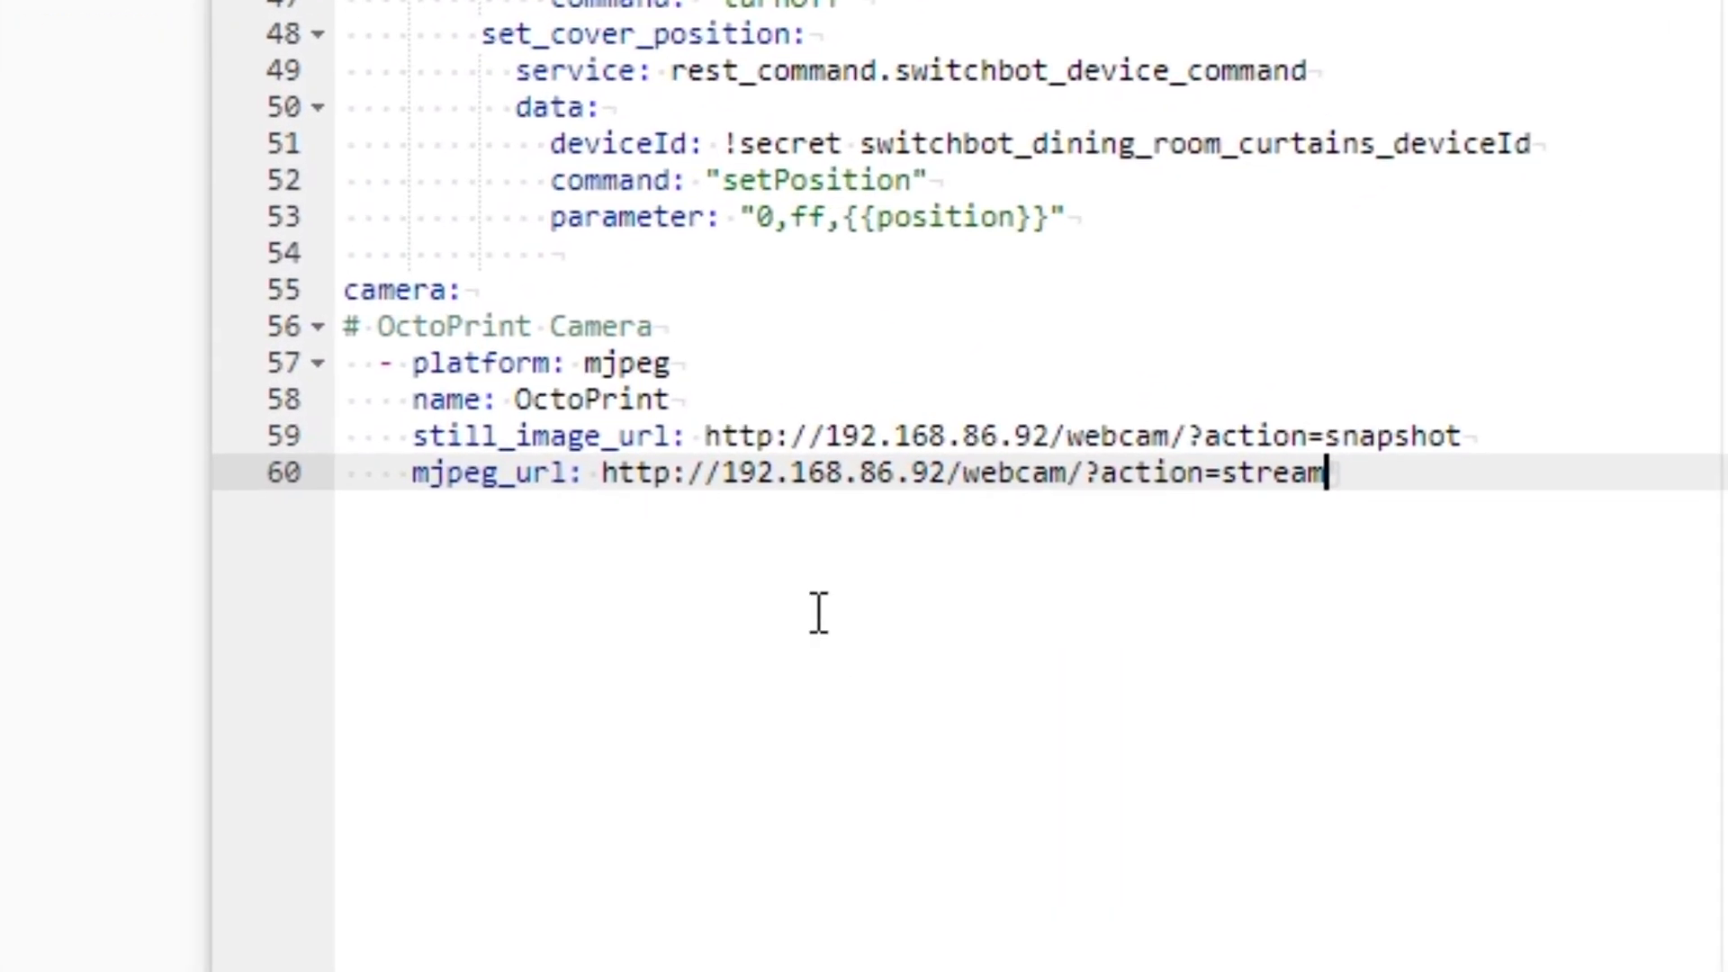
left_click(832, 435)
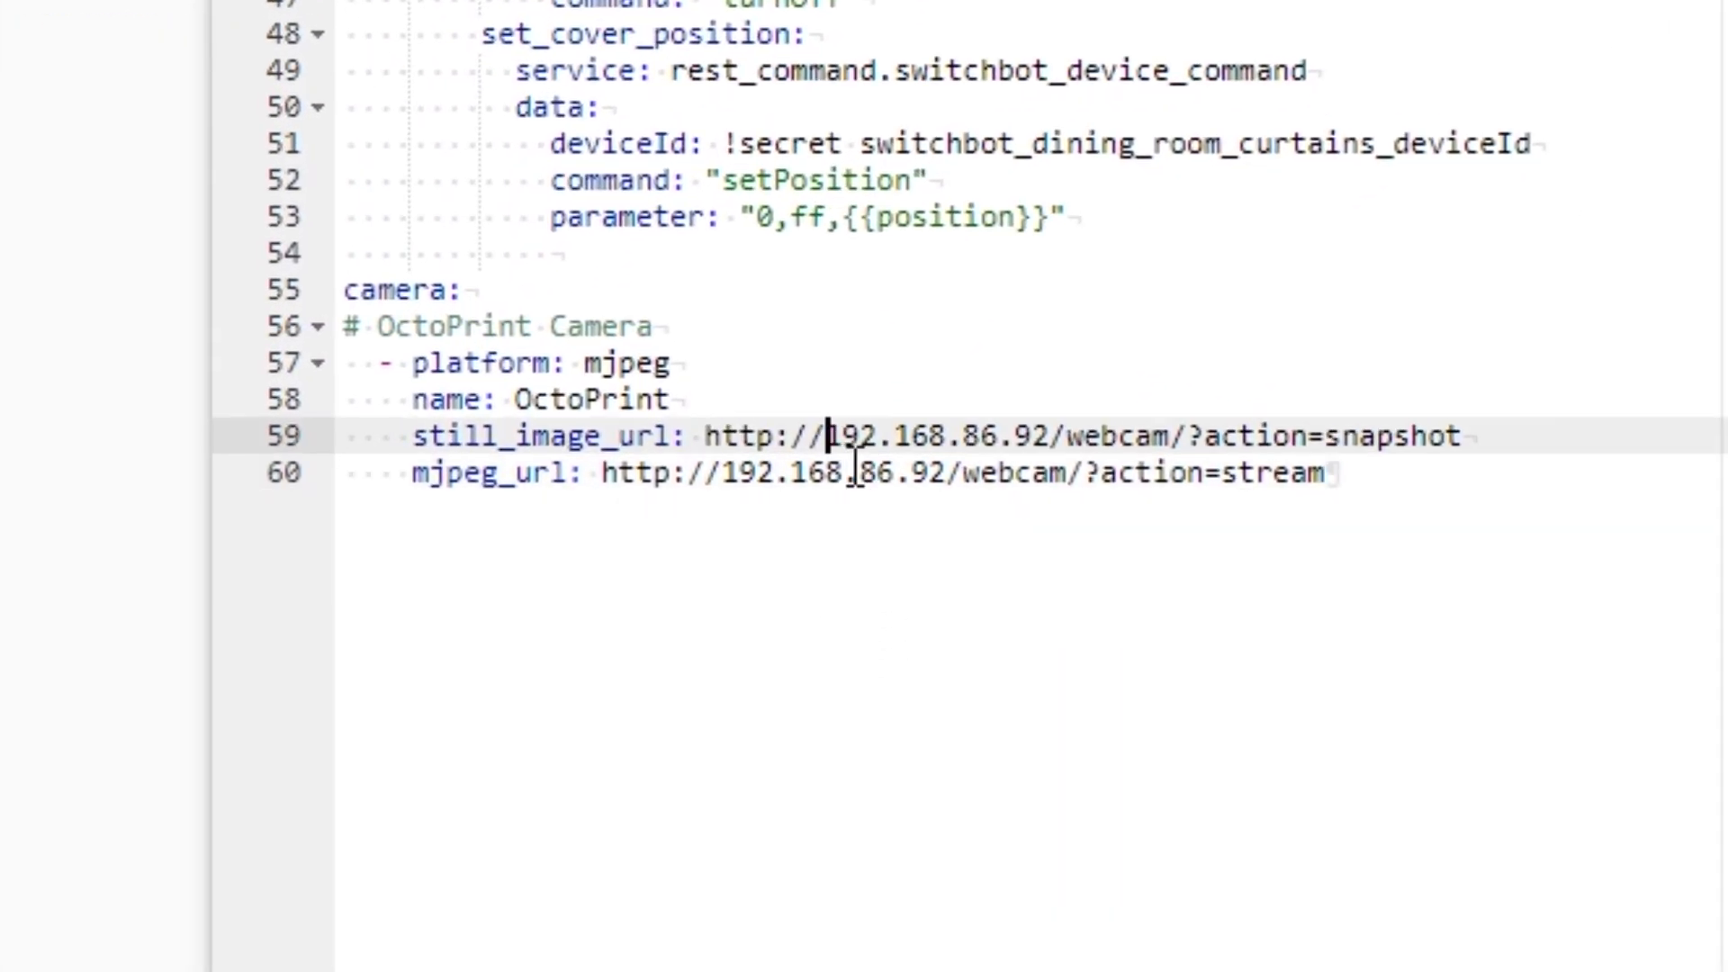
double_click(935, 436)
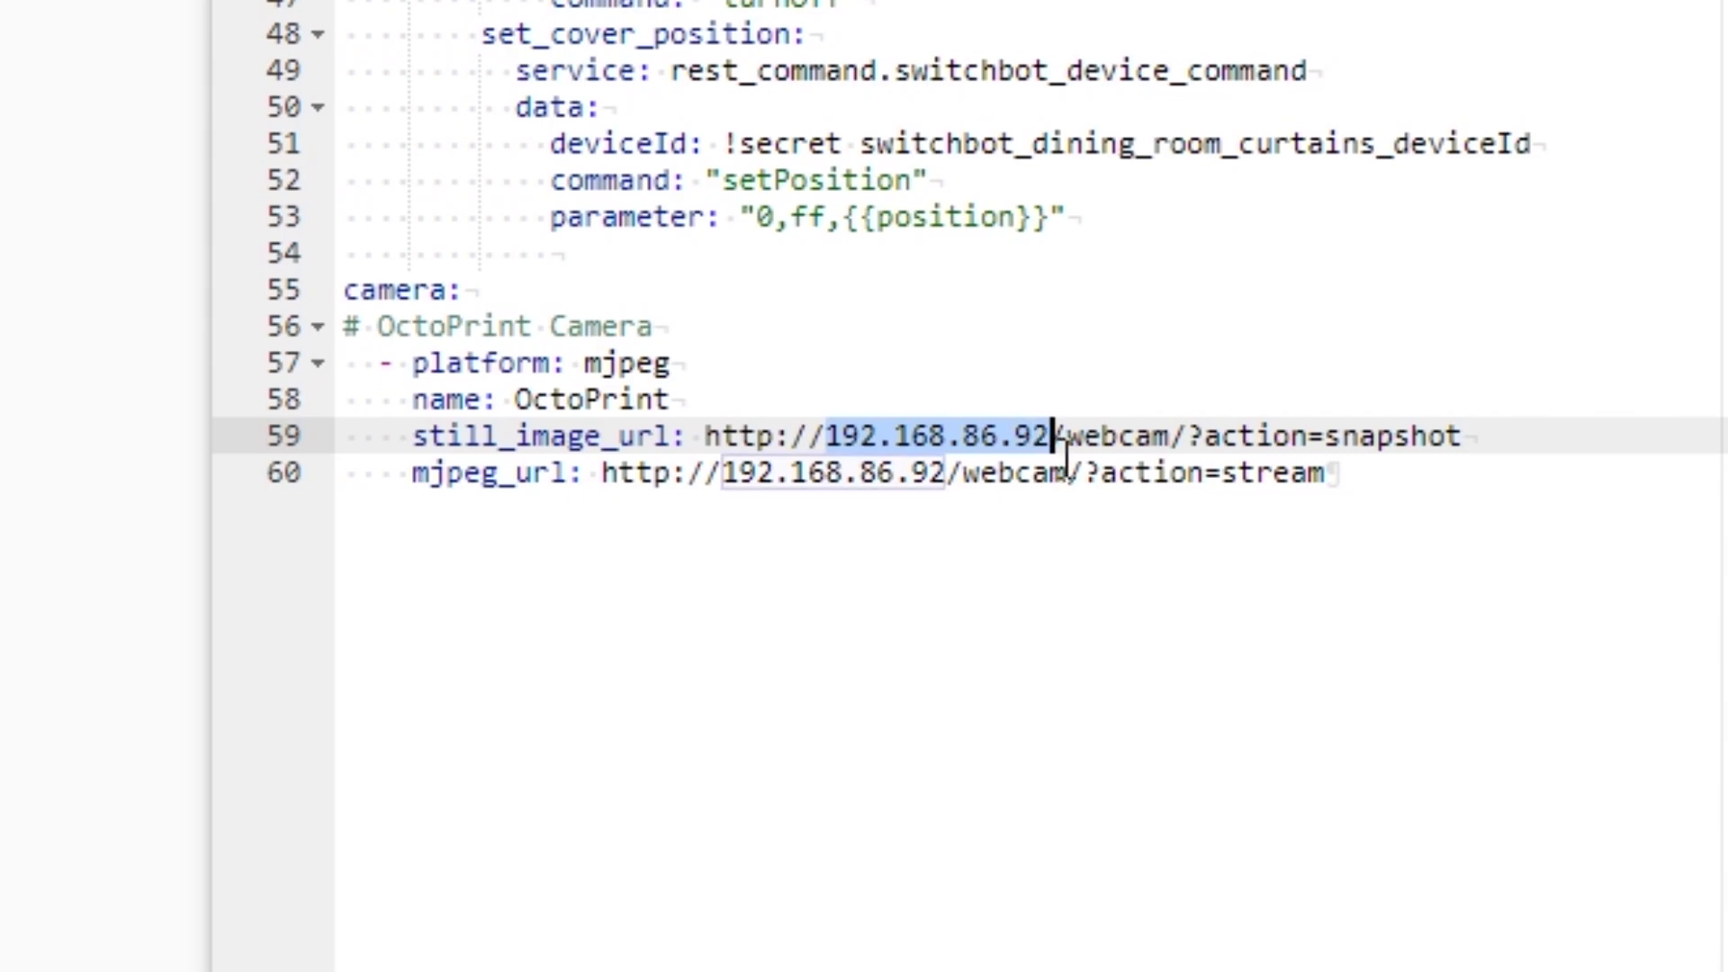